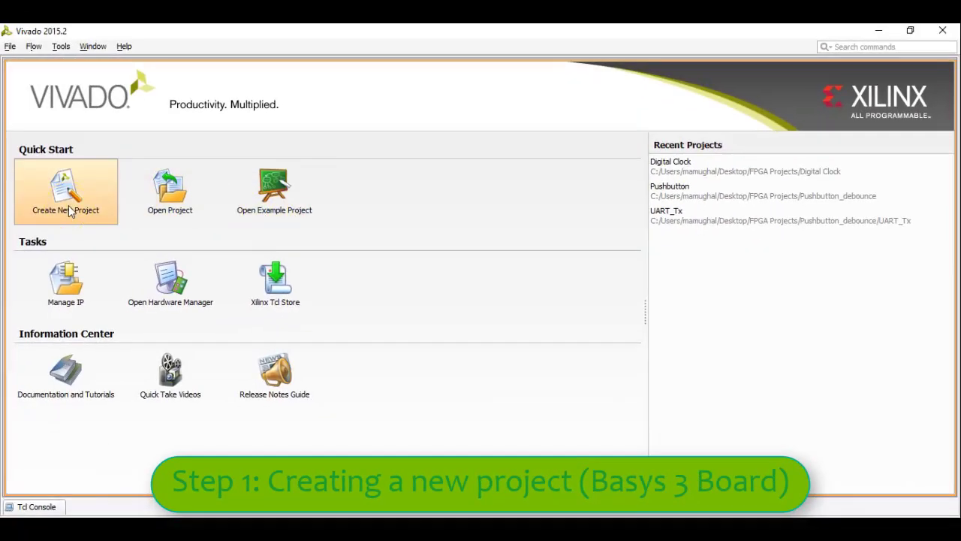
Step: Start a new project named Counter, then rename it to Counter_Project after the name-exists error
left_click(66, 191)
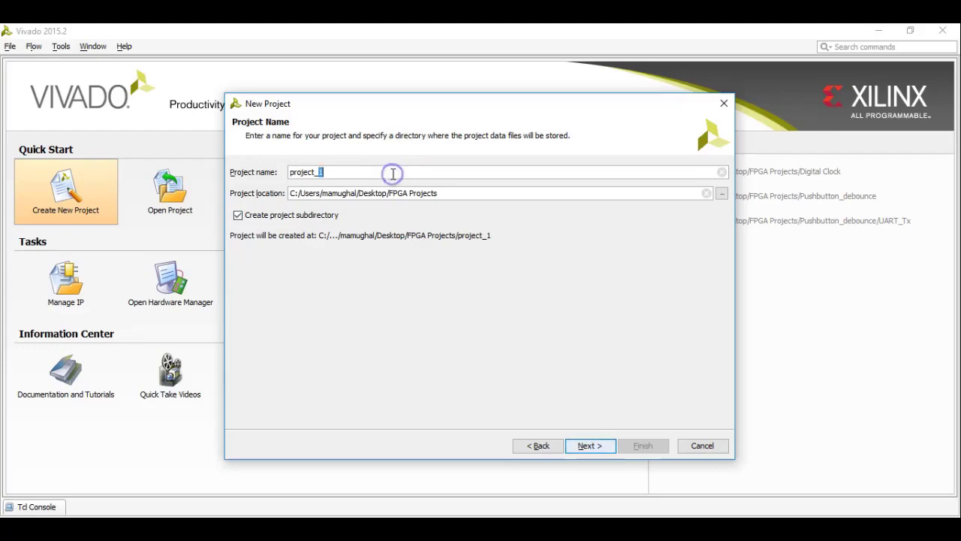
type("Co")
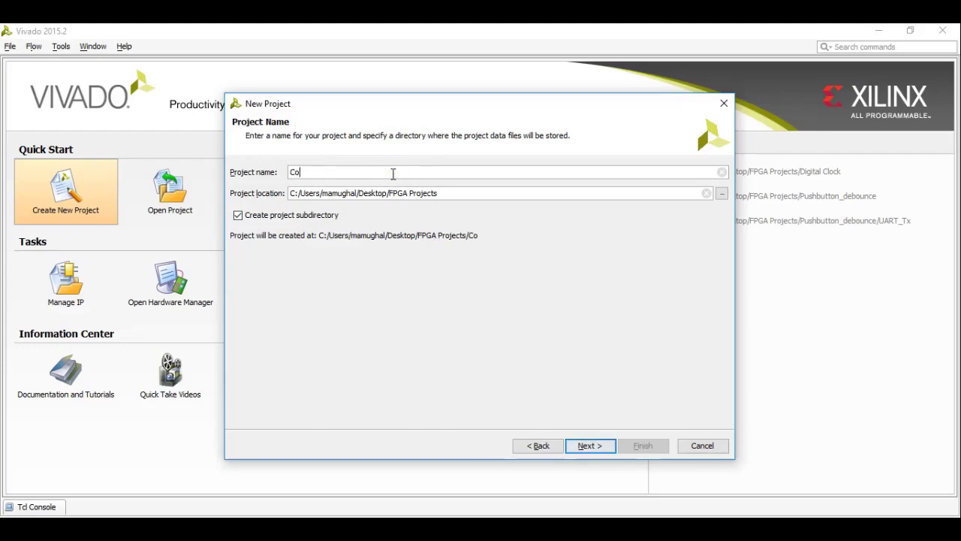
type("unter")
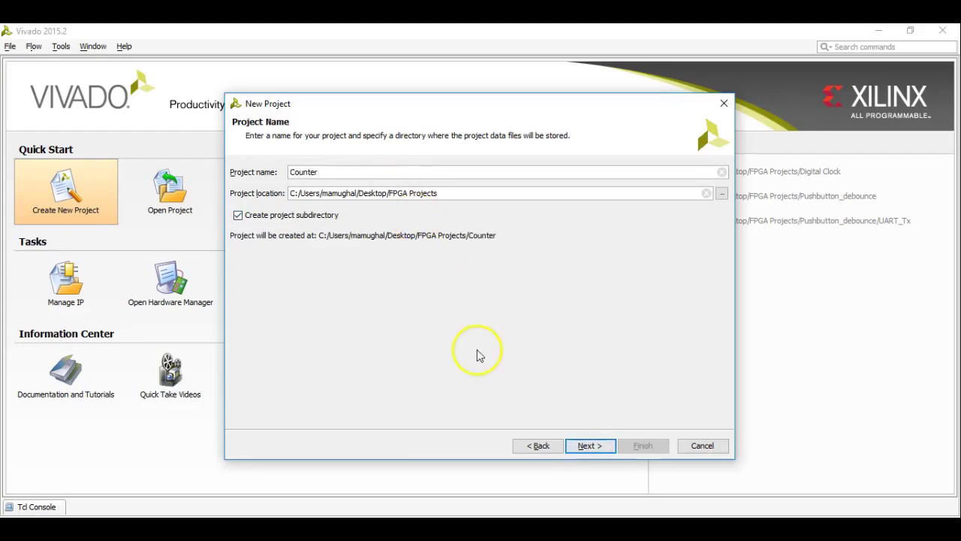
left_click(591, 445)
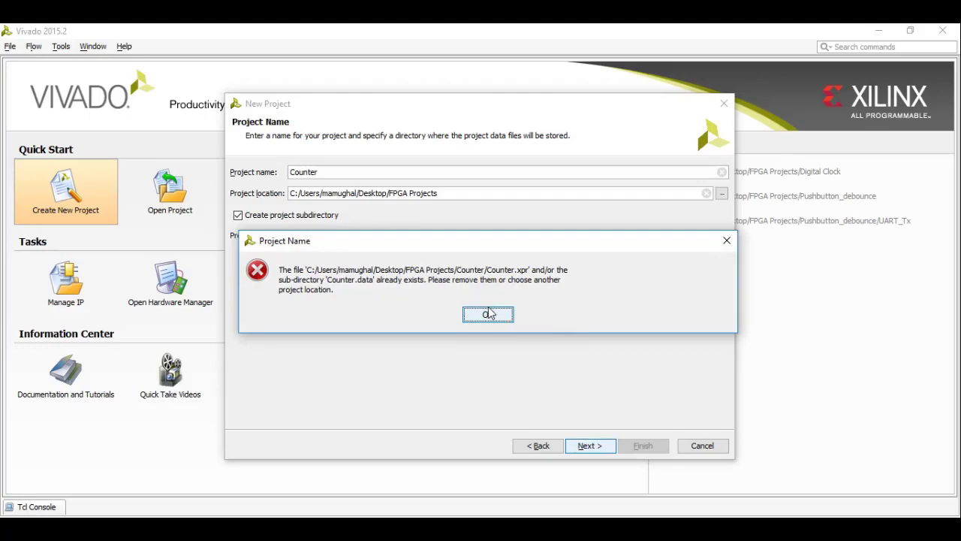
left_click(487, 314)
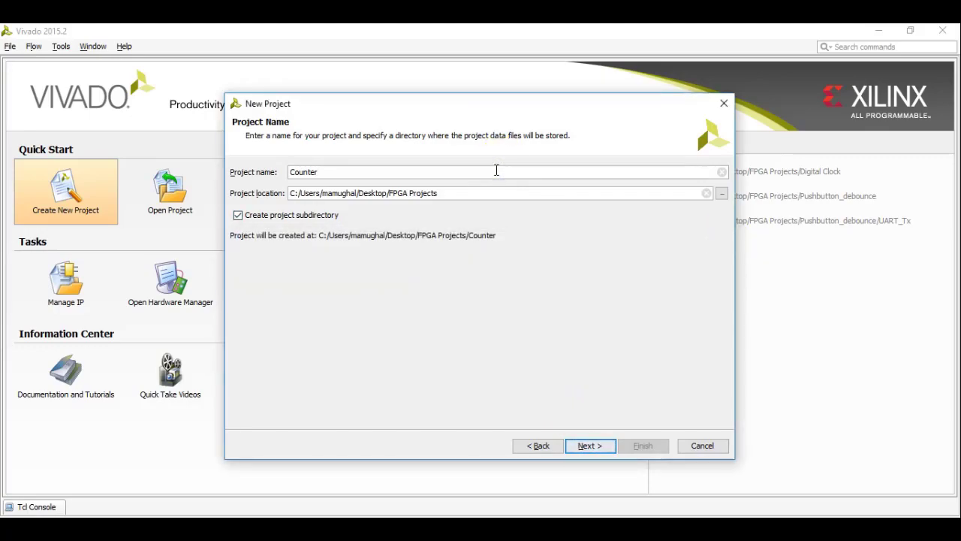
type("_Proj")
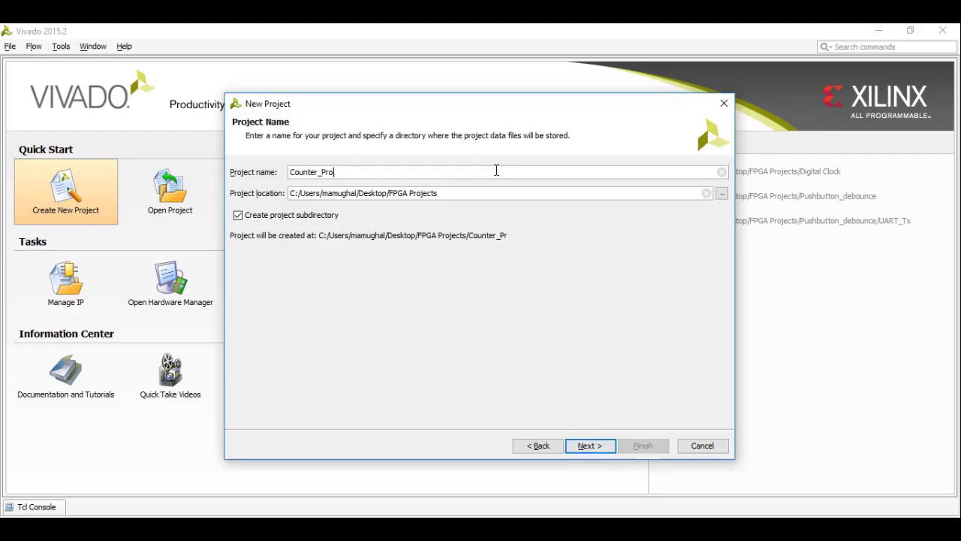
Step: Keep the RTL Project type and skip adding sources and existing IP
left_click(591, 445)
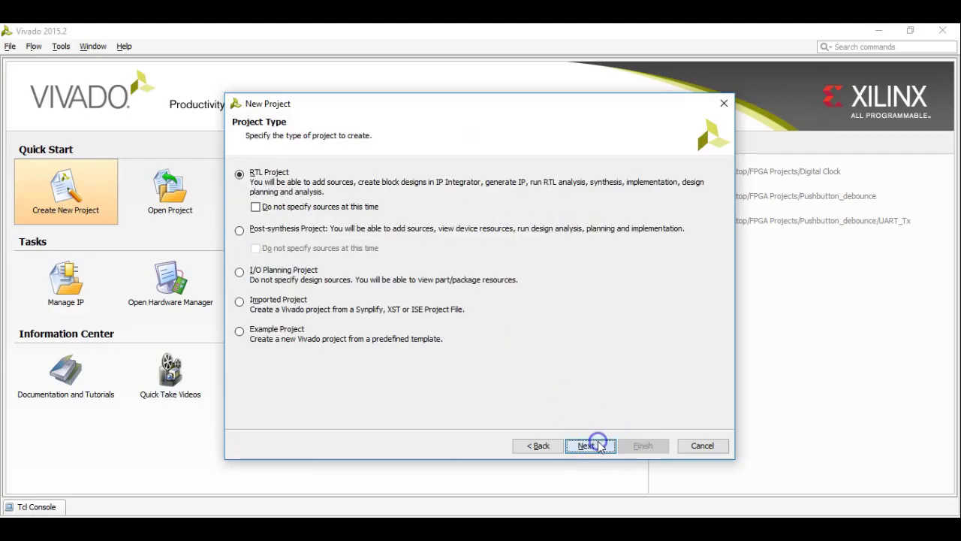
left_click(590, 445)
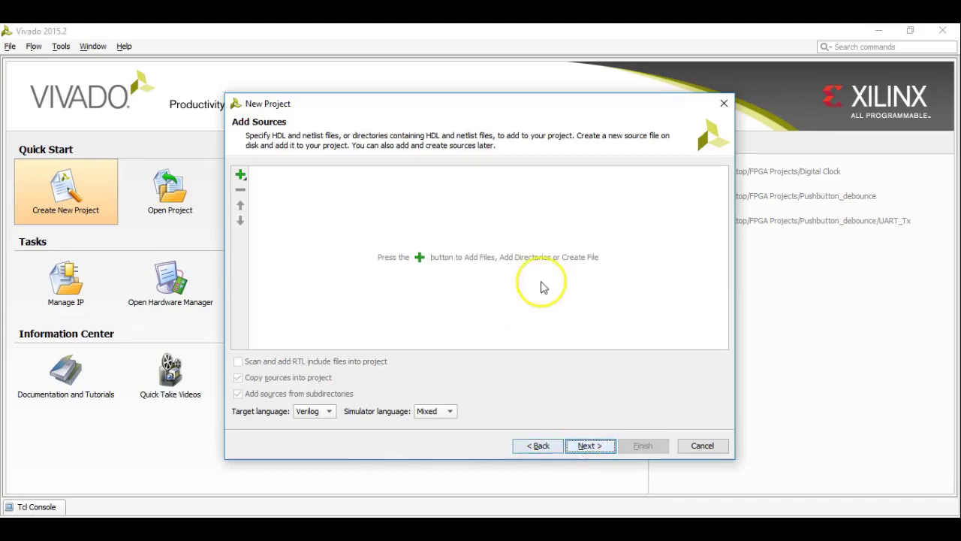
left_click(590, 445)
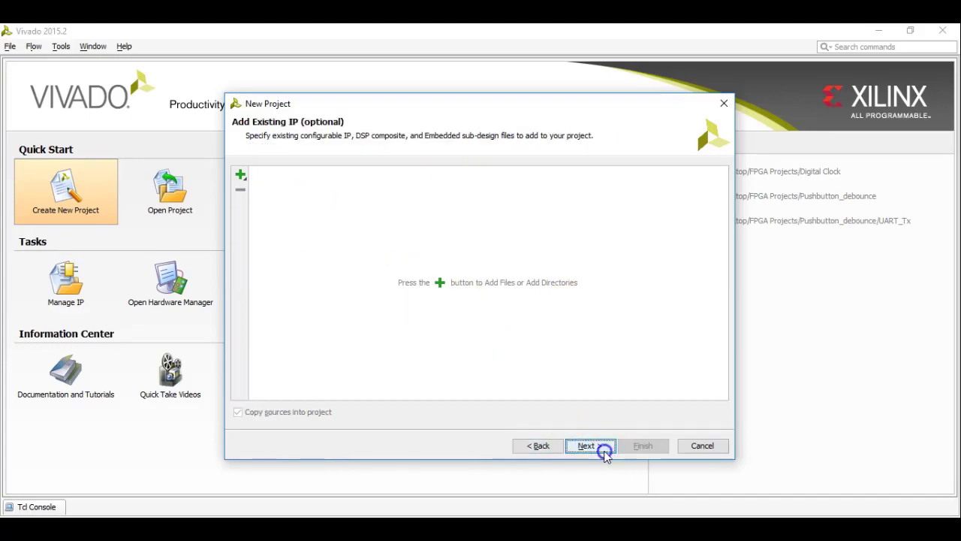
left_click(589, 446)
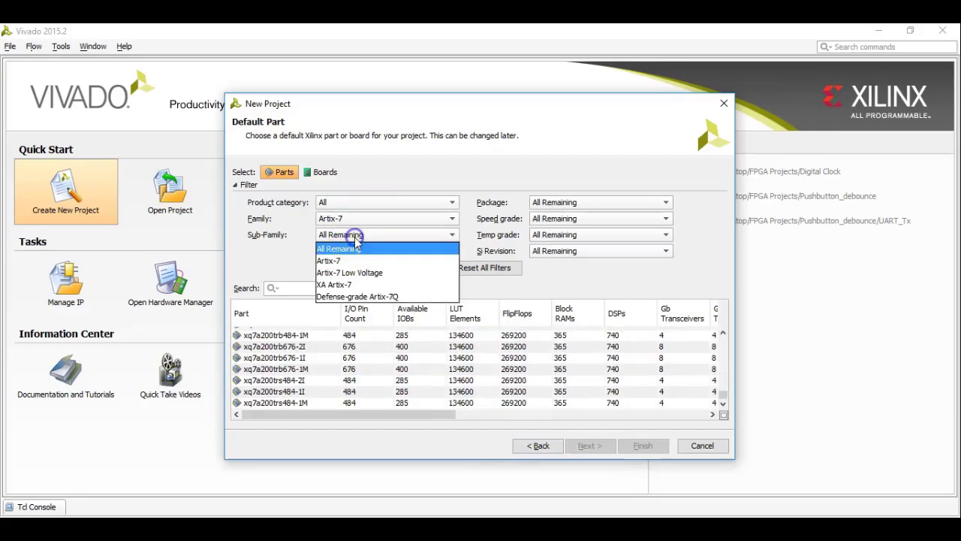
Step: Filter to Artix-7 and cpg236, select part xc7a35tcpg236-1 and finish
left_click(329, 260)
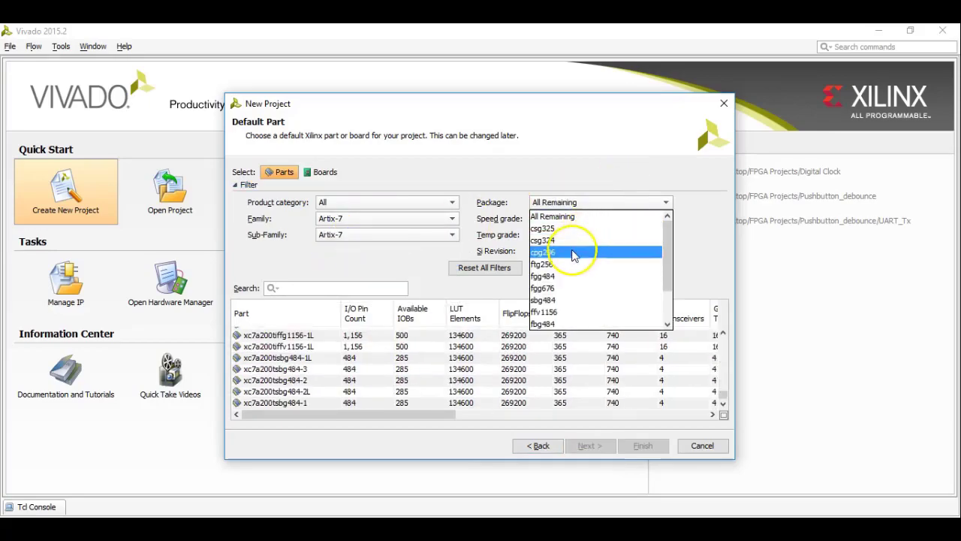
left_click(571, 252)
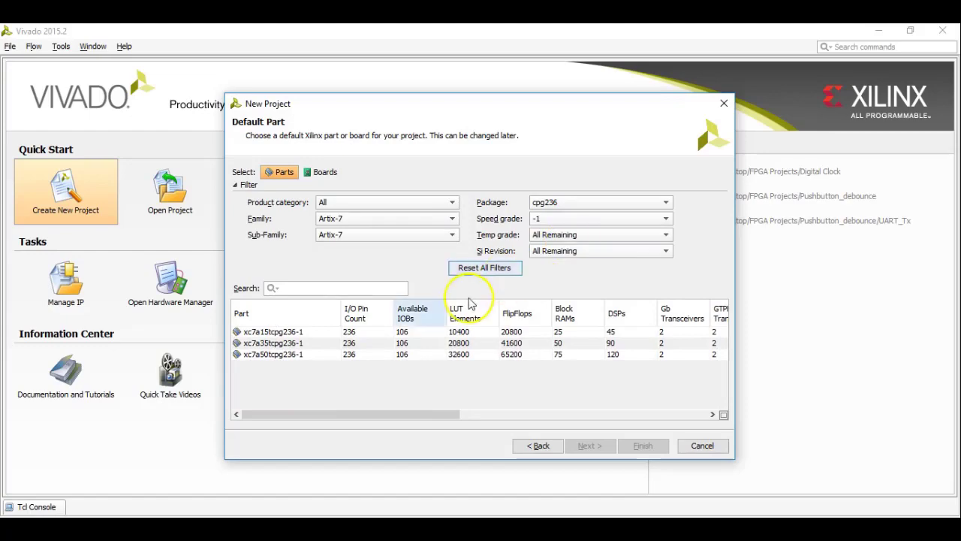
left_click(590, 445)
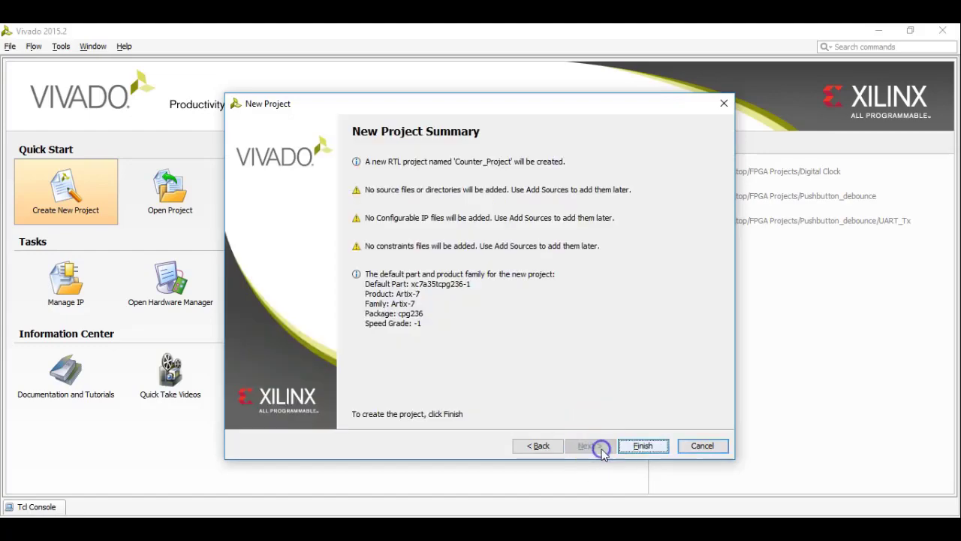
left_click(642, 446)
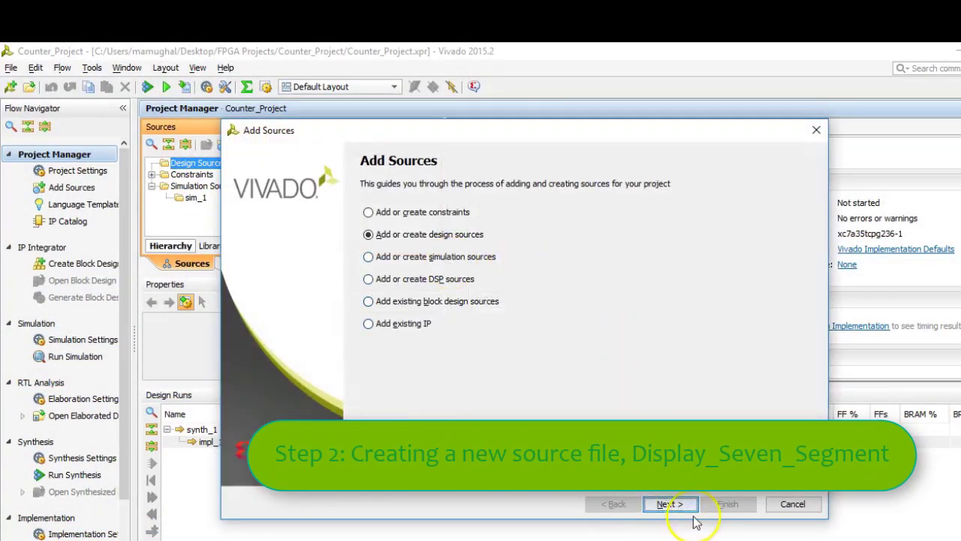
Step: Create a new design source file named Display_Seven_Segment
left_click(669, 504)
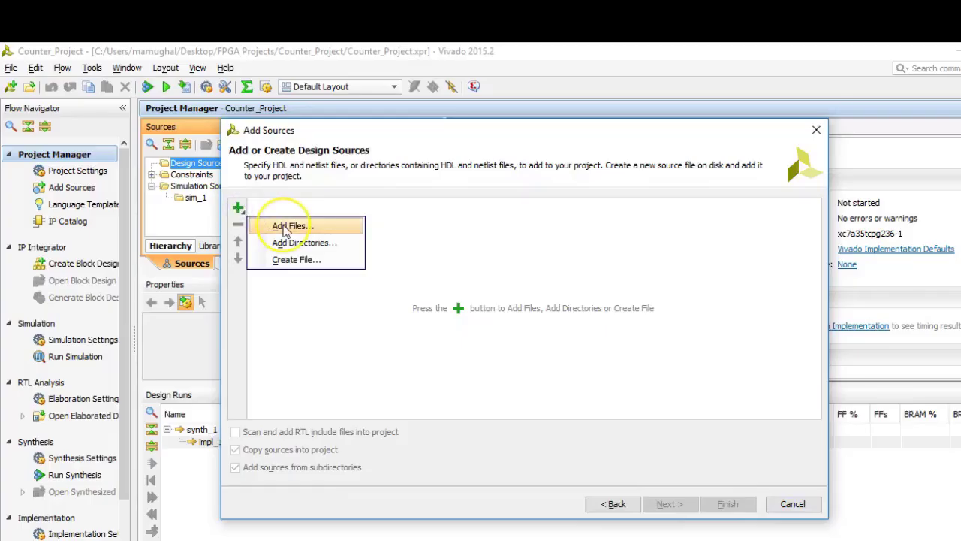
left_click(295, 259)
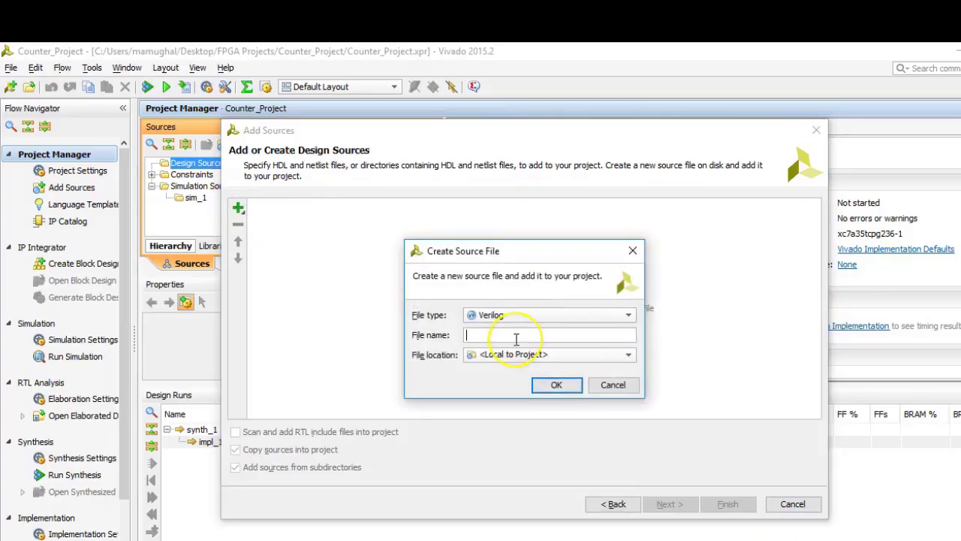
type("Display")
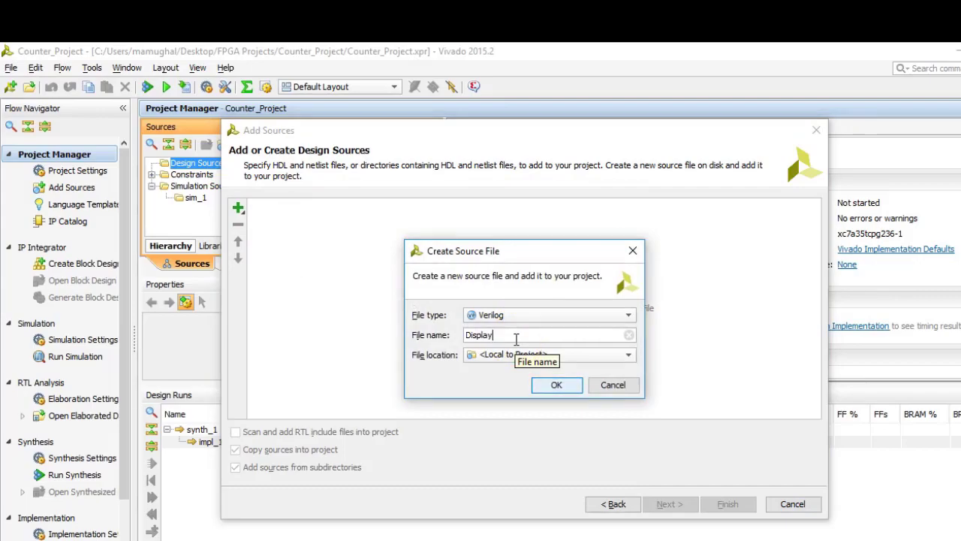
type("_Seven_Segment")
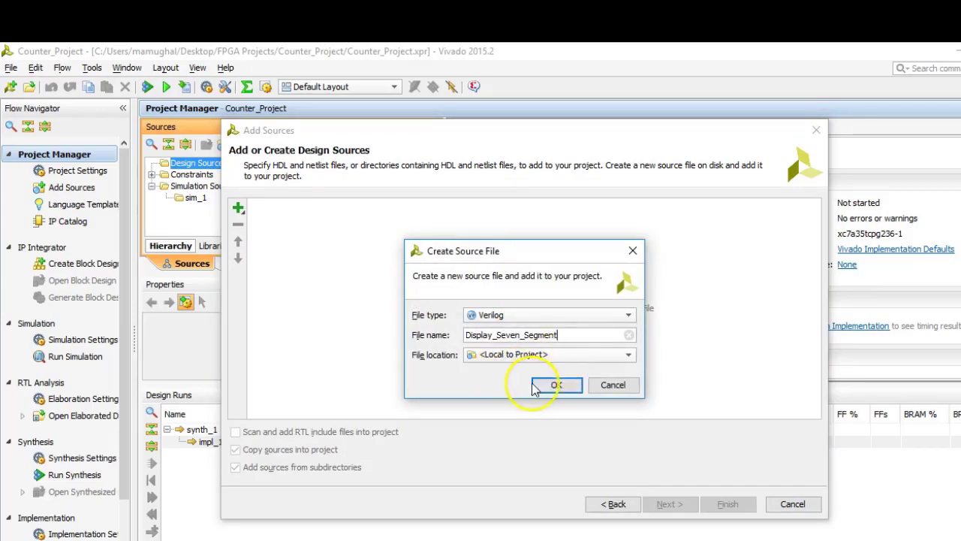
left_click(555, 385)
type("cl")
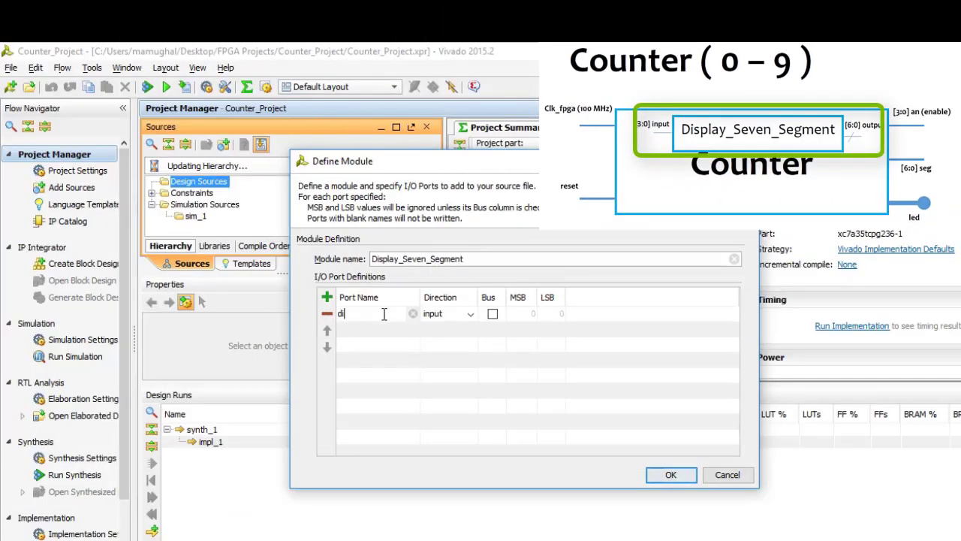
Step: Define ports: digit as a [3:0] input bus and seven_seg as an output bus
left_click(493, 313)
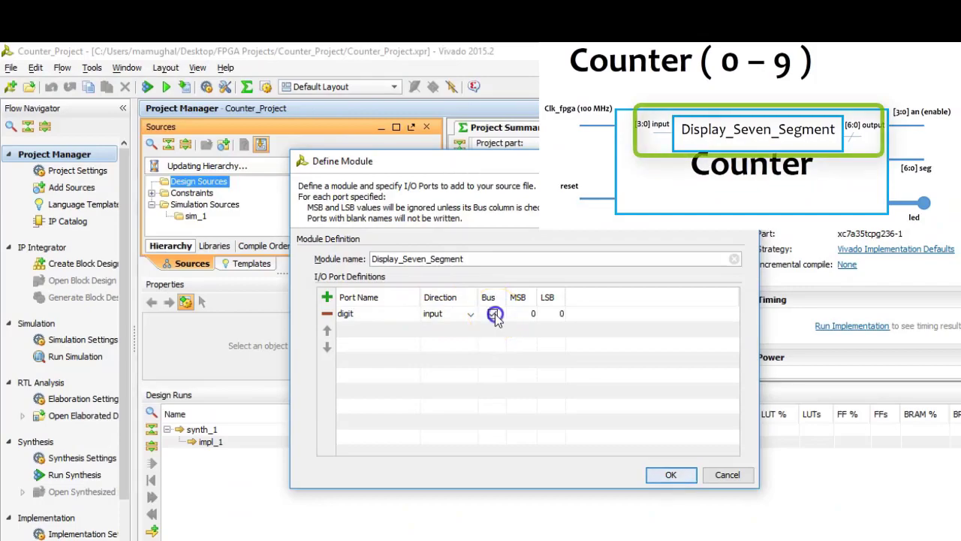
left_click(494, 313)
type("3")
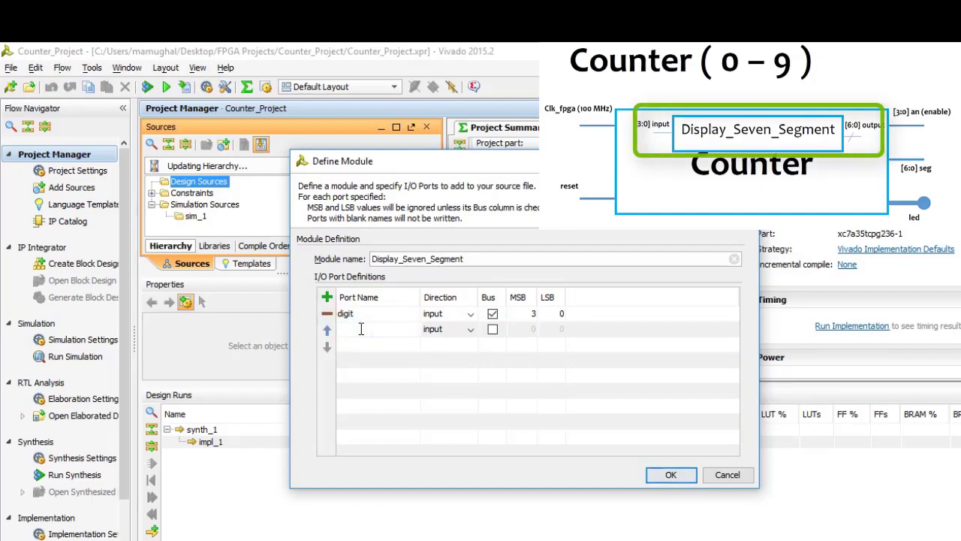
type("seven_seg")
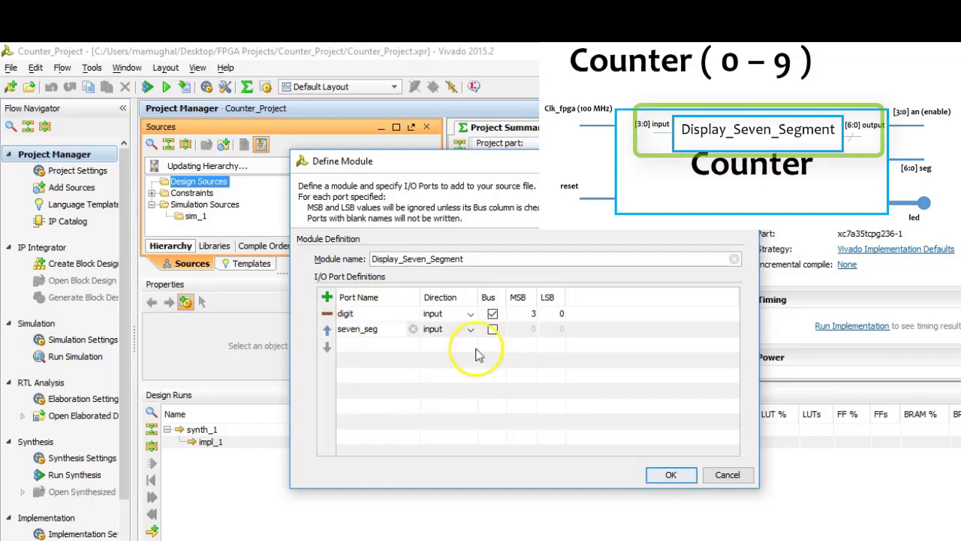
left_click(469, 329)
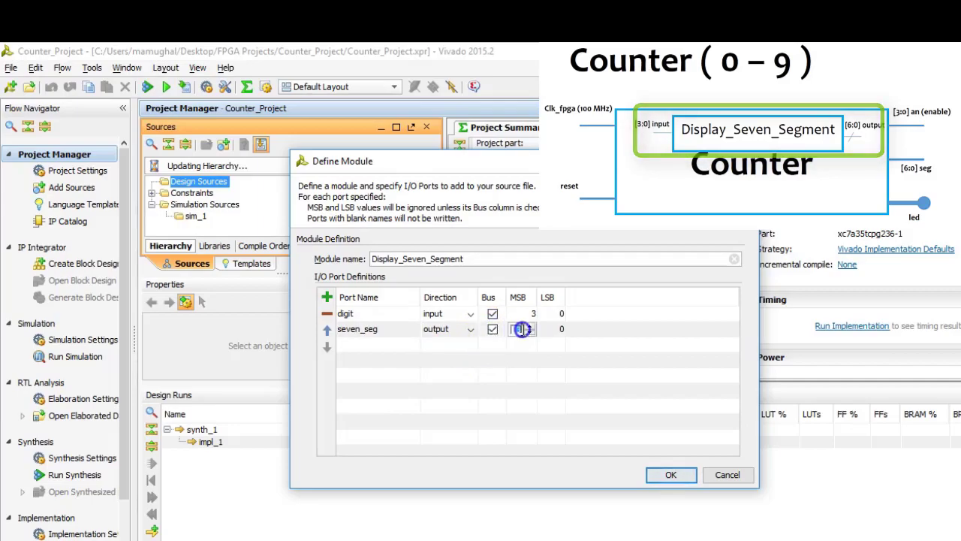
mouse_move(556, 379)
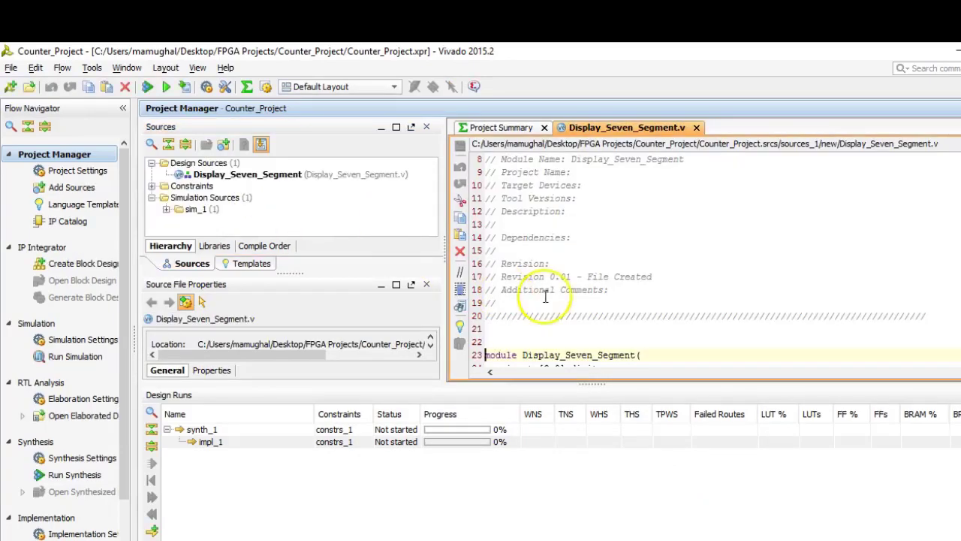
Step: Comment the ports as a 4-bit value to 9 and seven-segment display cathodes
scroll("down", 3)
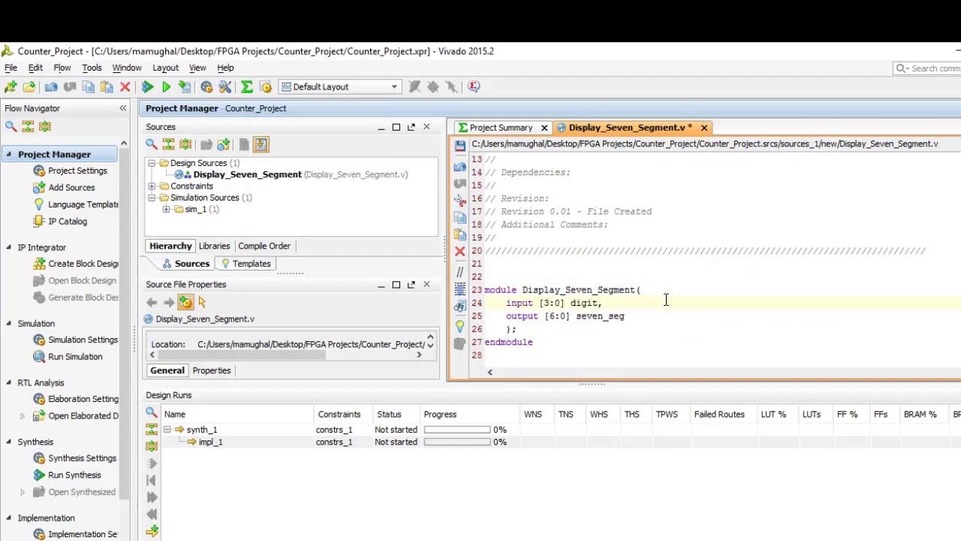
type("//-4-bit")
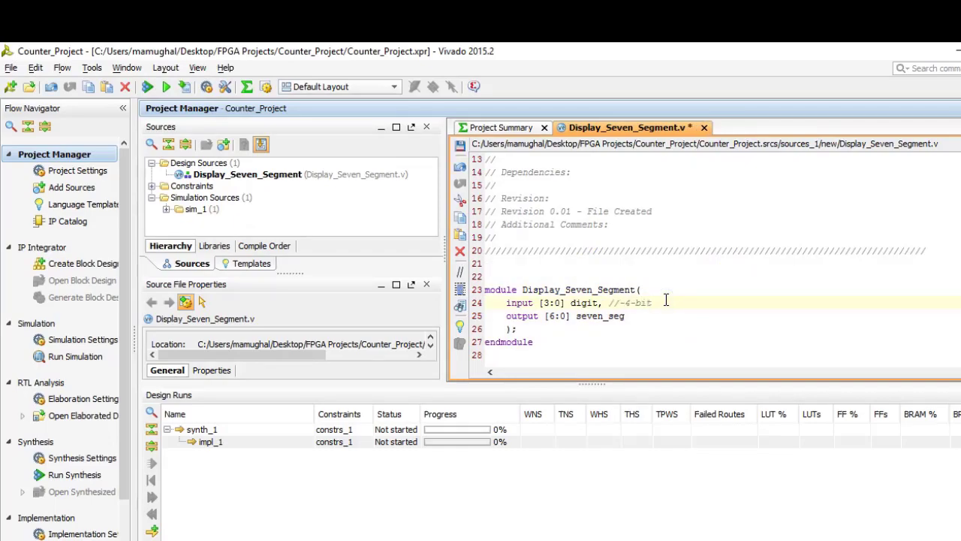
type("value to be displayed as 0 to F")
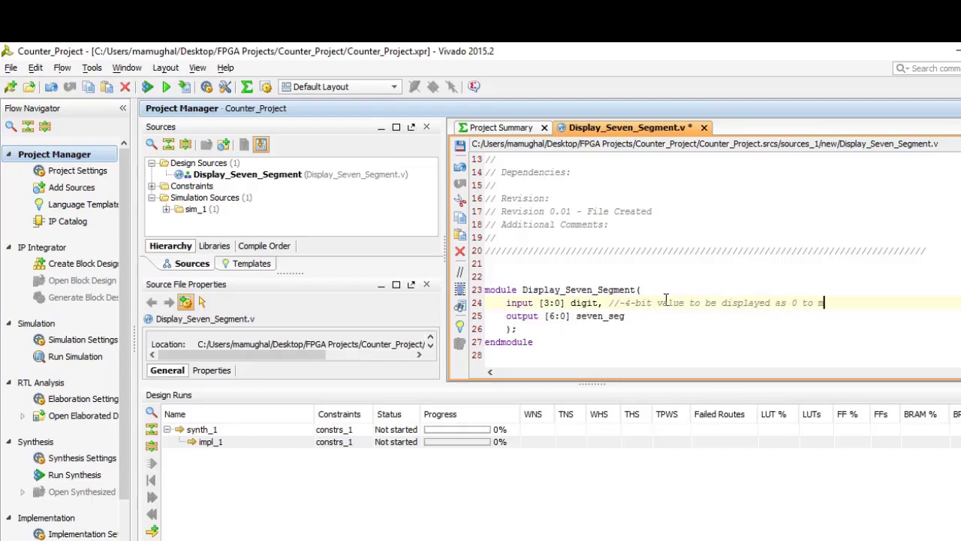
type("9")
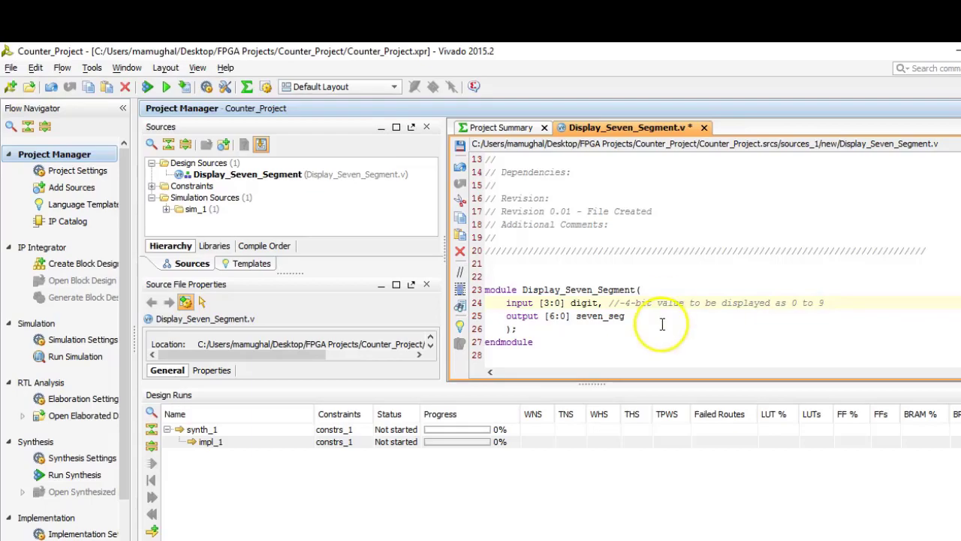
type("//se")
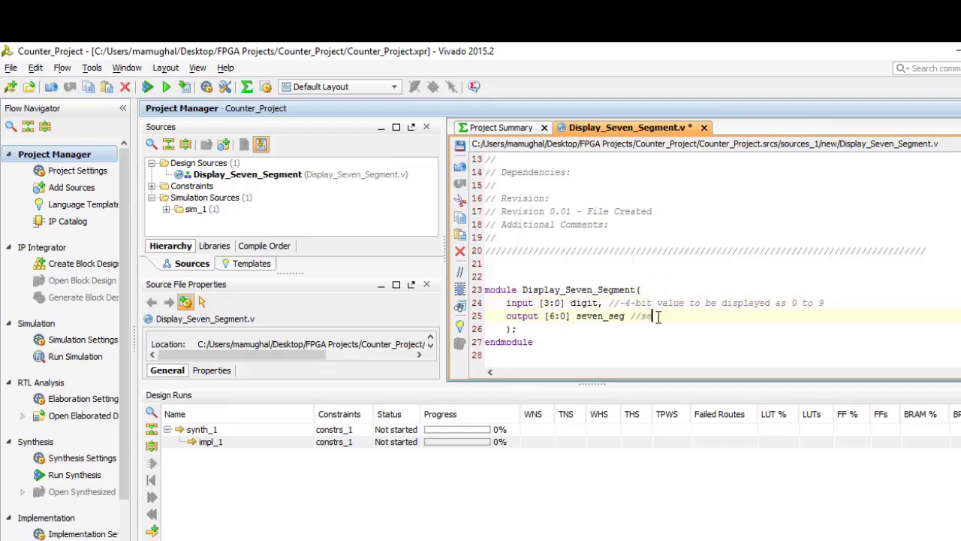
type("ven_segment")
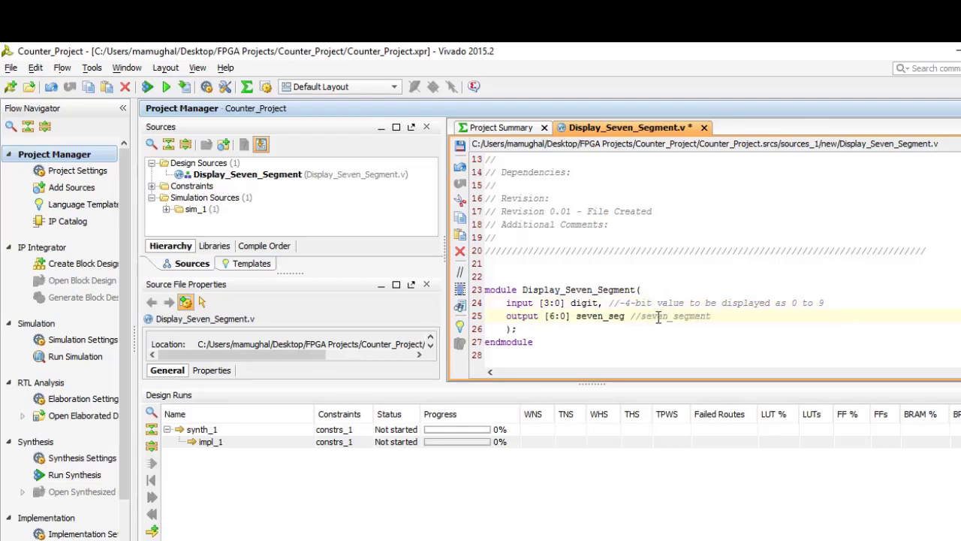
type("display")
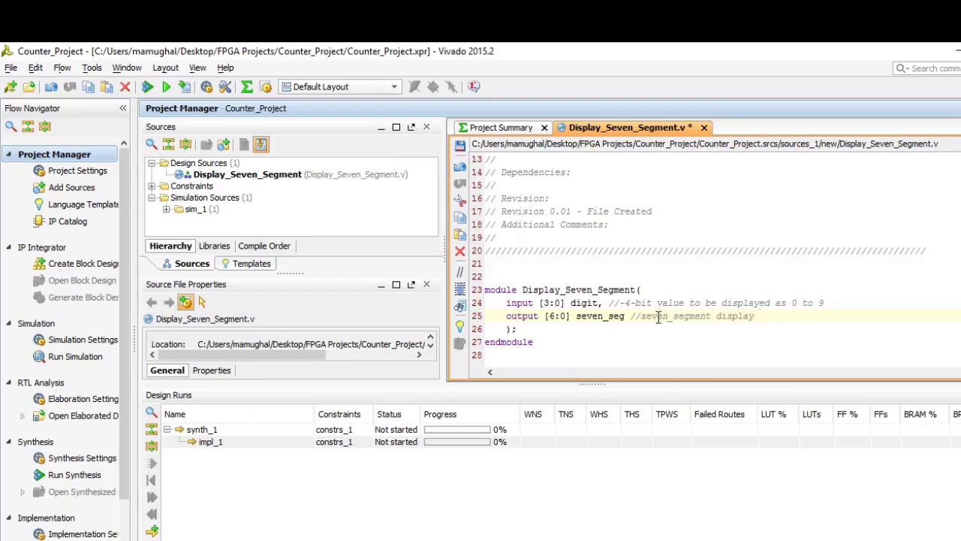
type("(cathodes)")
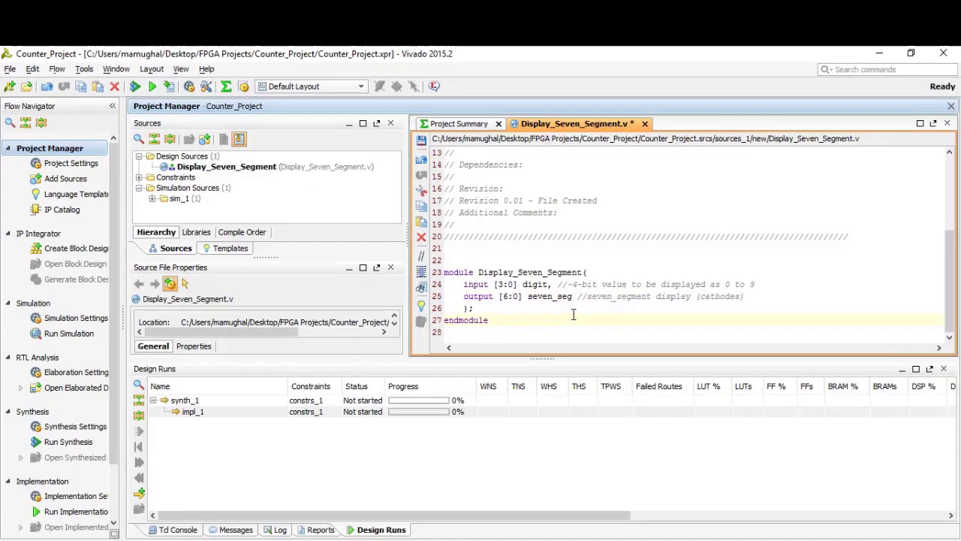
Step: Add a comment introducing the constant parameters used as the segment patterns
type("//reg type reqd.")
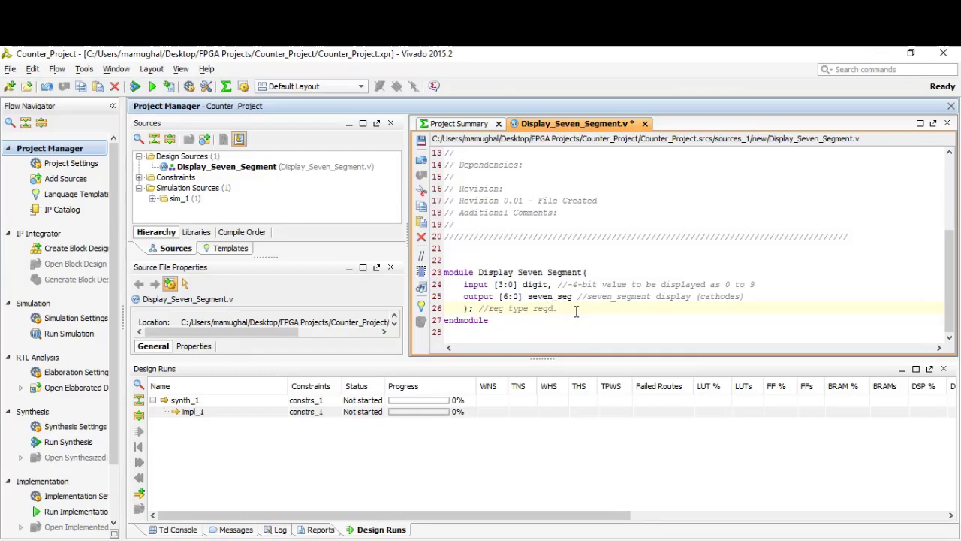
type("for the")
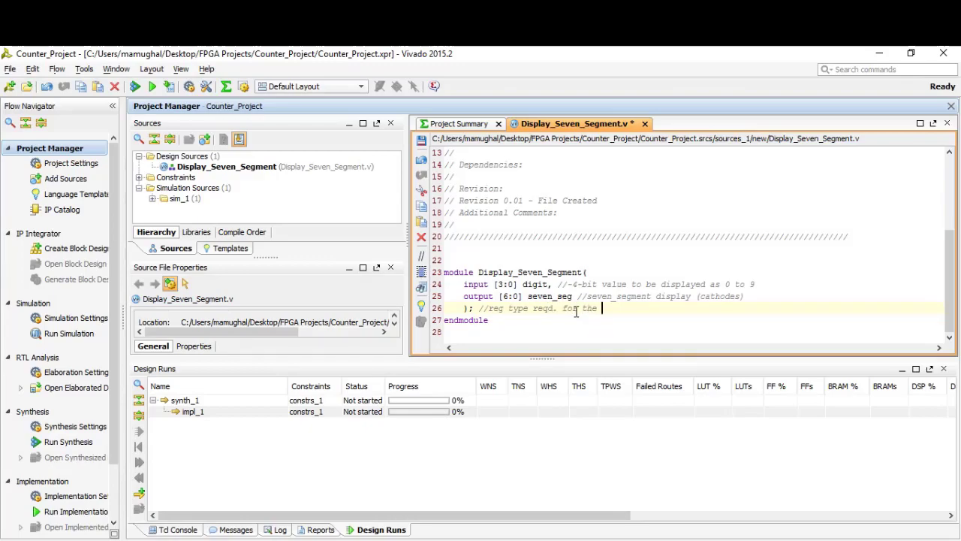
type("always constant")
left_click(695, 332)
type("//creating ")
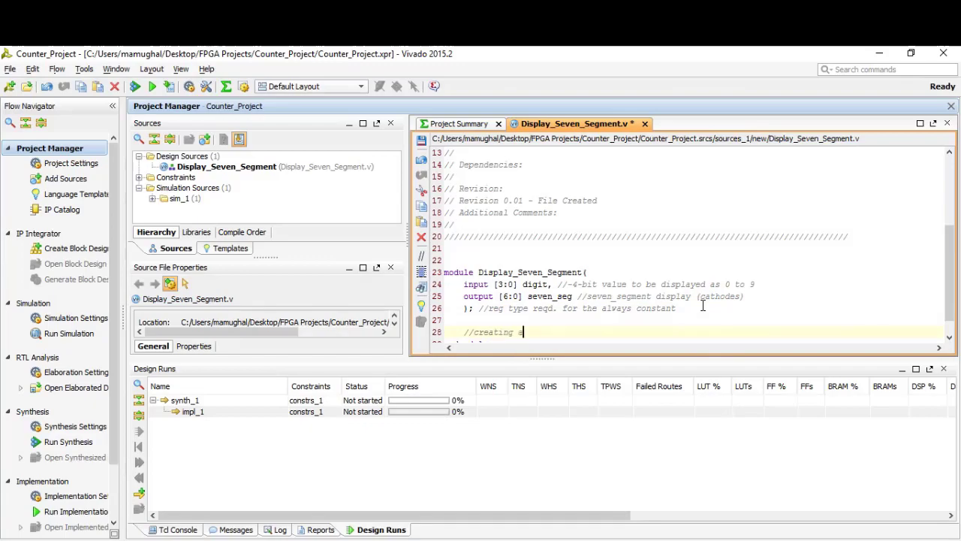
type("a set of constr")
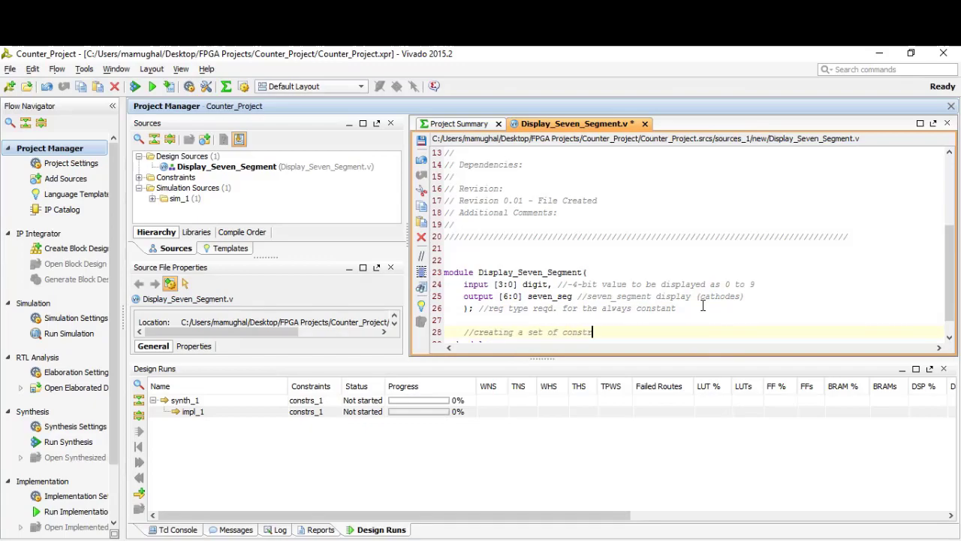
type("aints")
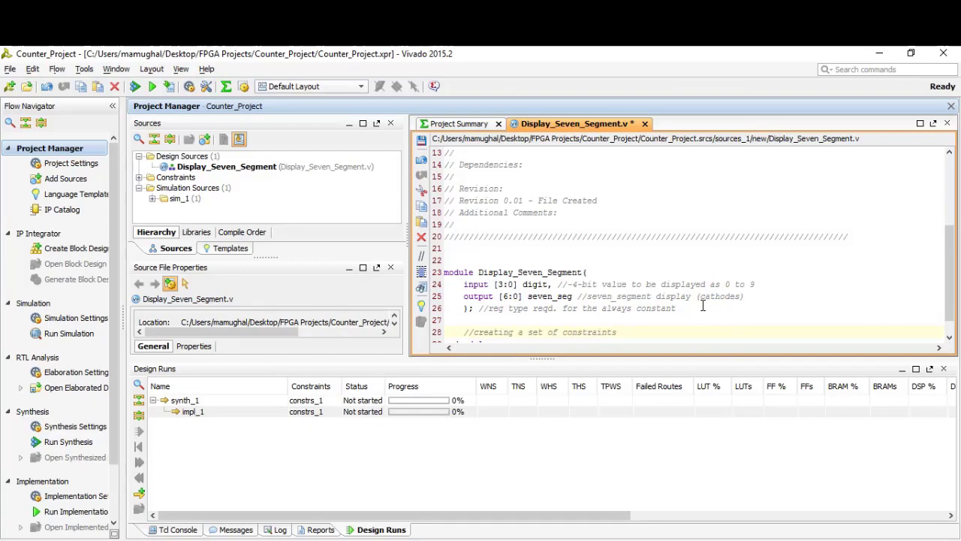
type("for the seven segm")
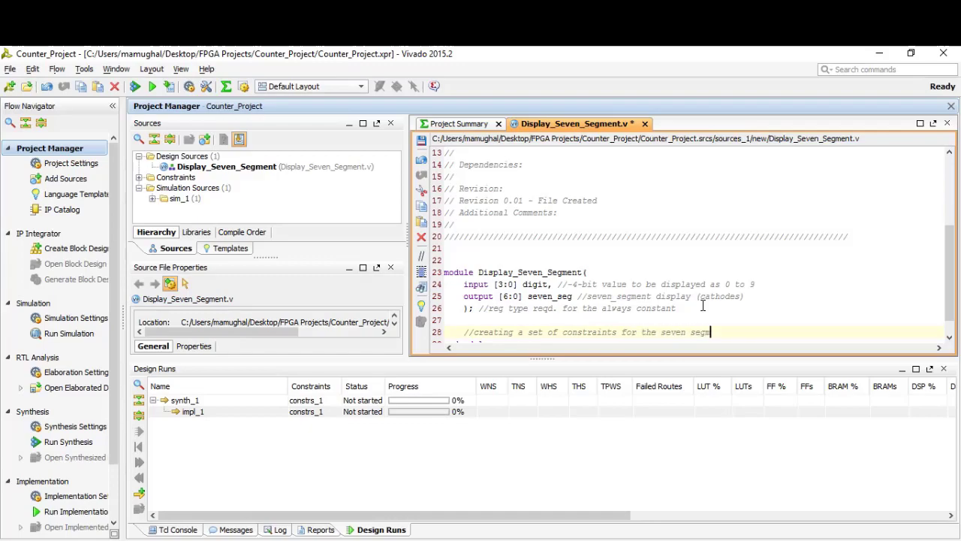
Step: Add parameter zero = 7'b100_0000 and start the parameter one line
type("para")
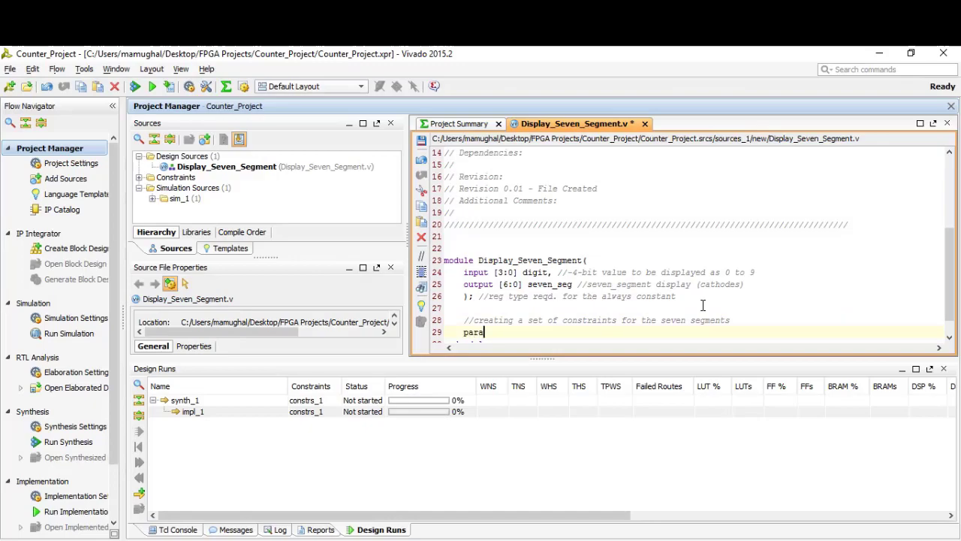
type("meter zero")
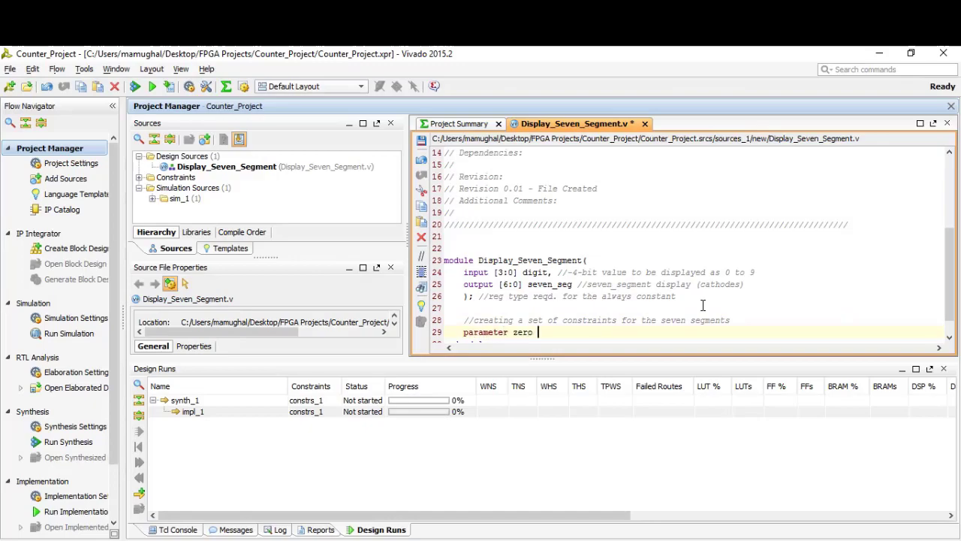
type("= 7'")
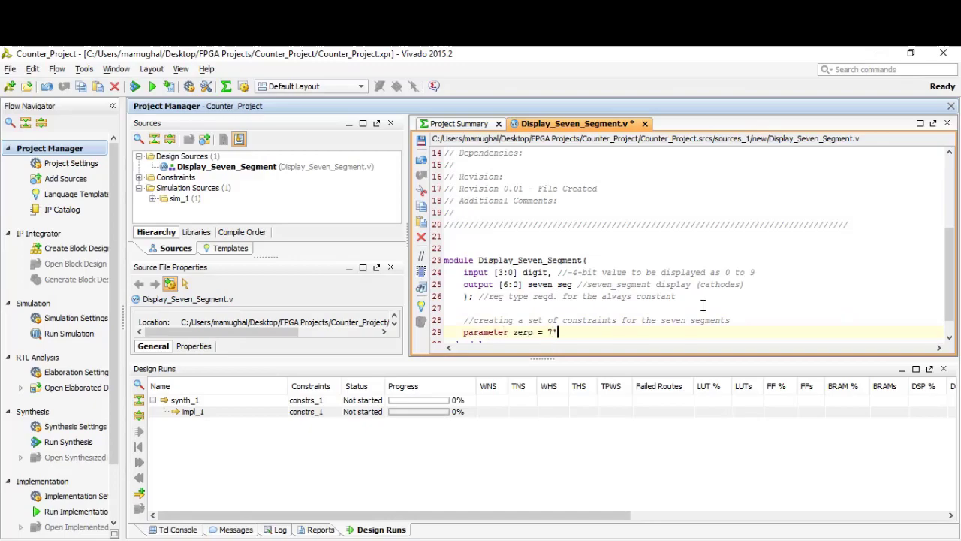
type("b100")
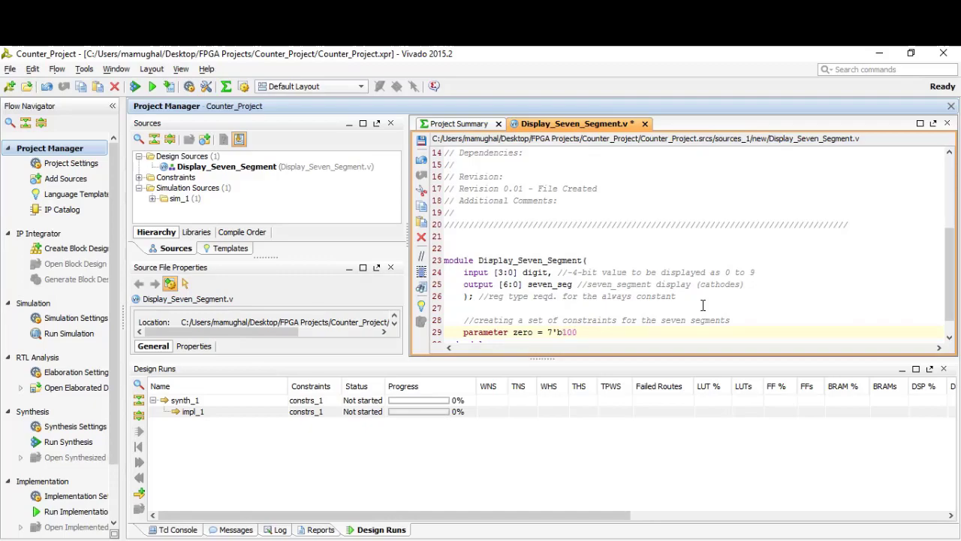
type("_0000")
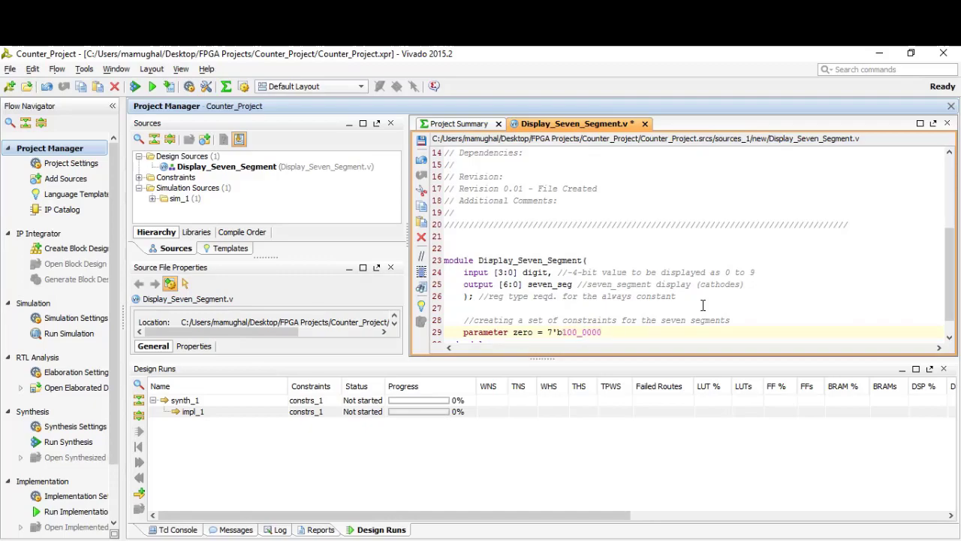
type("param")
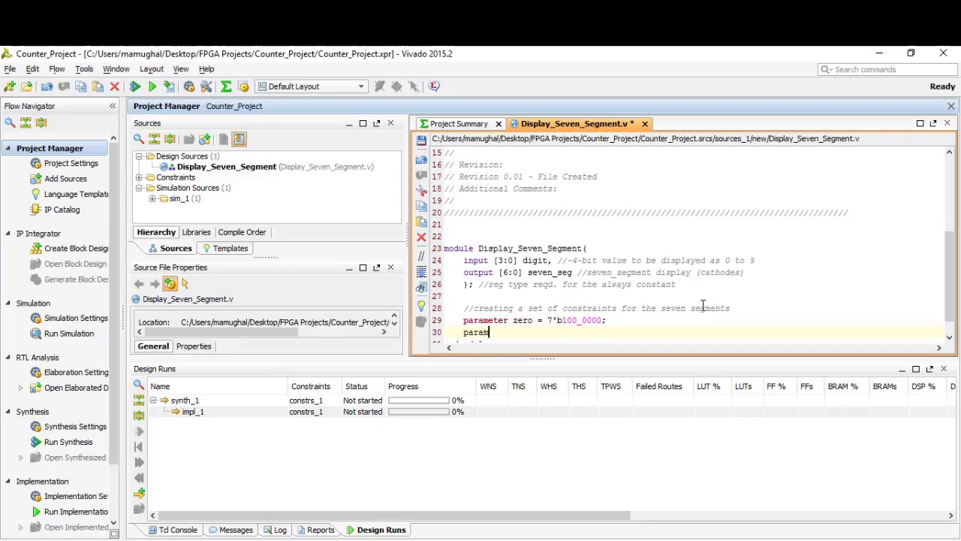
type("eter one")
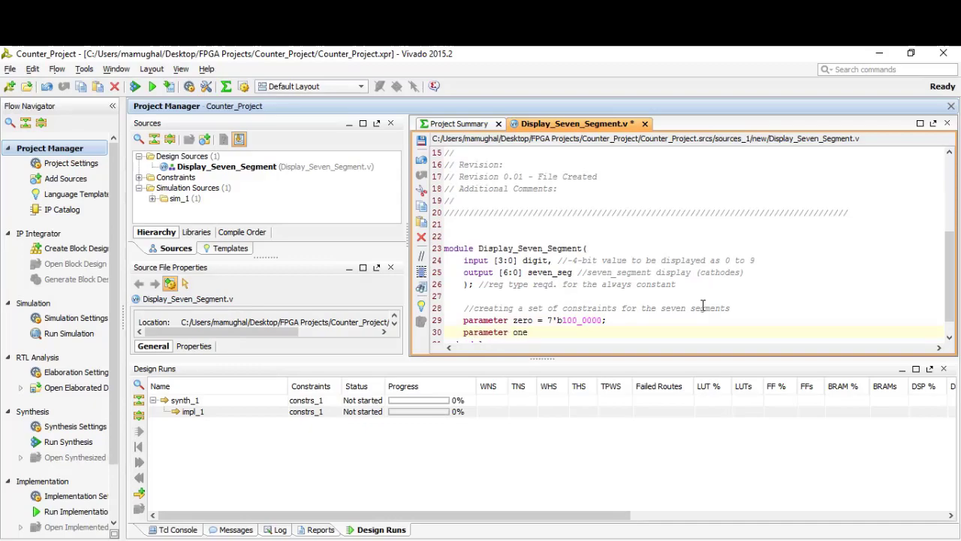
type("= 7'")
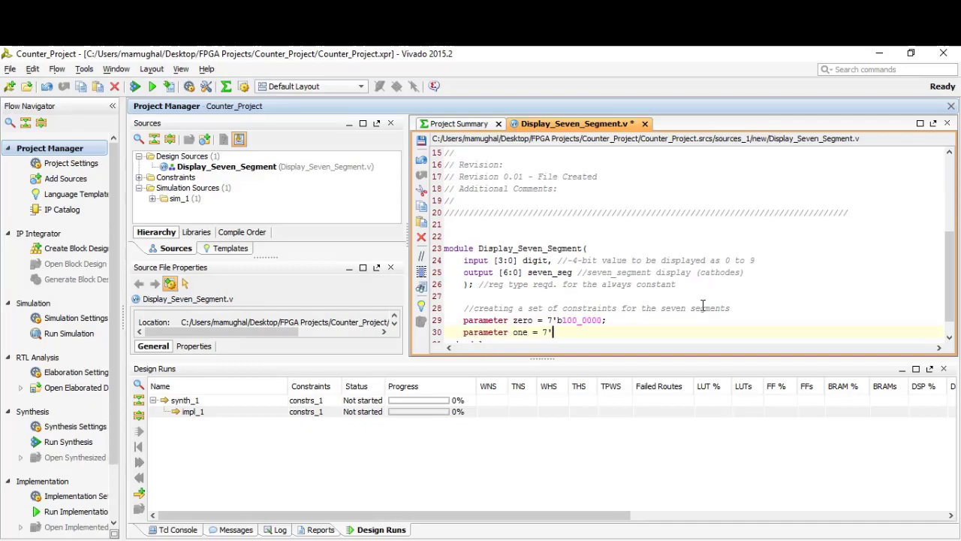
type("111_1001;")
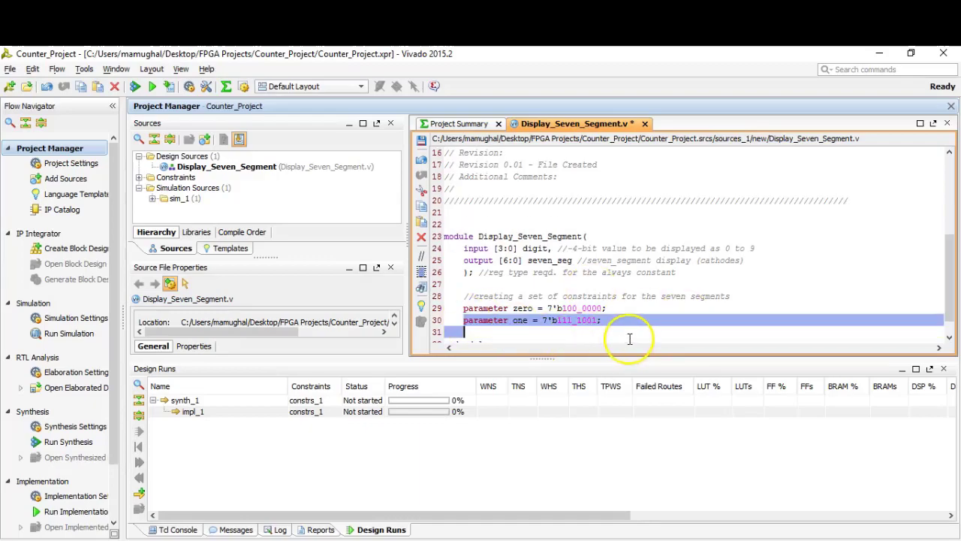
key("Return")
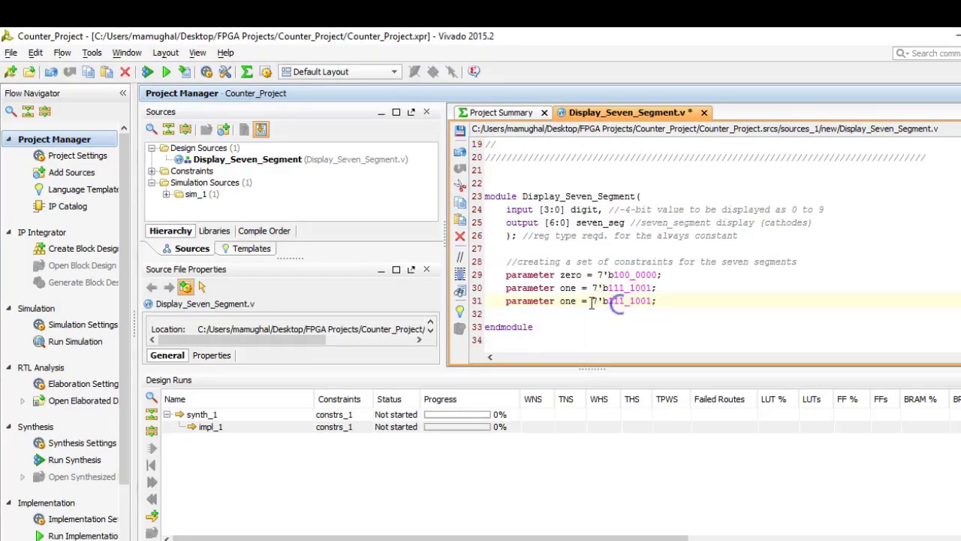
Step: Add parameters two through nine, e.g. three = 7'b011_0000, four = 7'b001…
type("two")
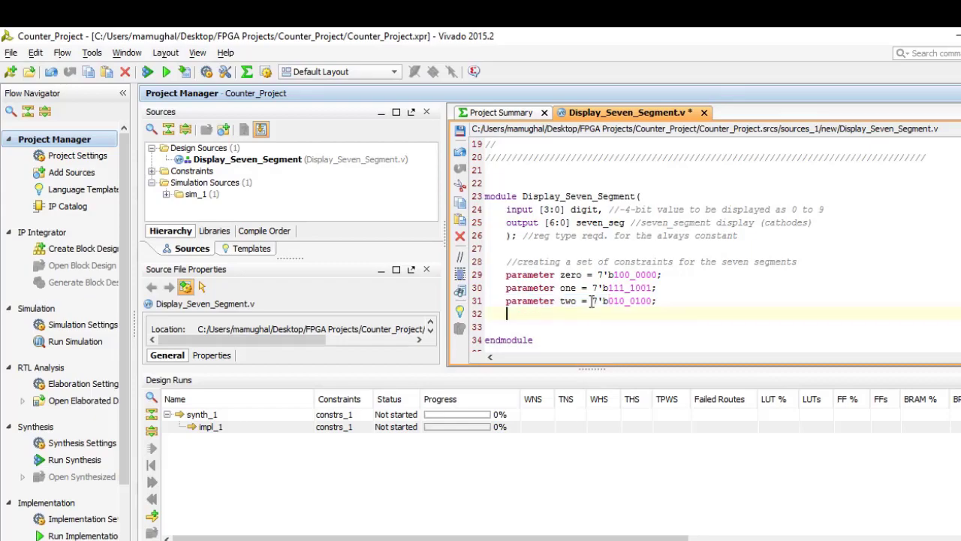
type("parameter three = 7'b")
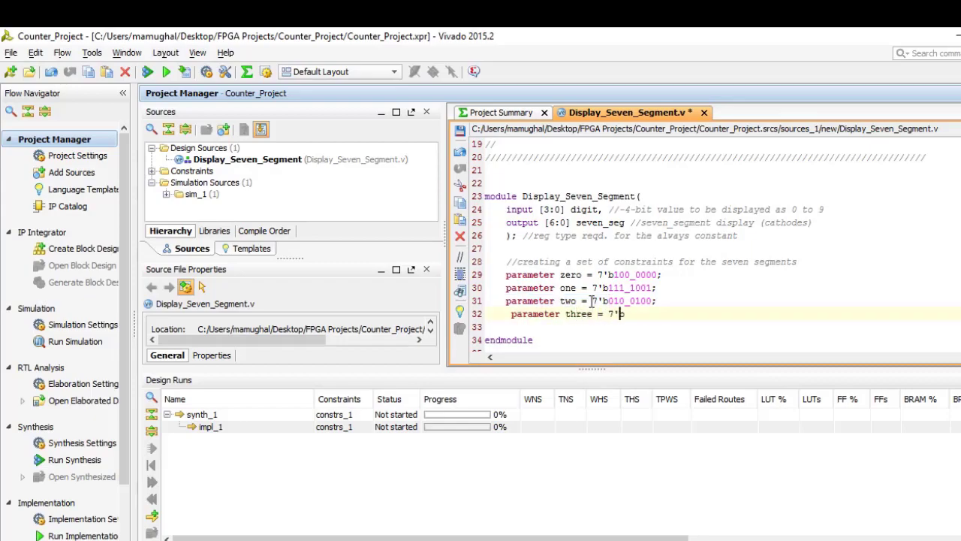
type("011_0000;")
left_click(723, 326)
type("parameter fo = 7'b")
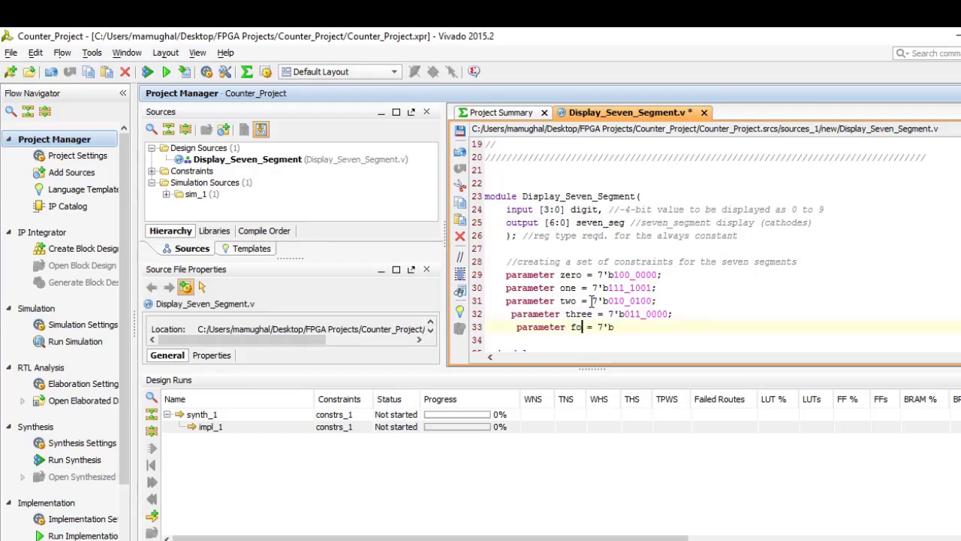
type("ur = 7'b001_1001;")
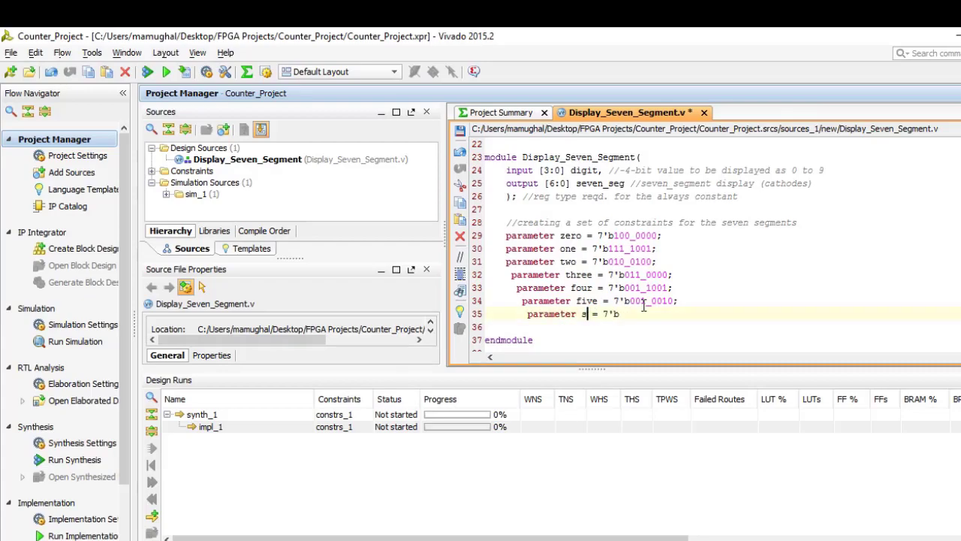
type("ix = 7'b000_0010;")
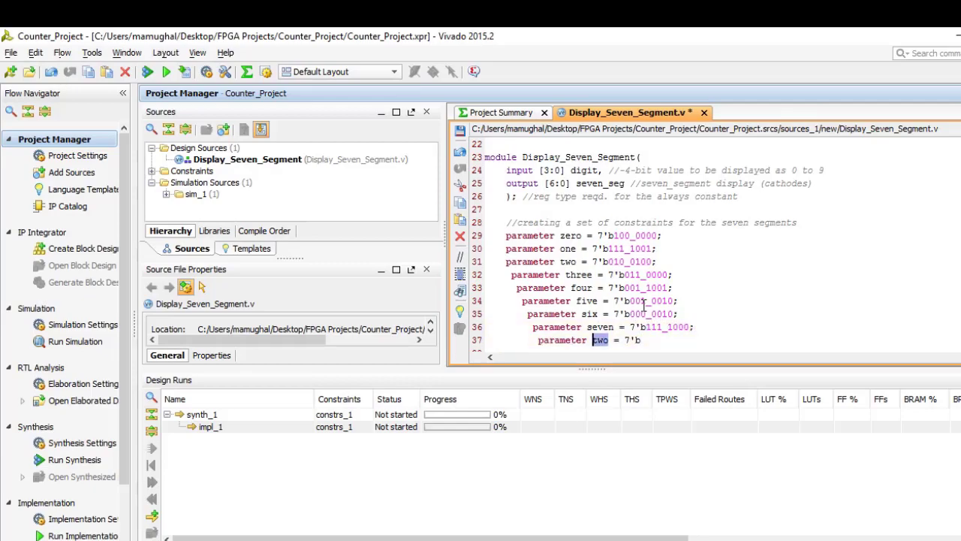
type("eight = 7'b000_0000;")
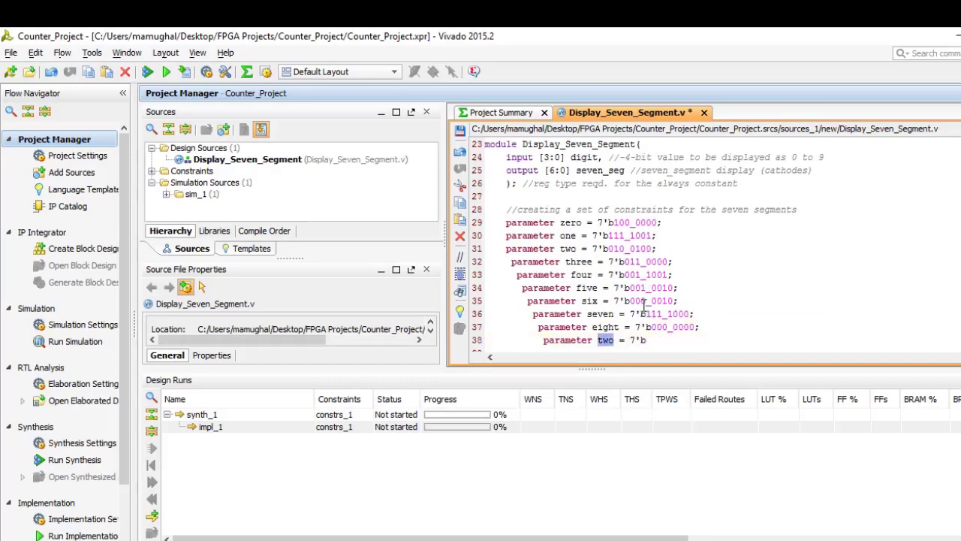
type("nine = 7'b001_0000;")
type("/")
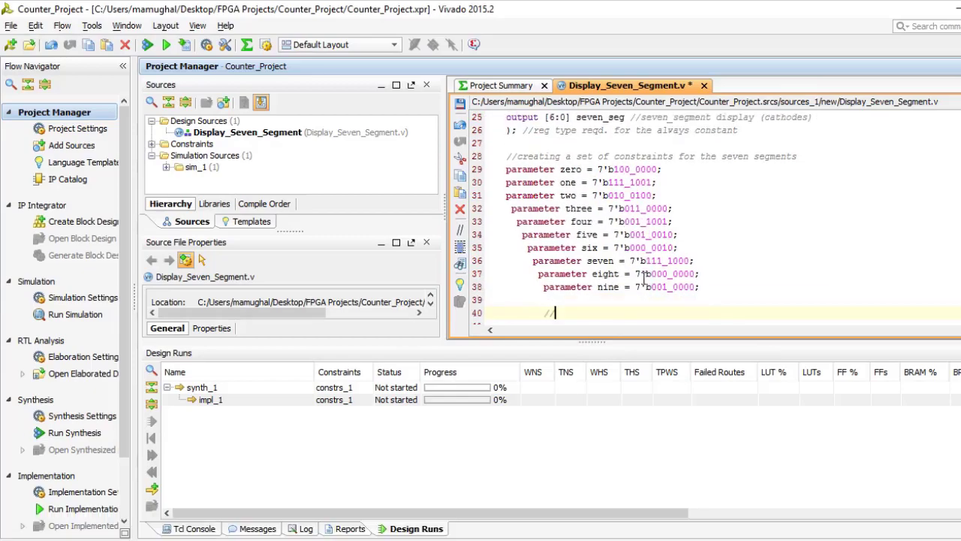
Step: Add comments about using a CASE statement and that seven_seg must be declared as reg
type("using CASE")
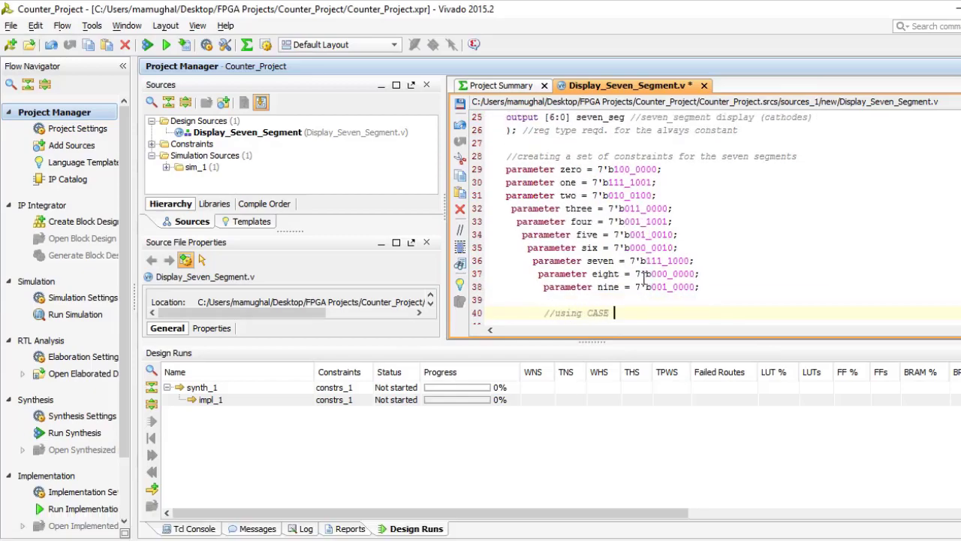
type("keyword/statem")
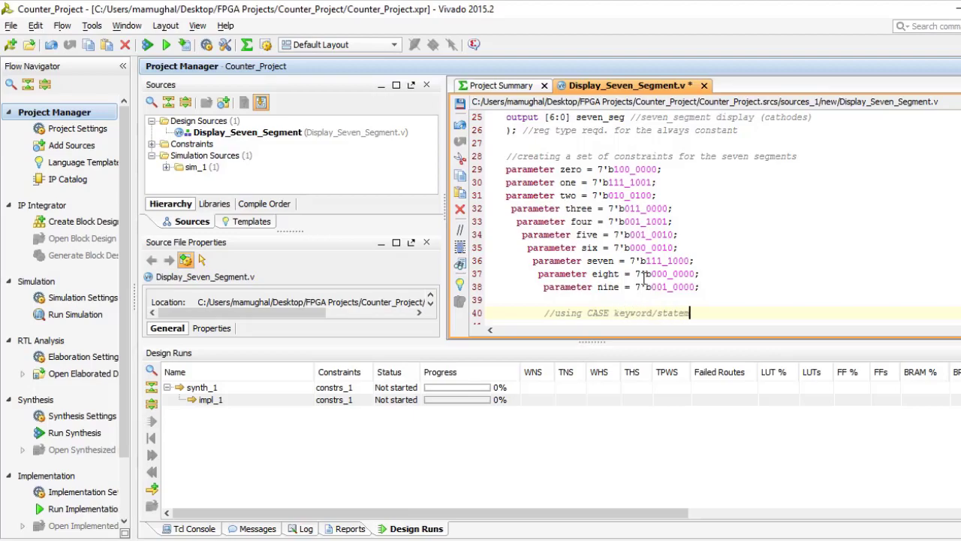
type("ent")
type("//")
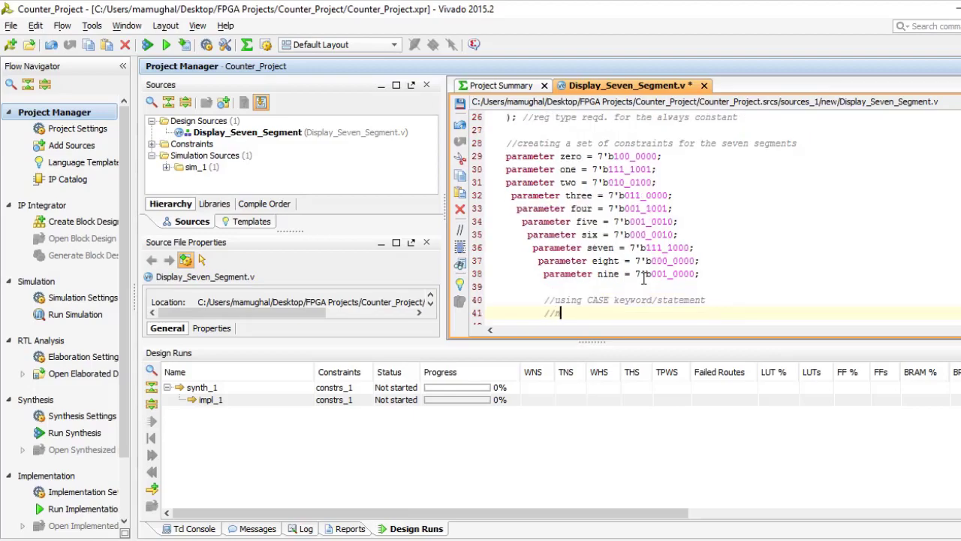
type("note that")
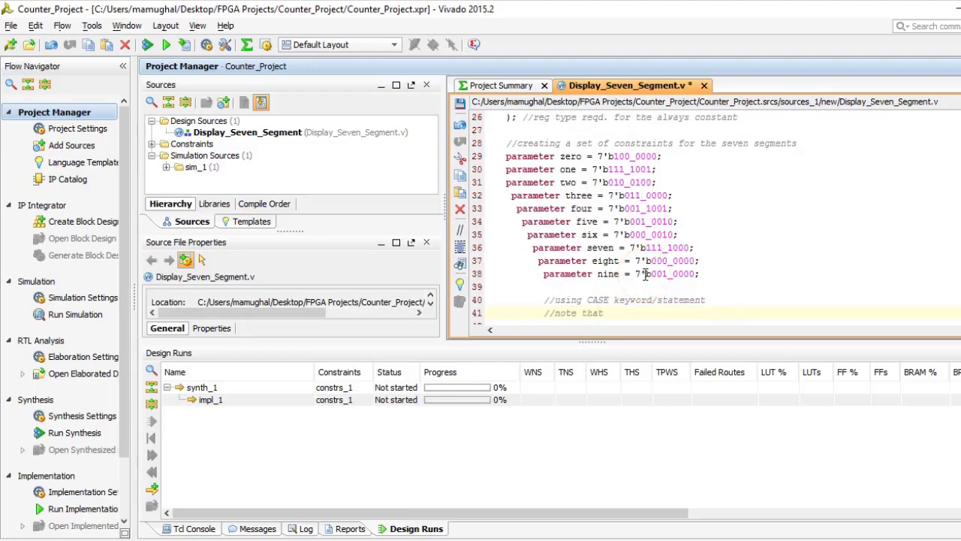
type("seven_seg")
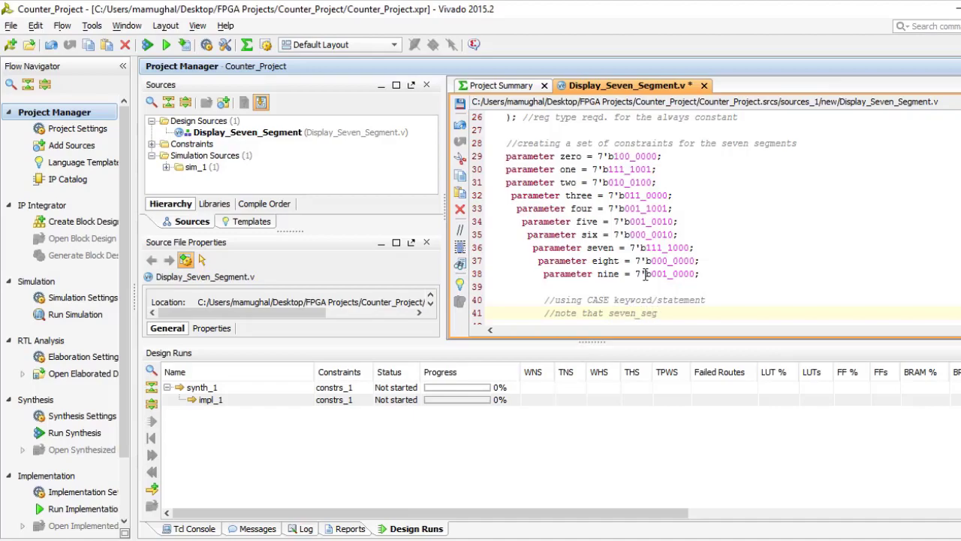
type("must be")
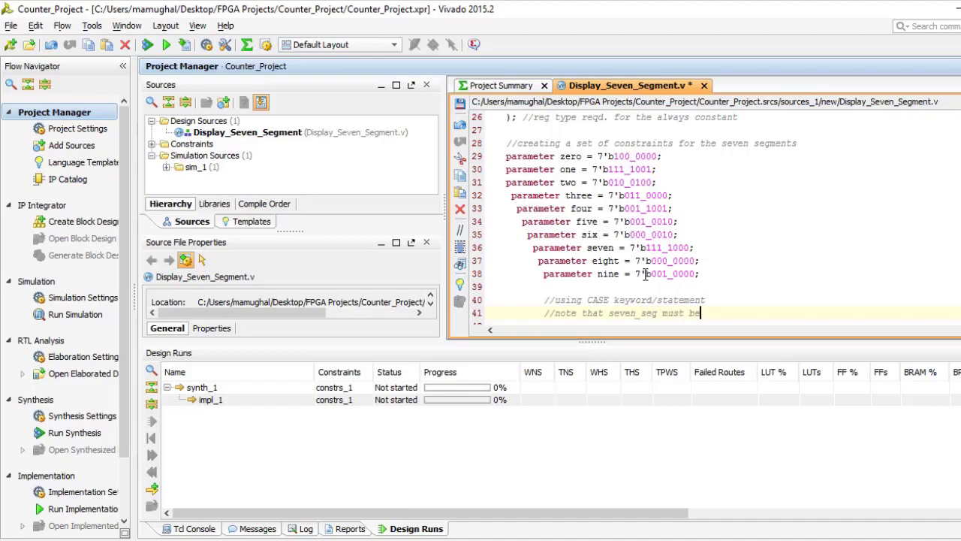
type("declared")
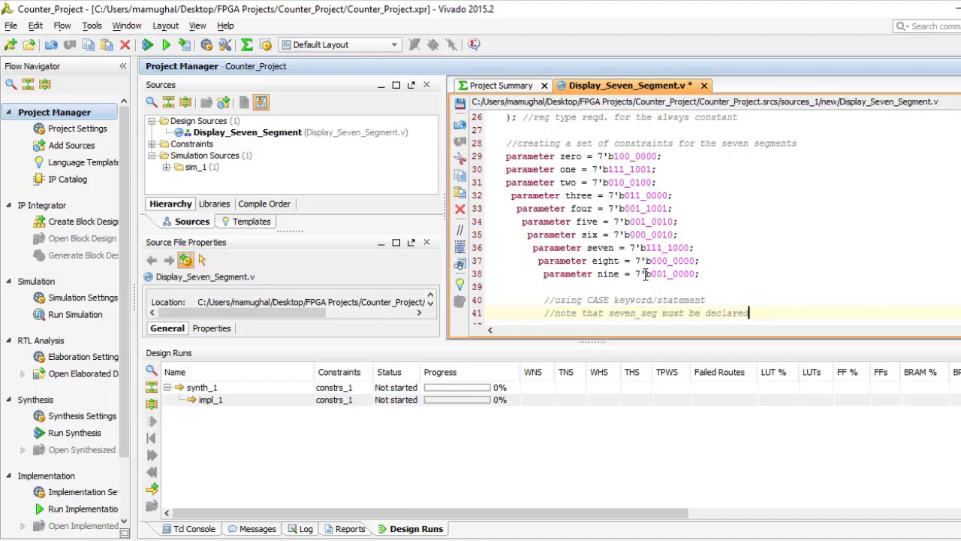
type("as a reg type")
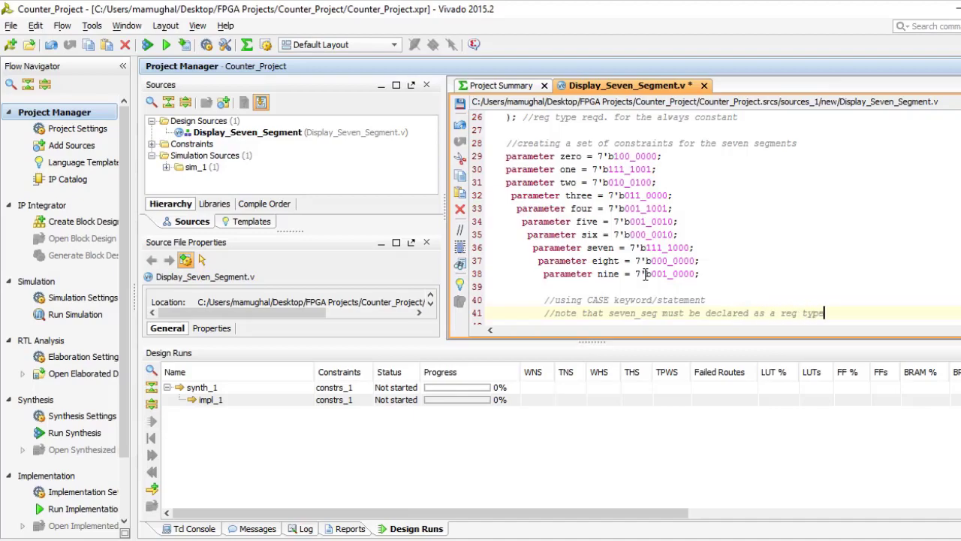
scroll("down", 3)
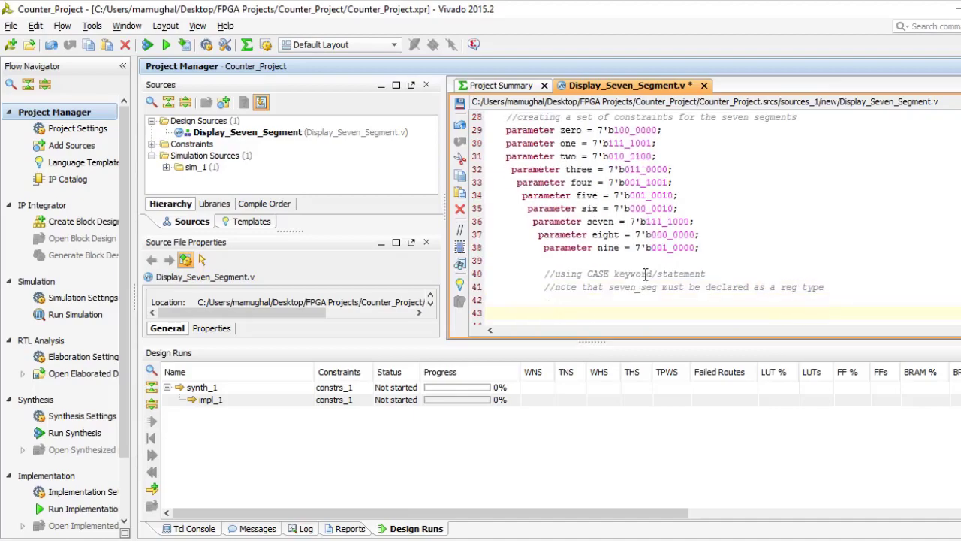
Step: Start always @(digit) case(digit) with entries assigning seven_seg = zero, one, two
type("always")
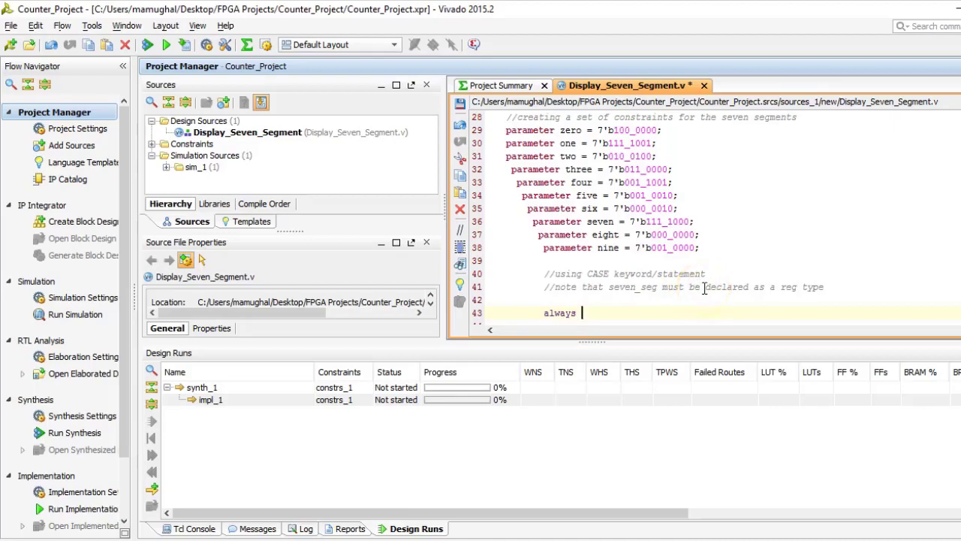
type("@(digit)")
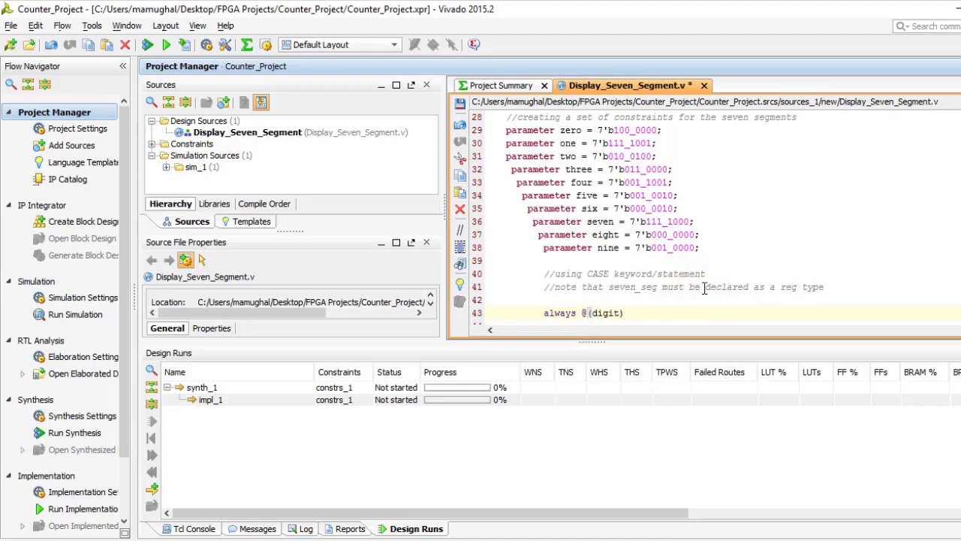
type("case (")
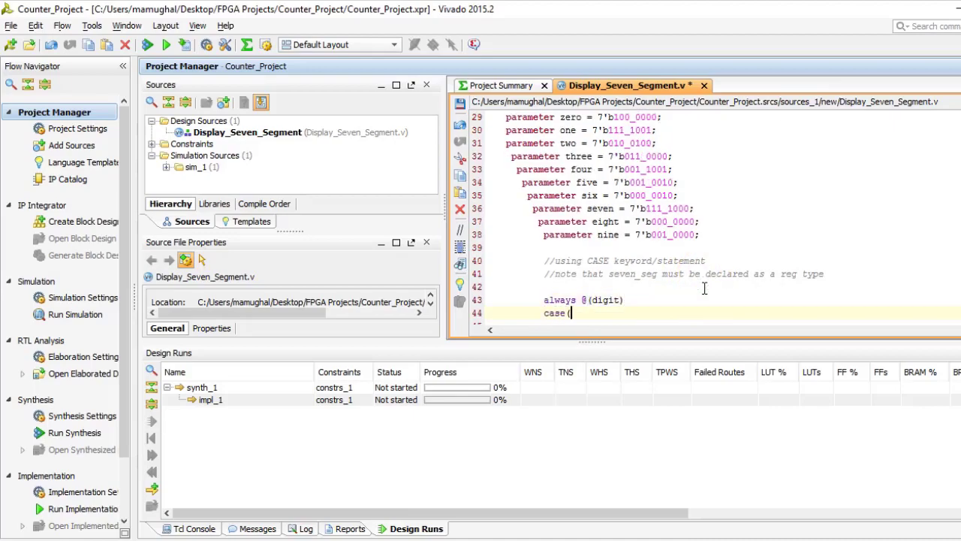
type("digit)")
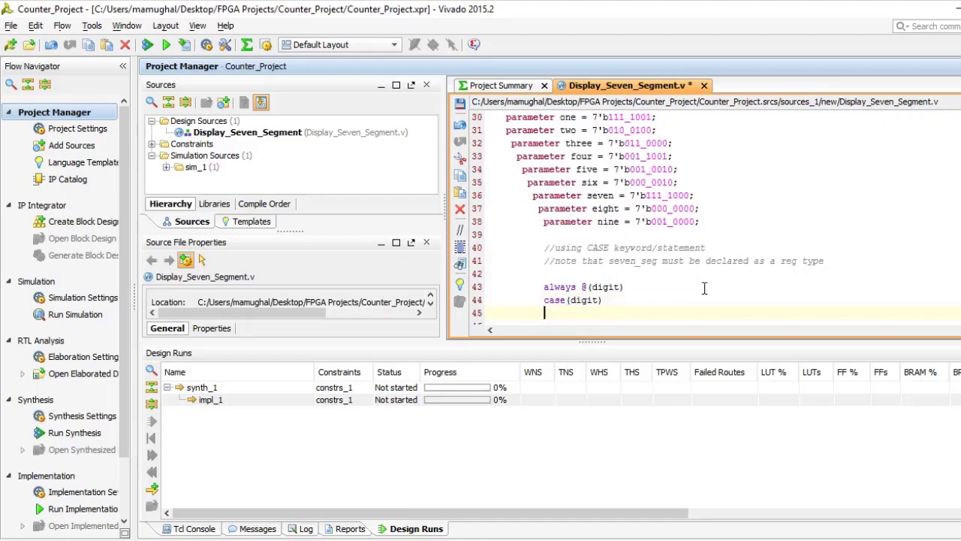
type("0: sebe")
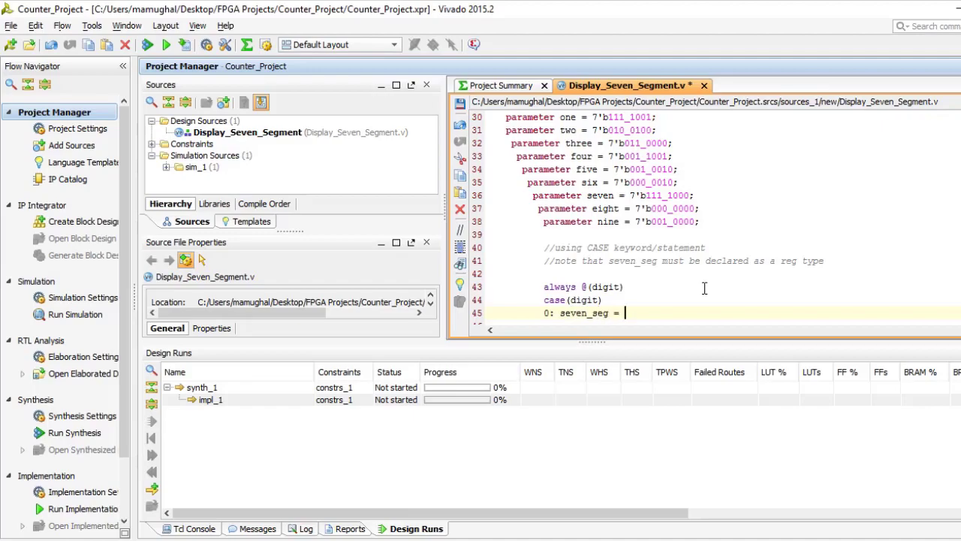
type("zero;")
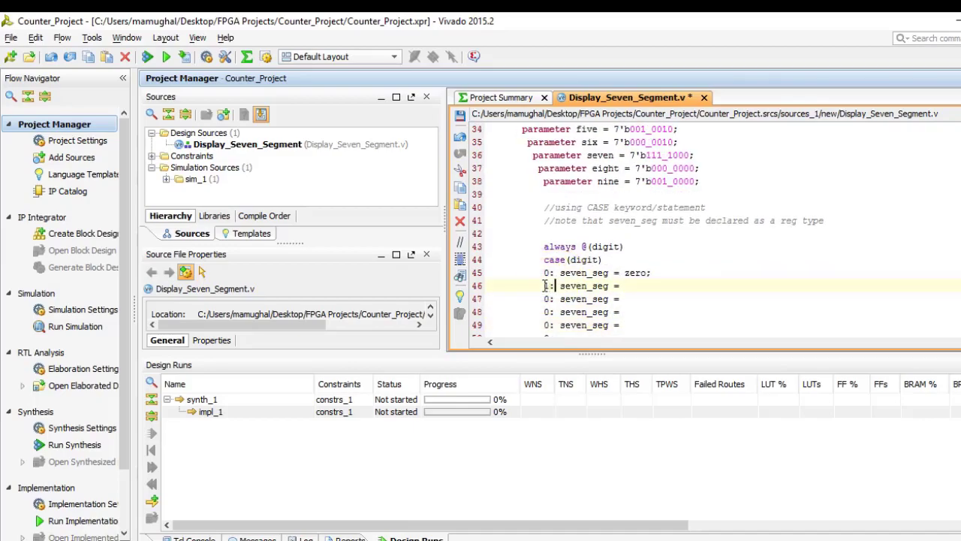
type("one;")
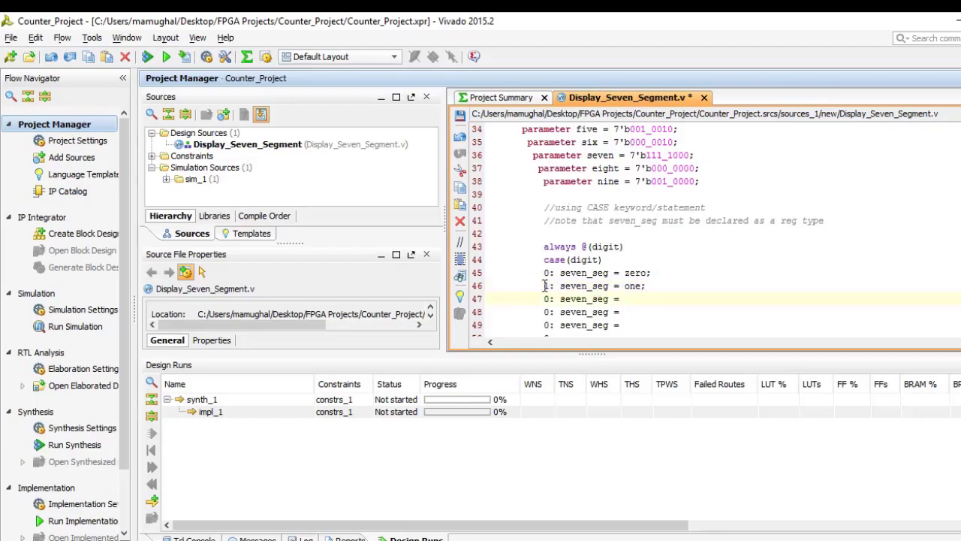
type("two")
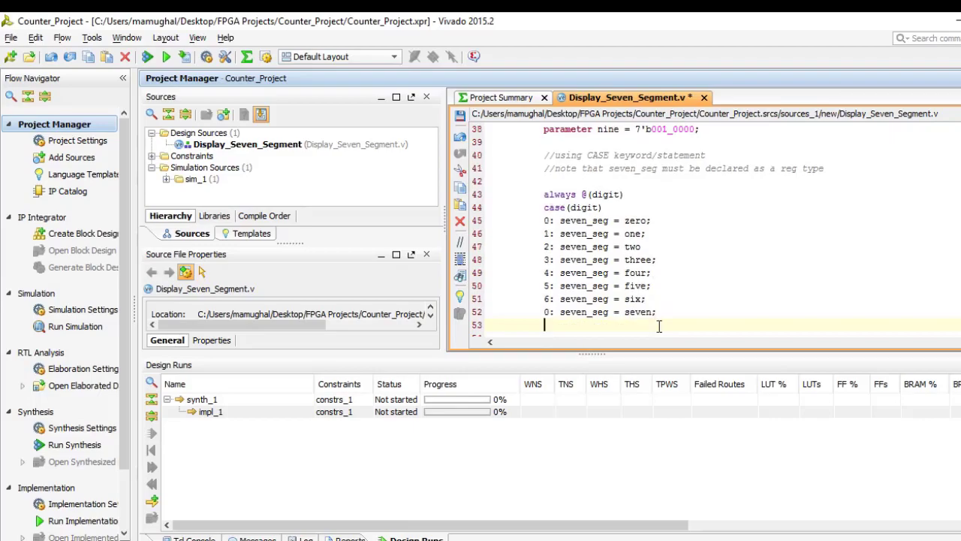
Step: Finish the case entries through digit 9 and add a default of seven_seg = zero
type("0: seven_seg = eight;")
left_click(601, 311)
type("7")
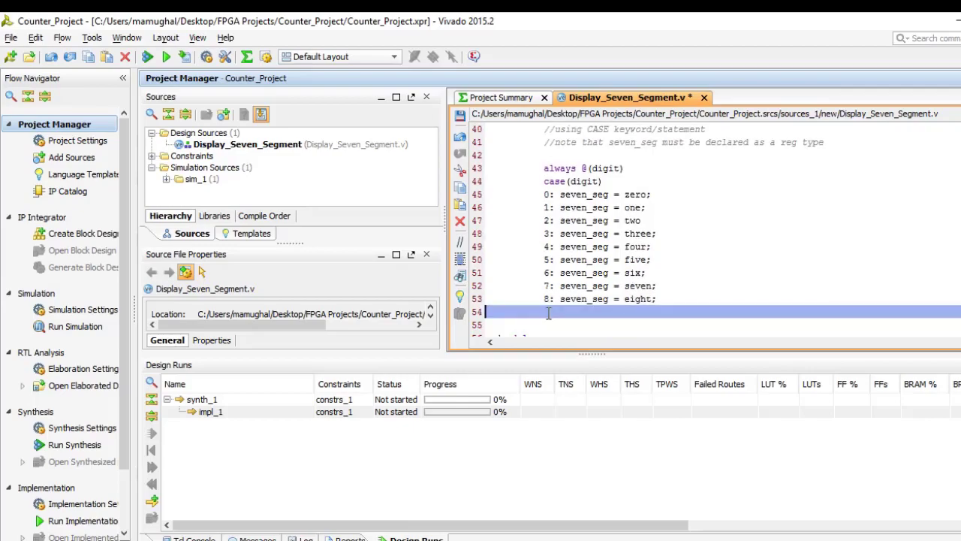
left_click(558, 325)
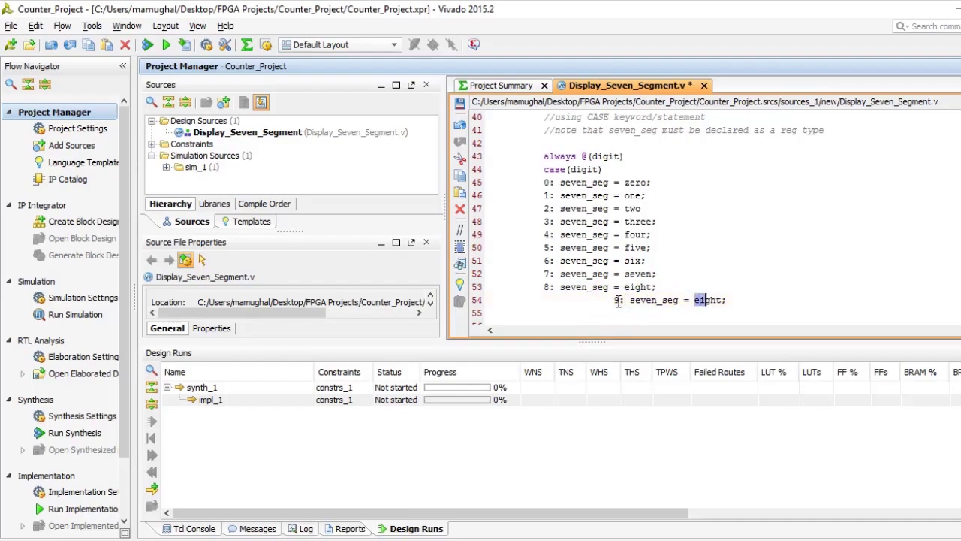
type("nine")
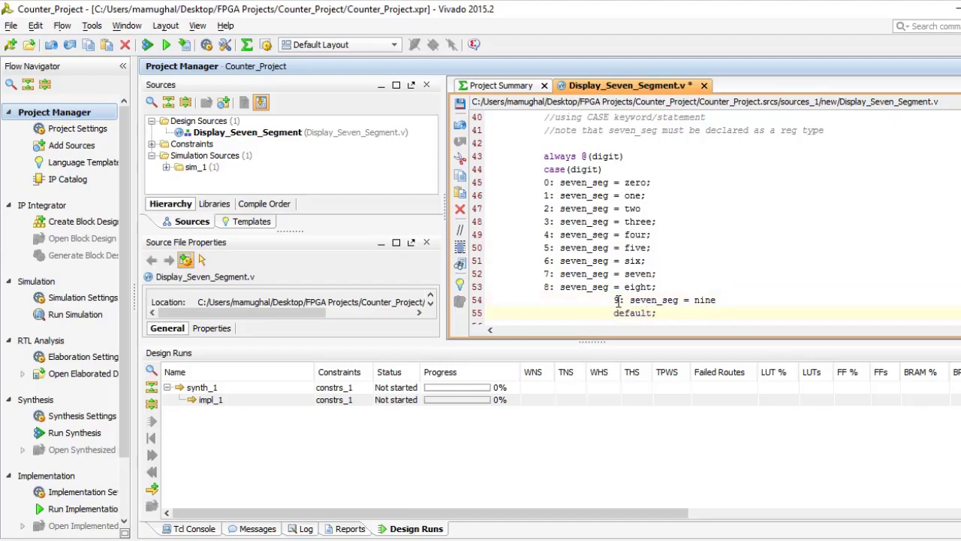
type("a")
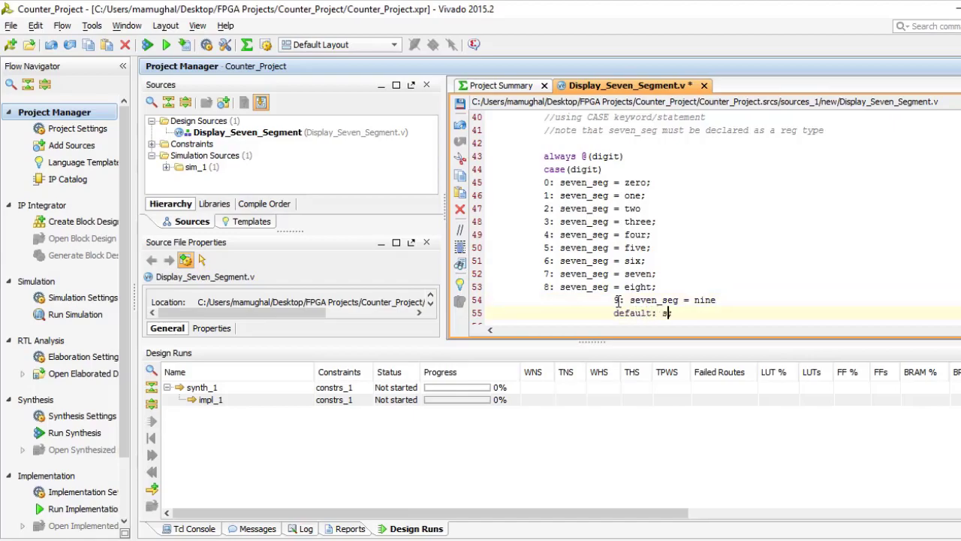
type("seven_seg;")
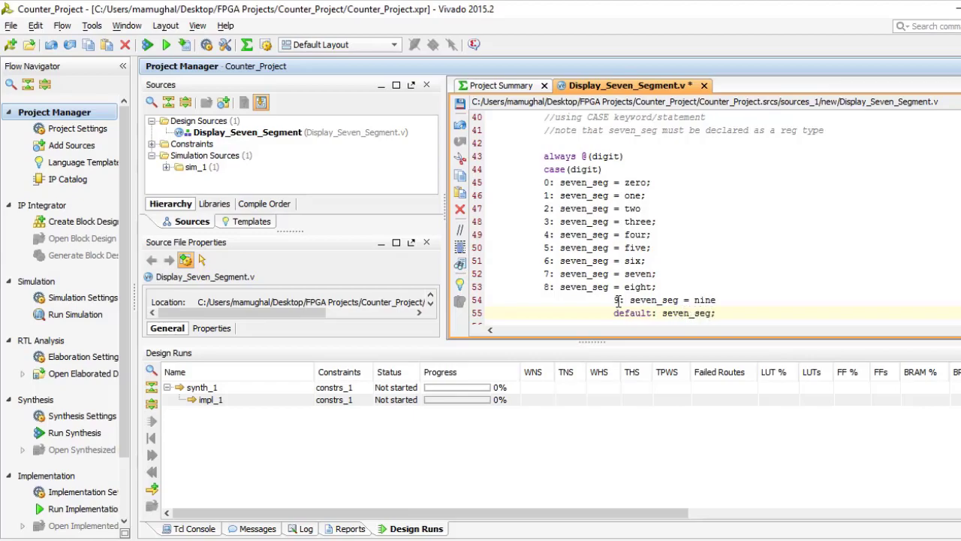
type("= zero")
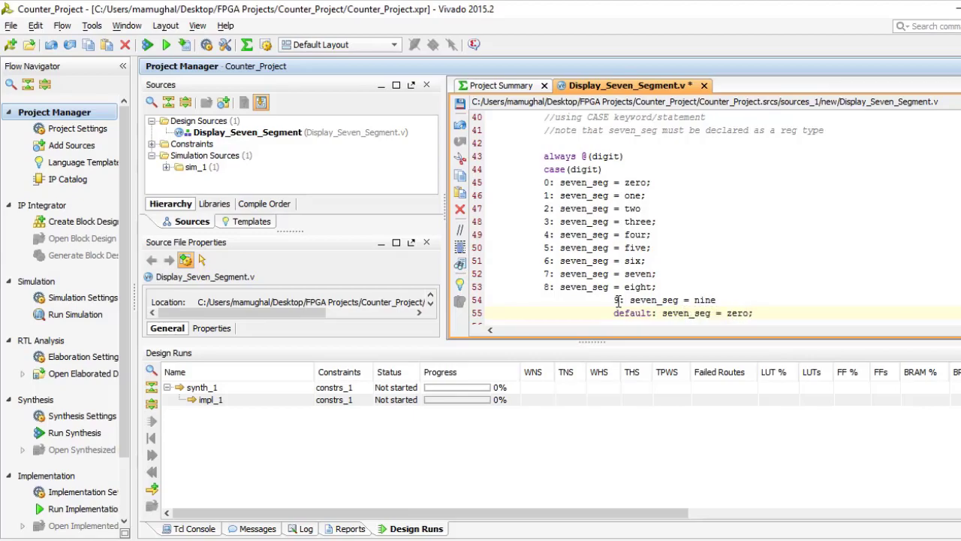
scroll("down", 3)
type("endcase")
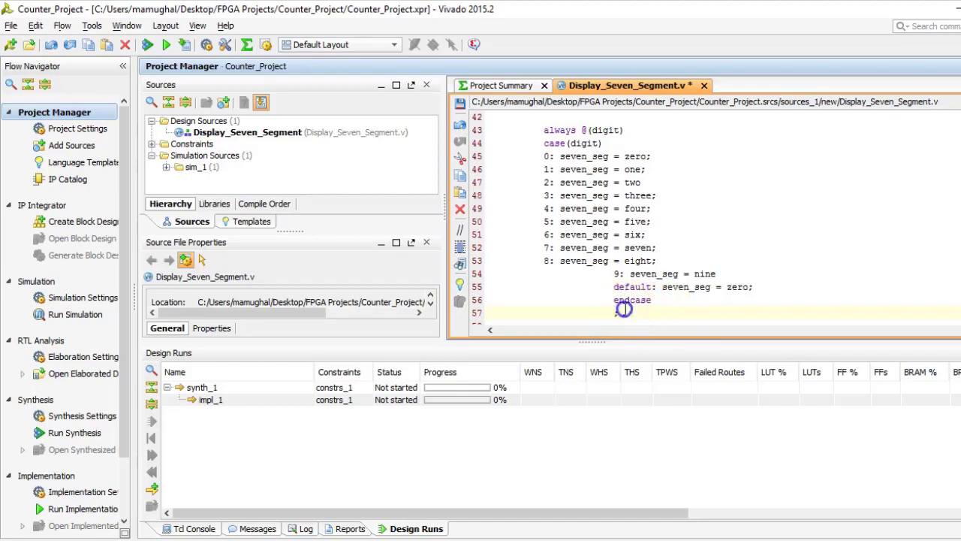
scroll("down", 3)
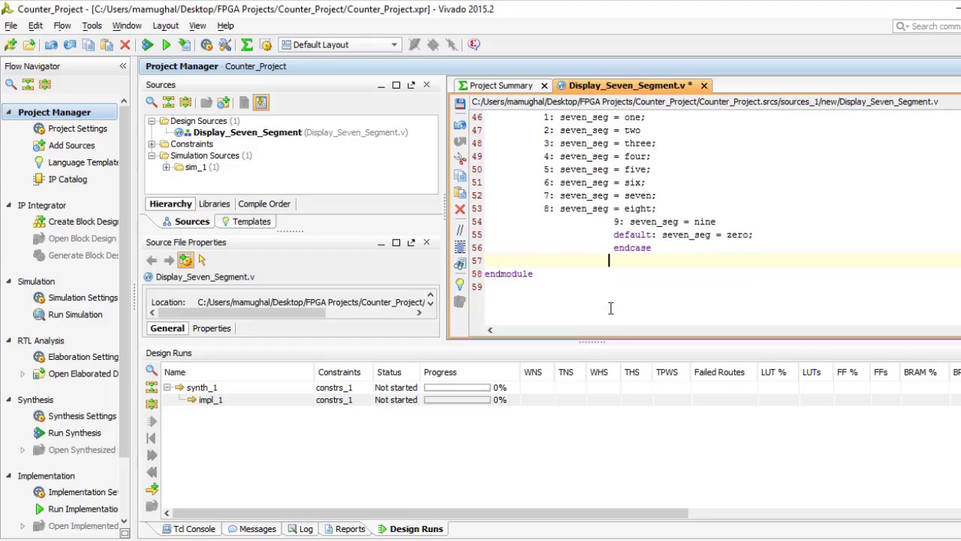
scroll("up", 3)
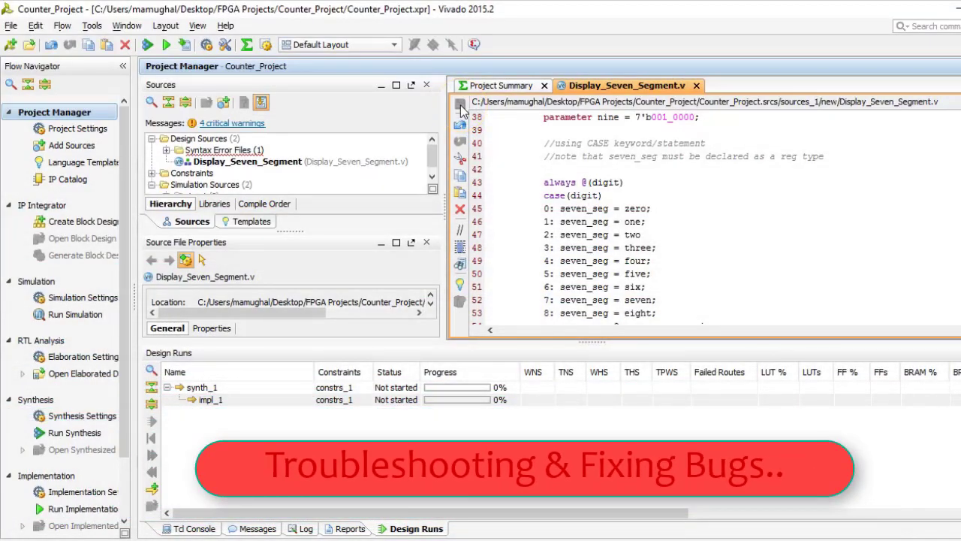
mouse_move(223, 126)
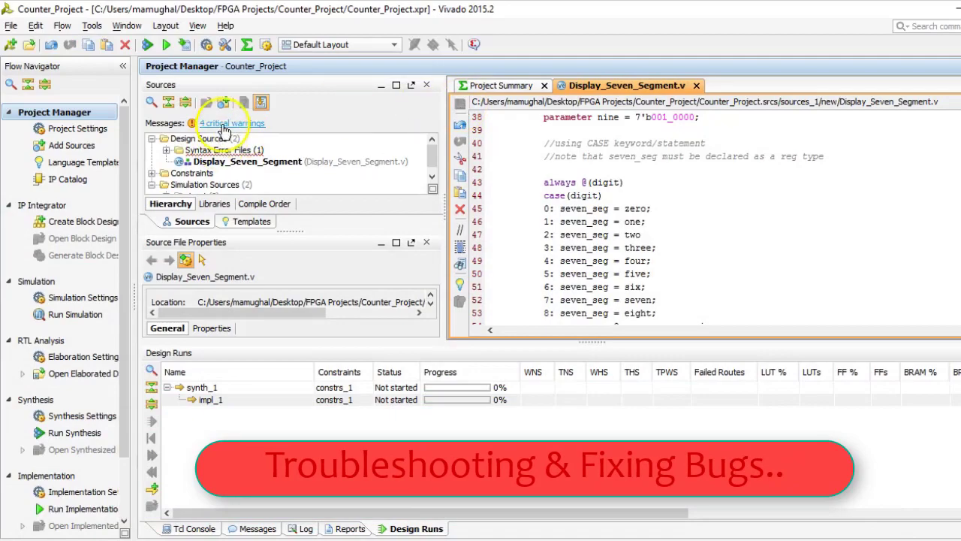
Step: Jump from the critical warnings to line 48 and add semicolons after two and nine
left_click(231, 123)
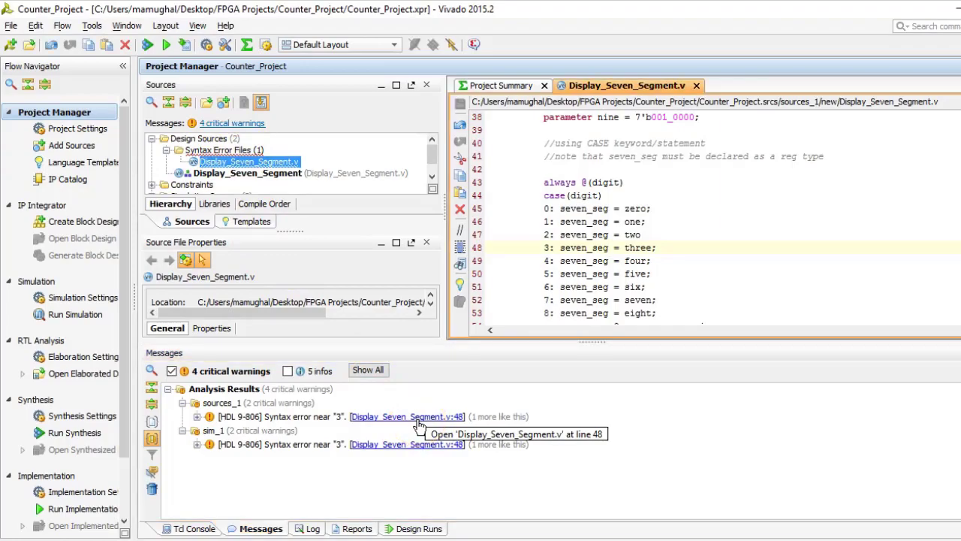
left_click(635, 234)
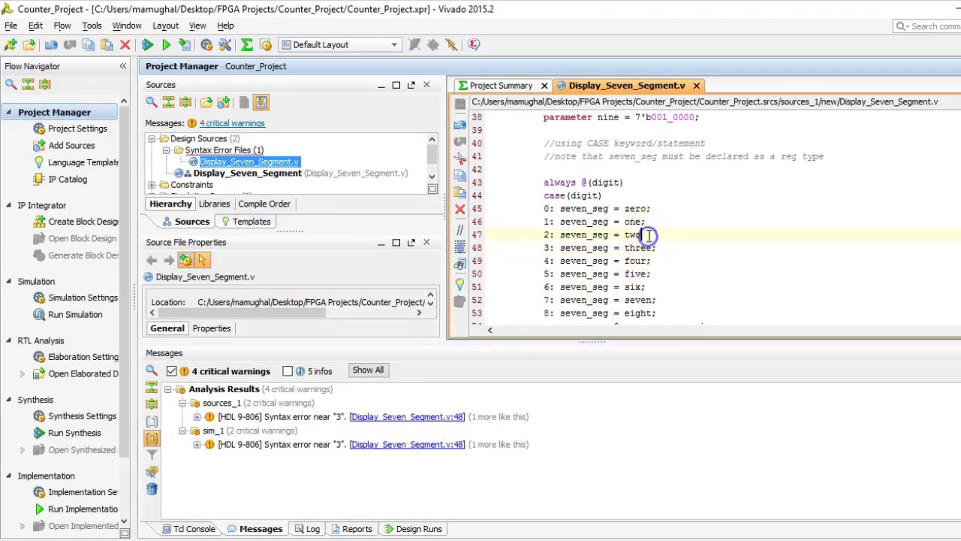
left_click(460, 105)
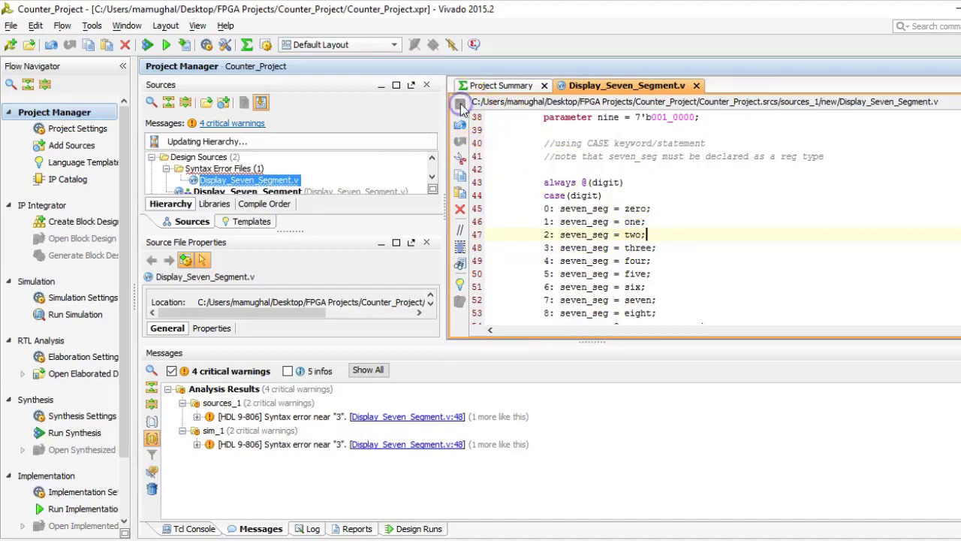
left_click(461, 105)
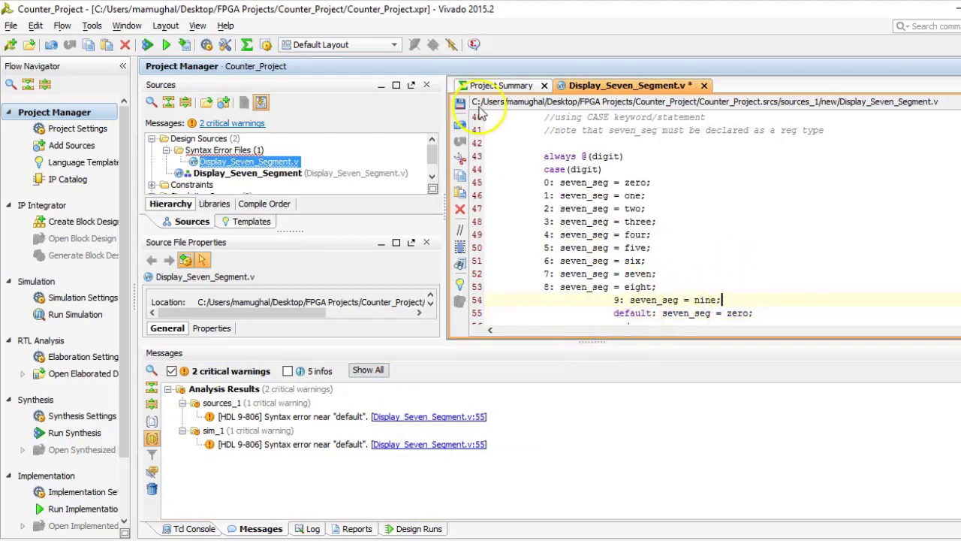
left_click(461, 105)
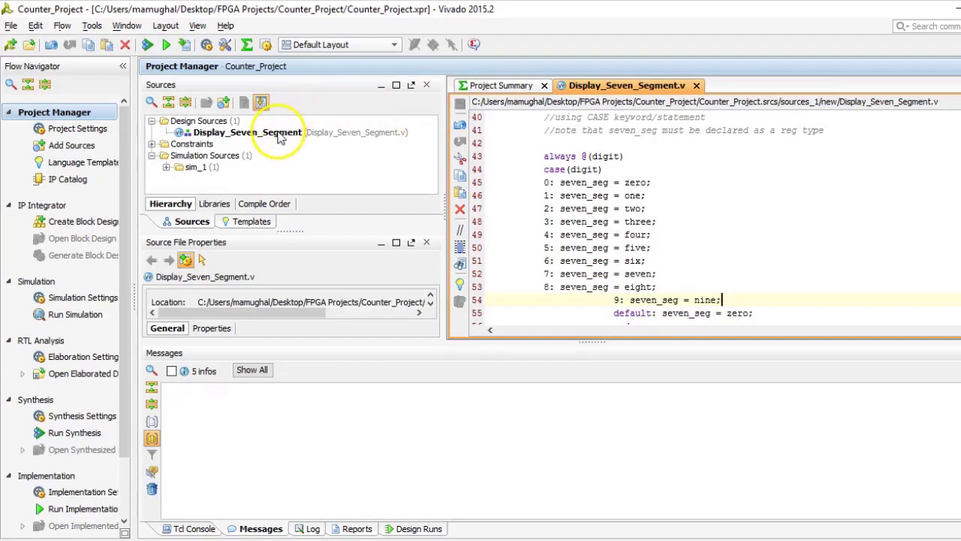
Step: Run synthesis, declare seven_seg as output reg to fix errors, then rerun synthesis
left_click(75, 432)
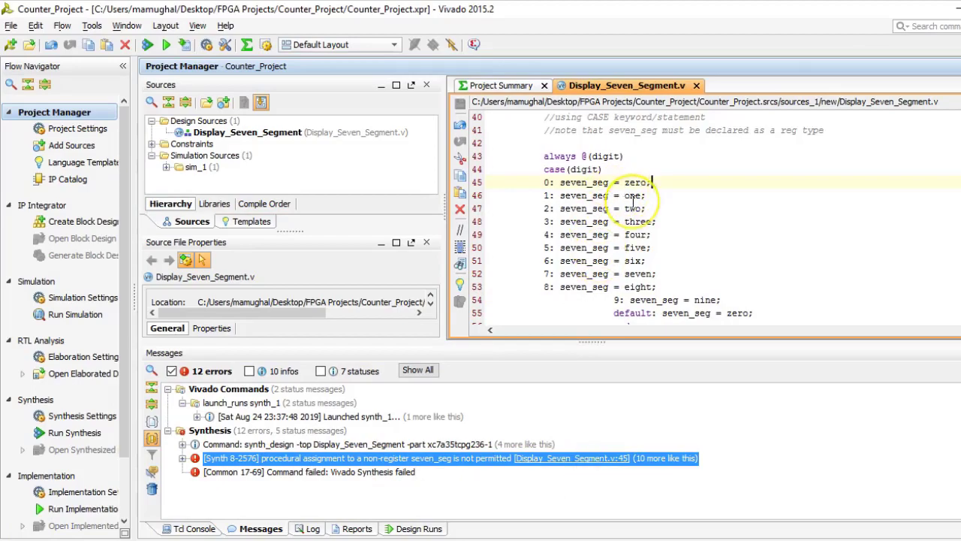
scroll("up", 3)
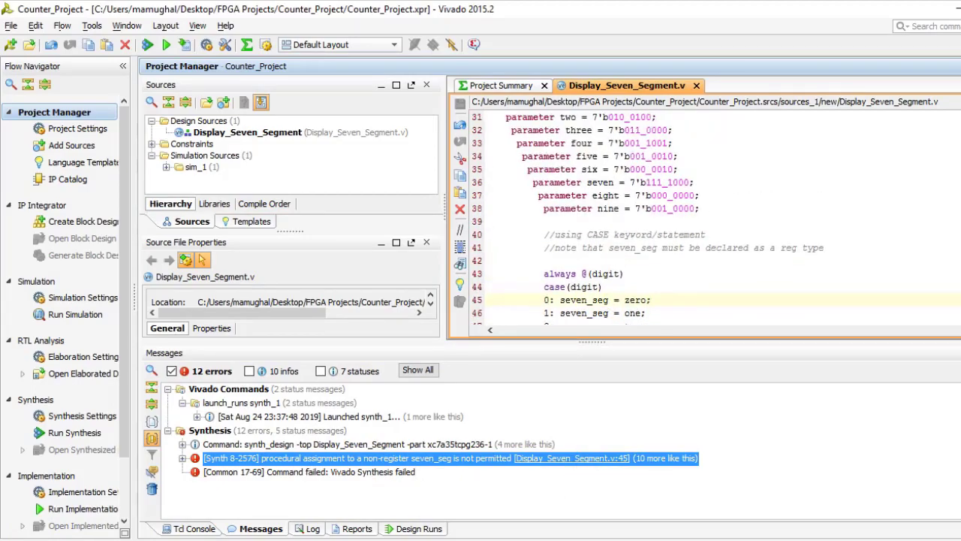
scroll("up", 3)
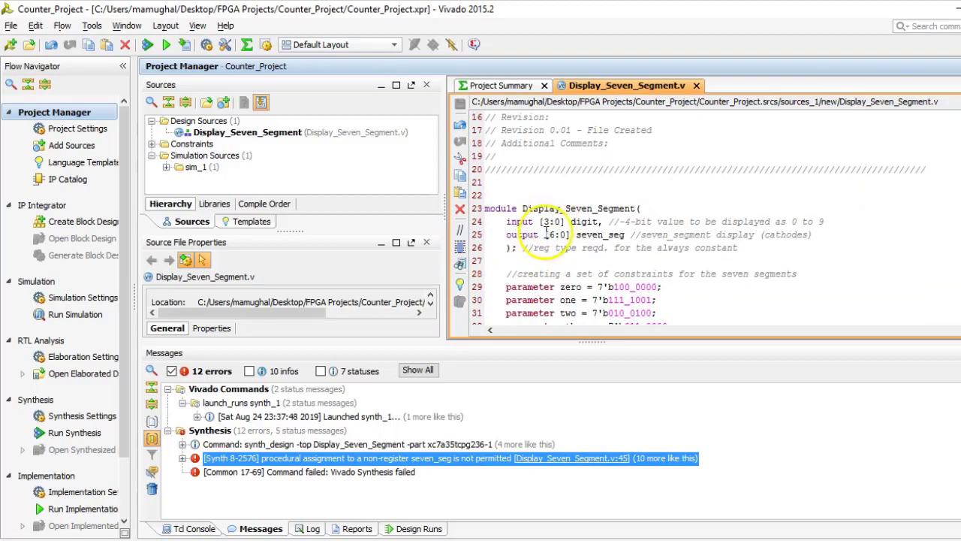
type("reg")
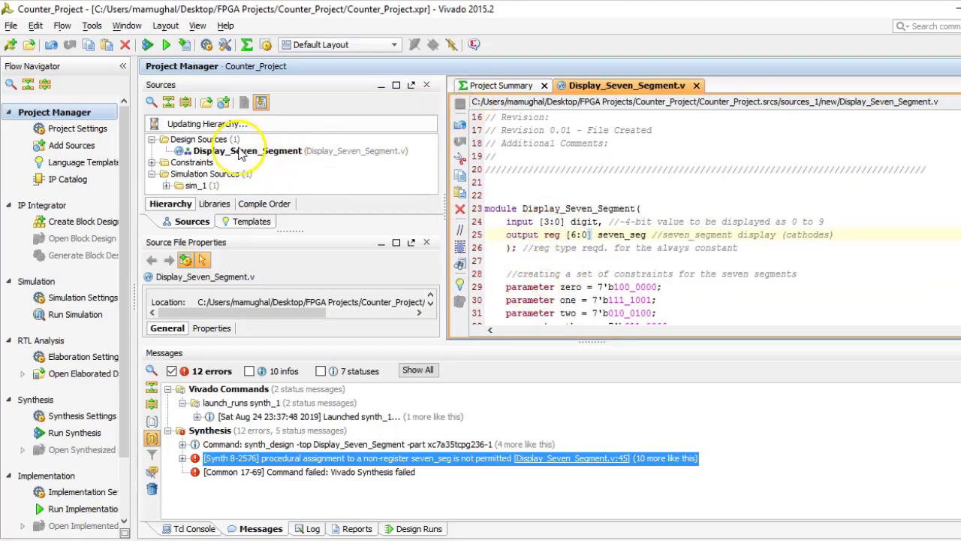
left_click(166, 44)
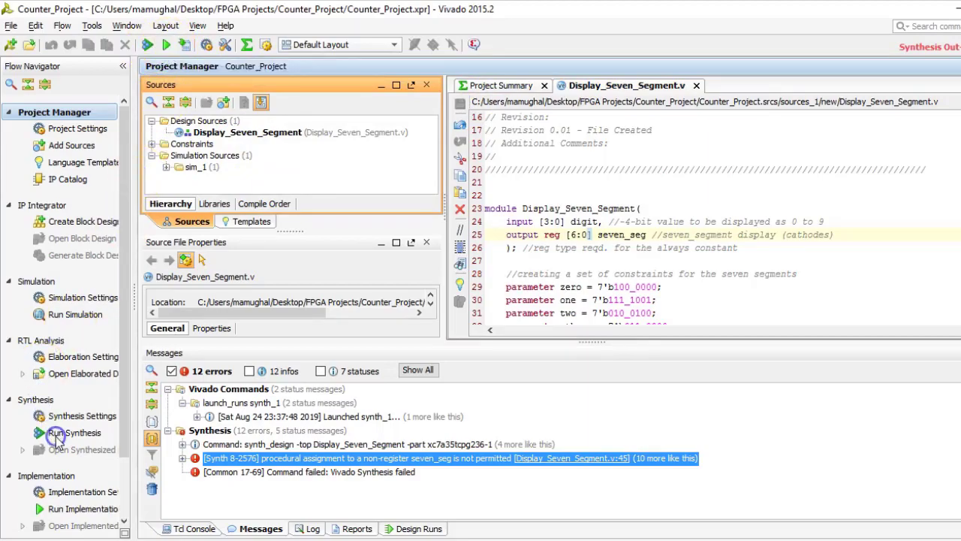
left_click(74, 431)
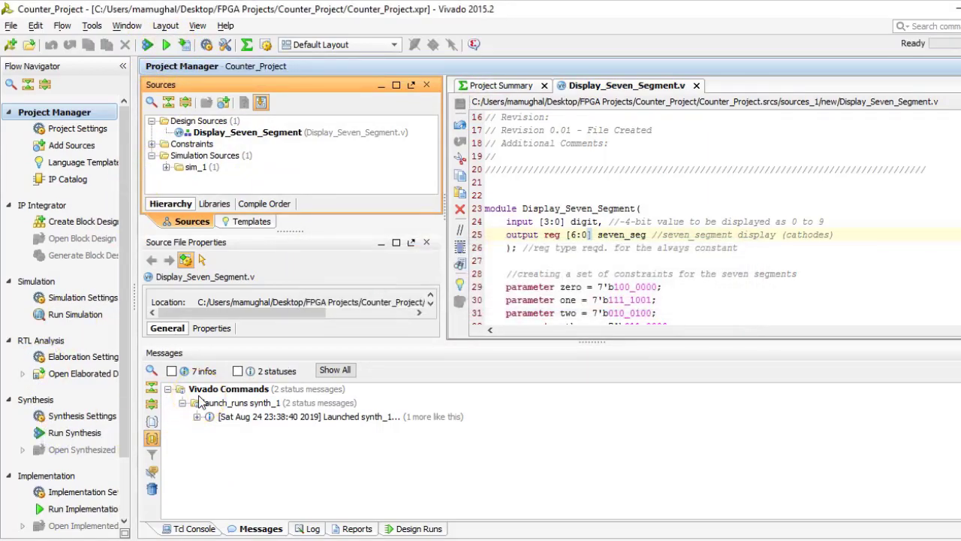
left_click(74, 433)
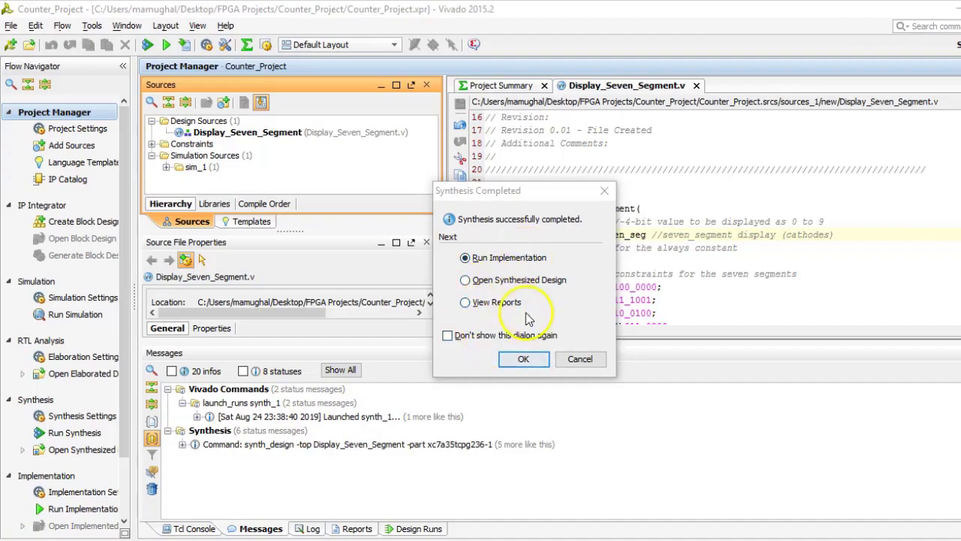
Step: Add a new design source file named Counter.v
right_click(199, 121)
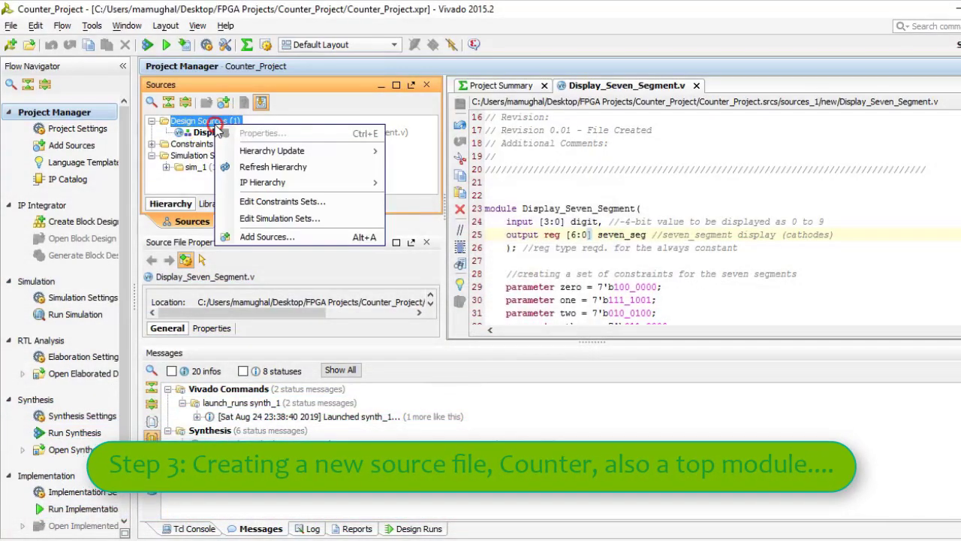
left_click(266, 236)
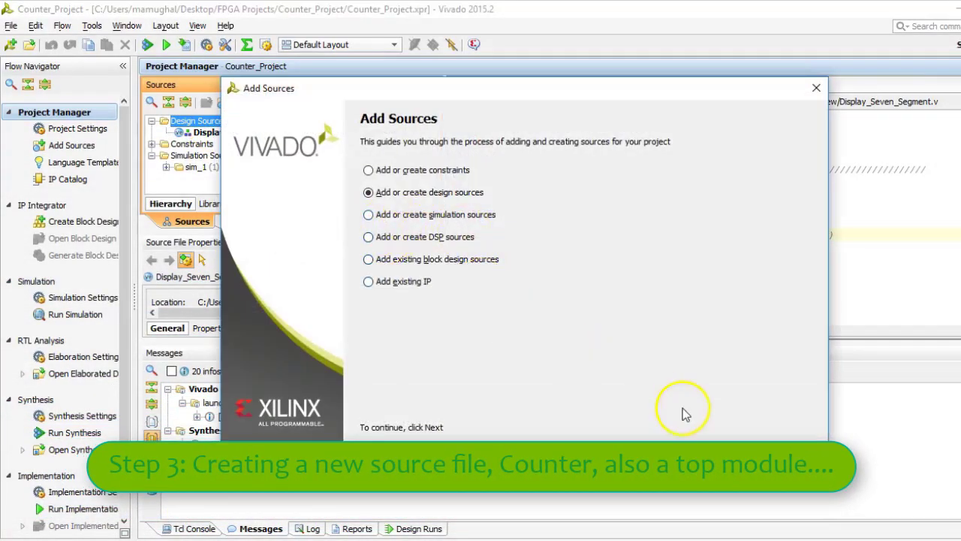
left_click(684, 409)
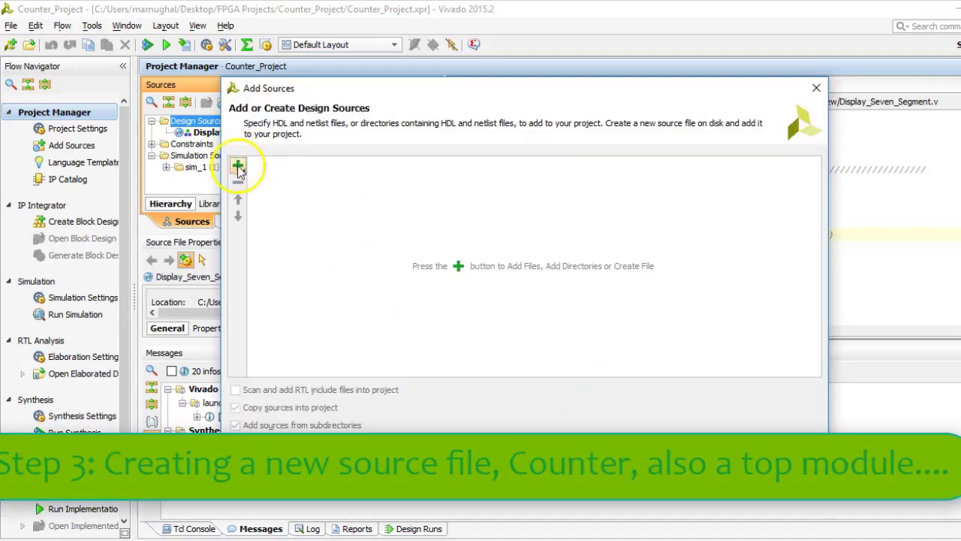
left_click(237, 166)
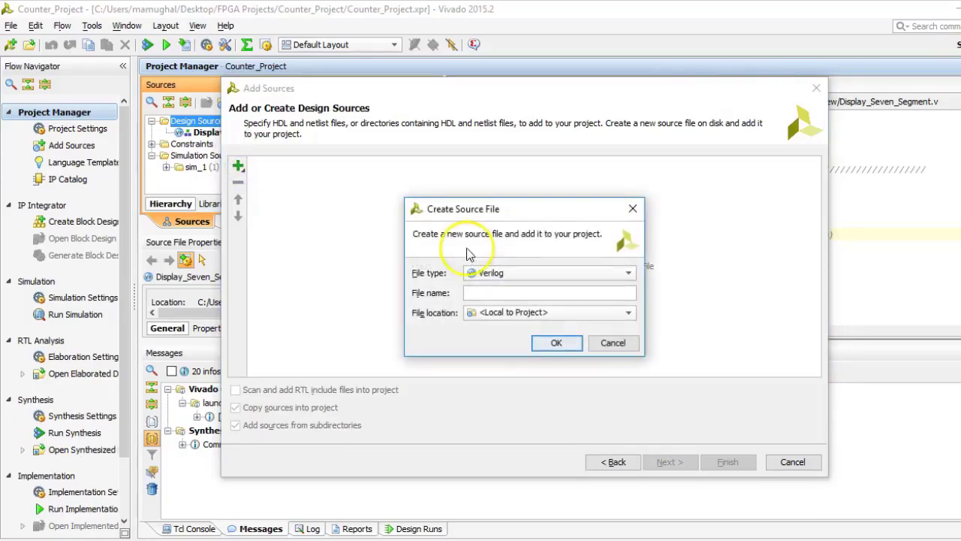
type("Counter")
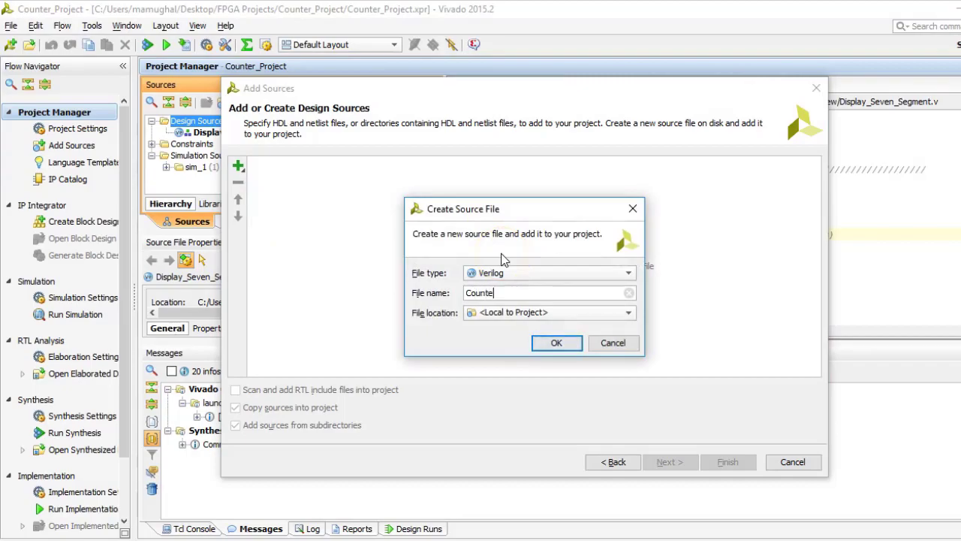
left_click(556, 343)
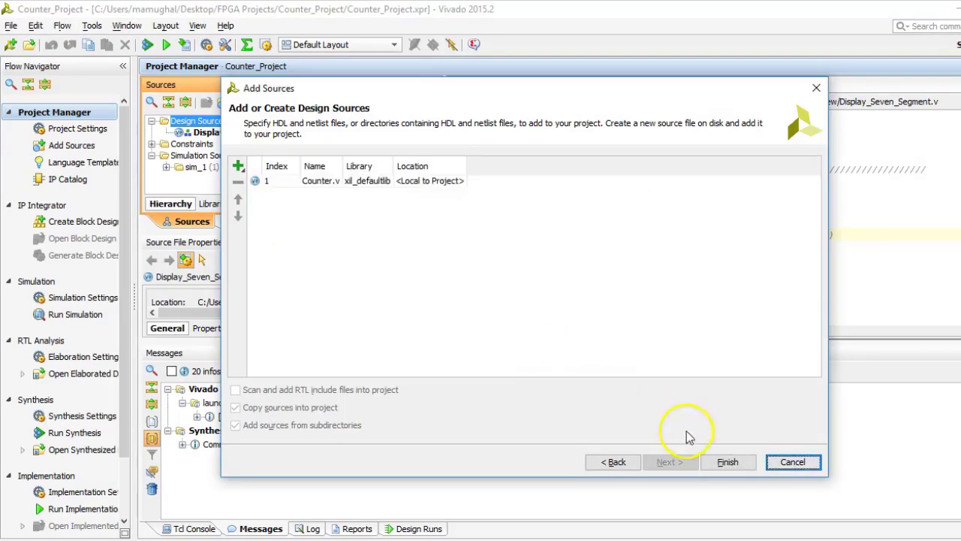
left_click(727, 461)
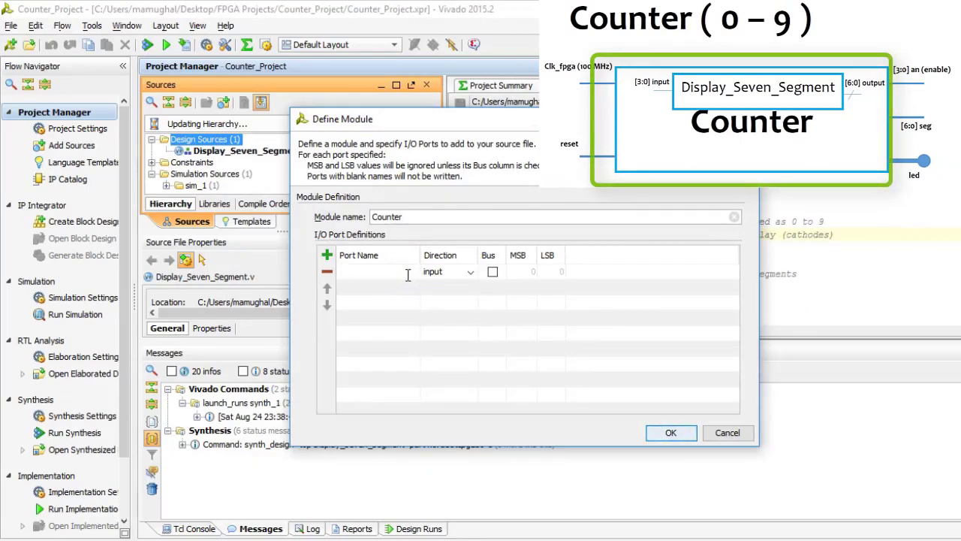
Step: Define ports clk_fpga and reset as inputs, seg and an as output buses, led output
type("clk_fpga")
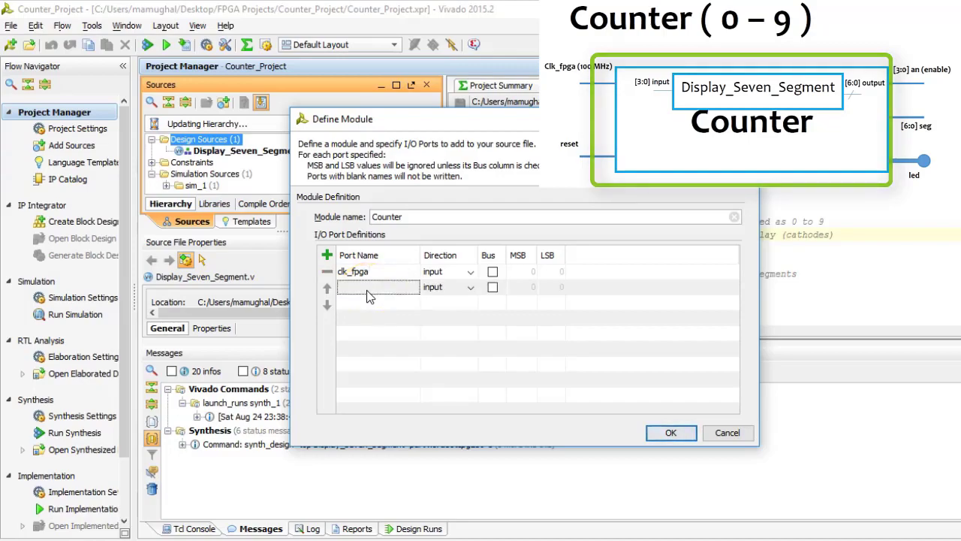
left_click(377, 287)
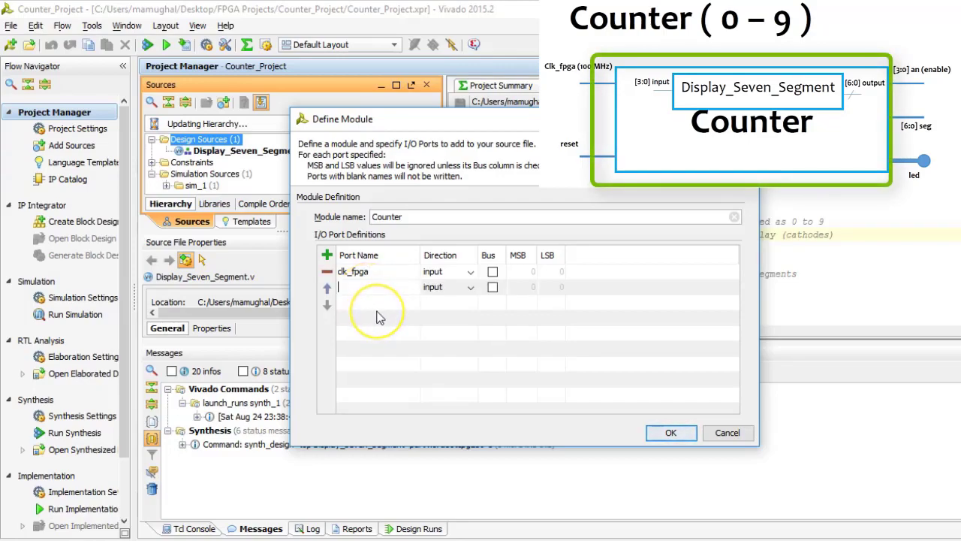
type("reset")
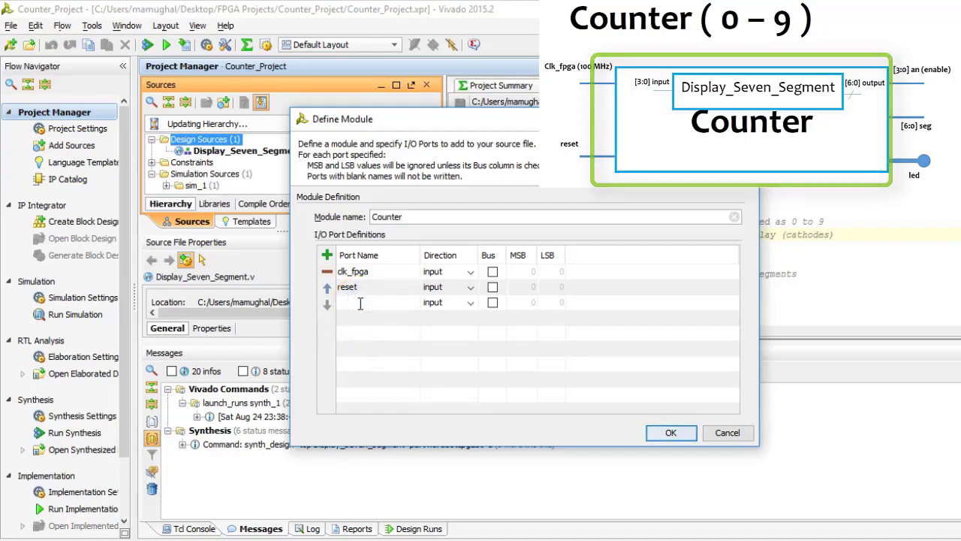
type("seg")
type("an")
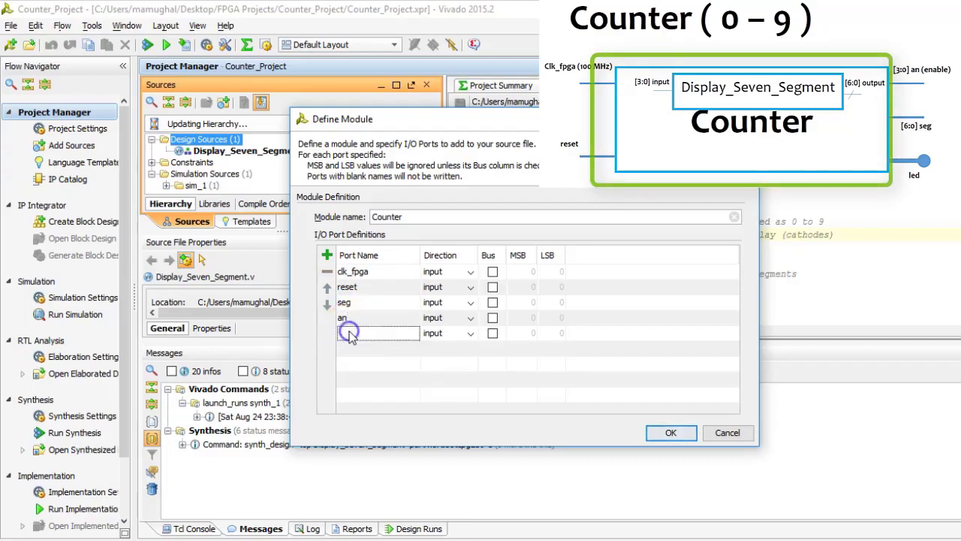
type("led")
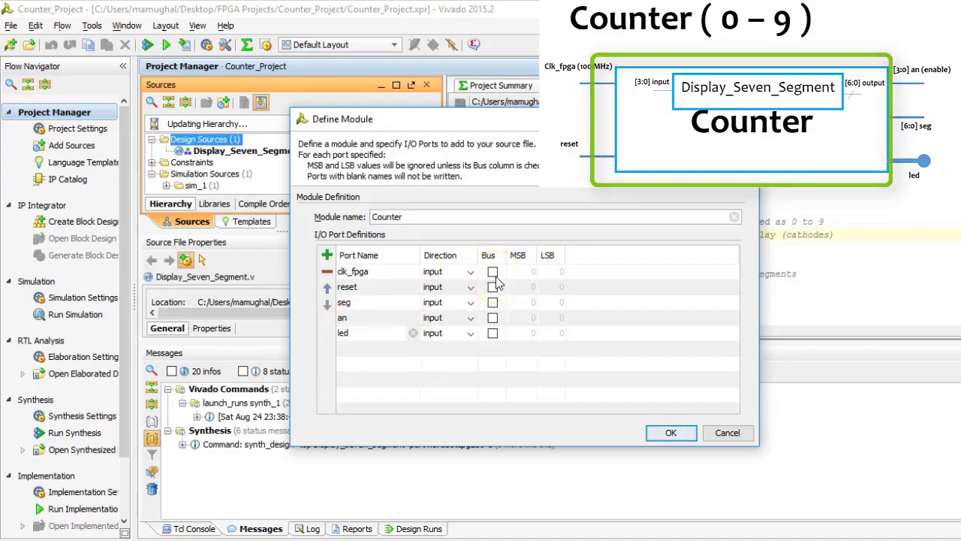
left_click(469, 302)
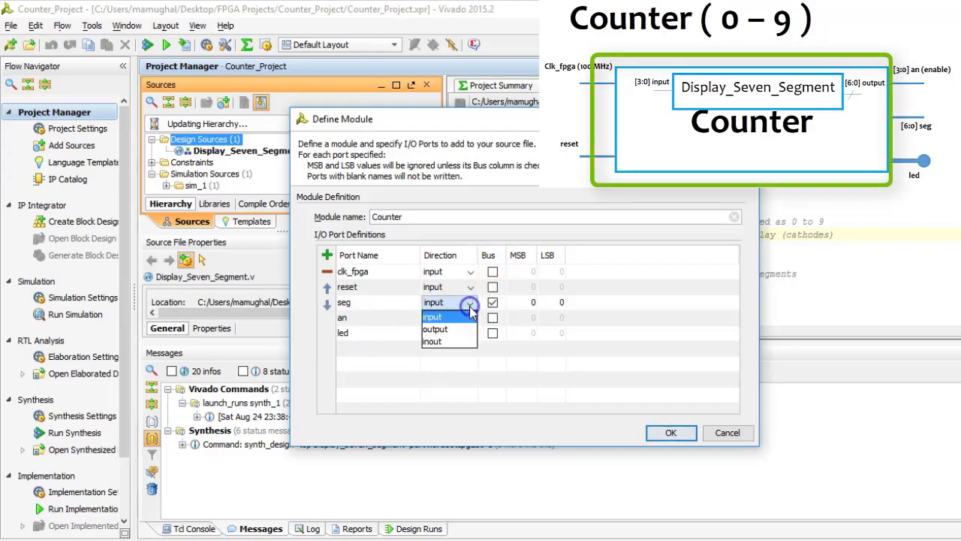
left_click(435, 333)
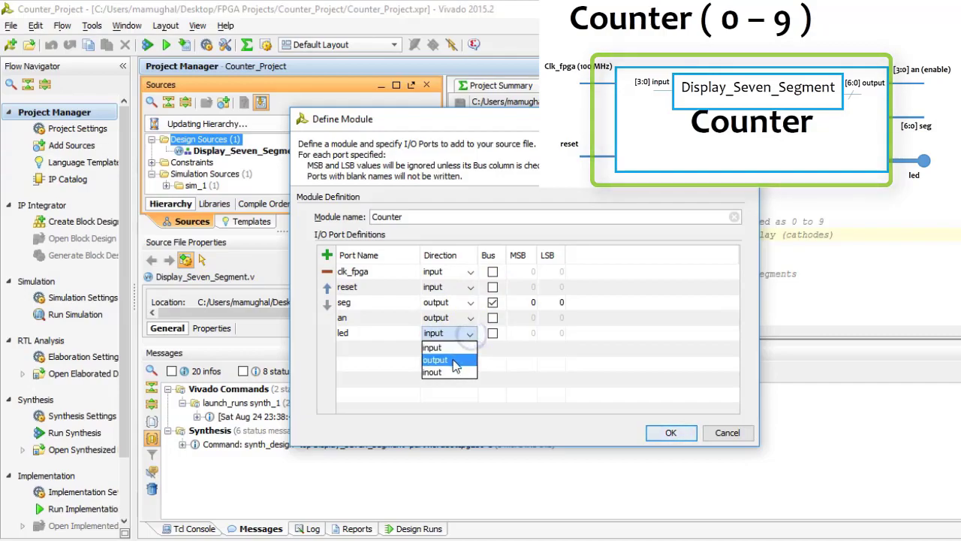
left_click(436, 359)
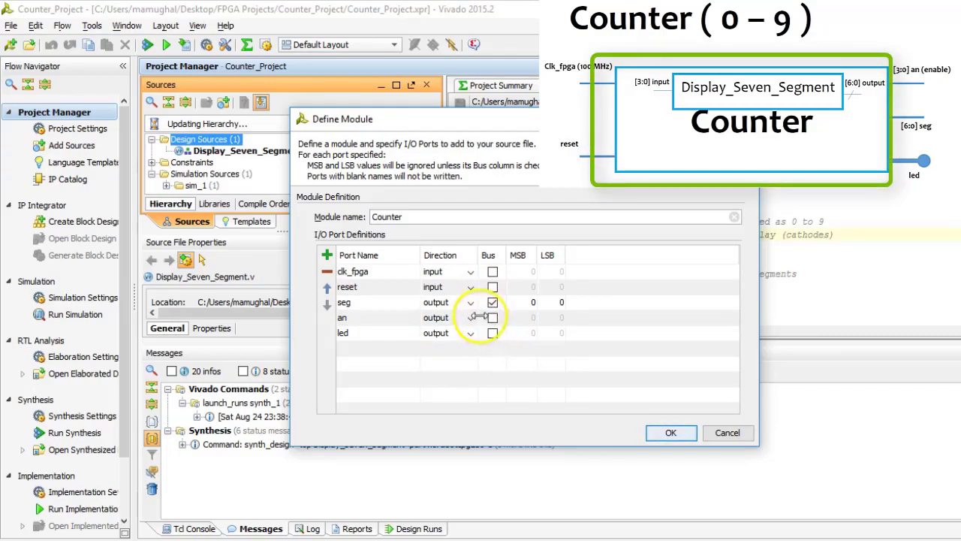
left_click(492, 316)
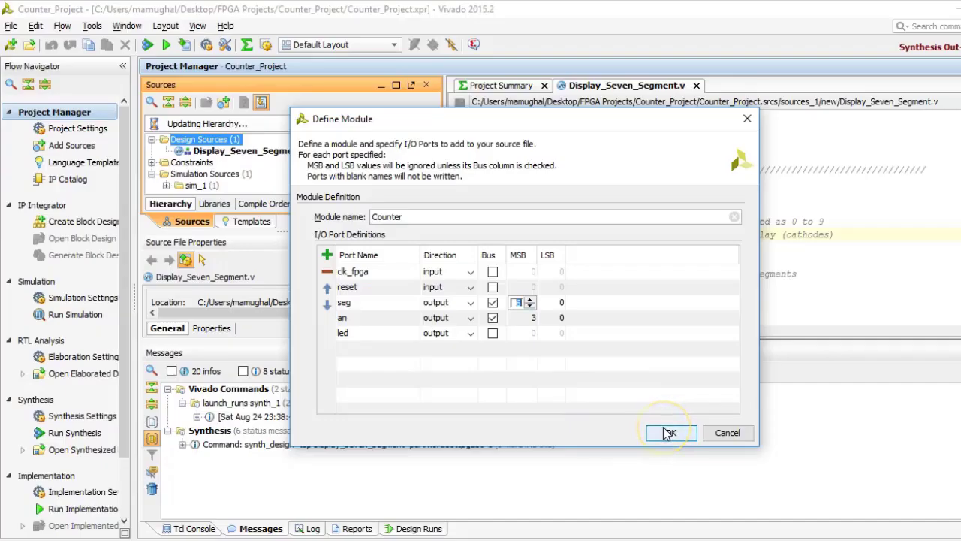
left_click(668, 432)
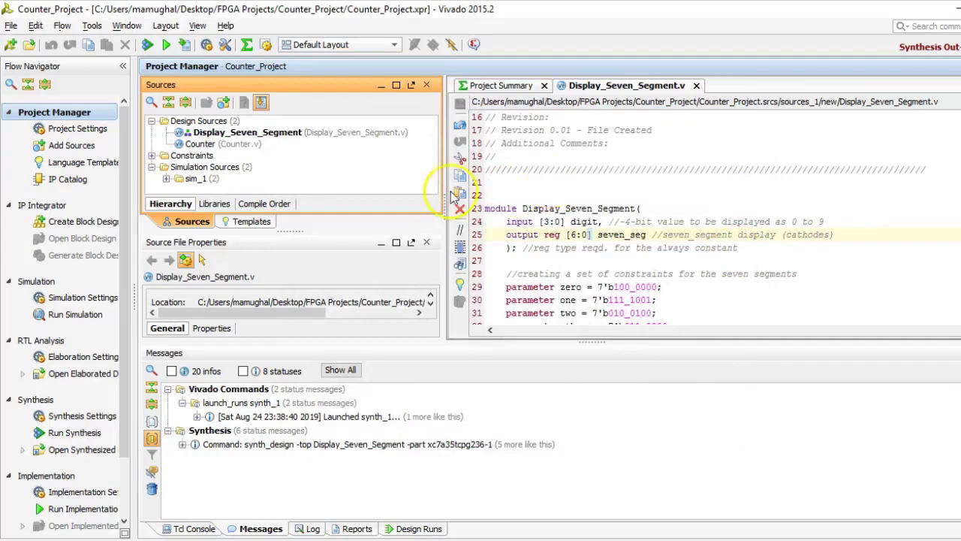
Step: Comment the Counter.v ports: 100 Hz FPGA clock, pushbutton reset, LED segments enable
double_click(201, 144)
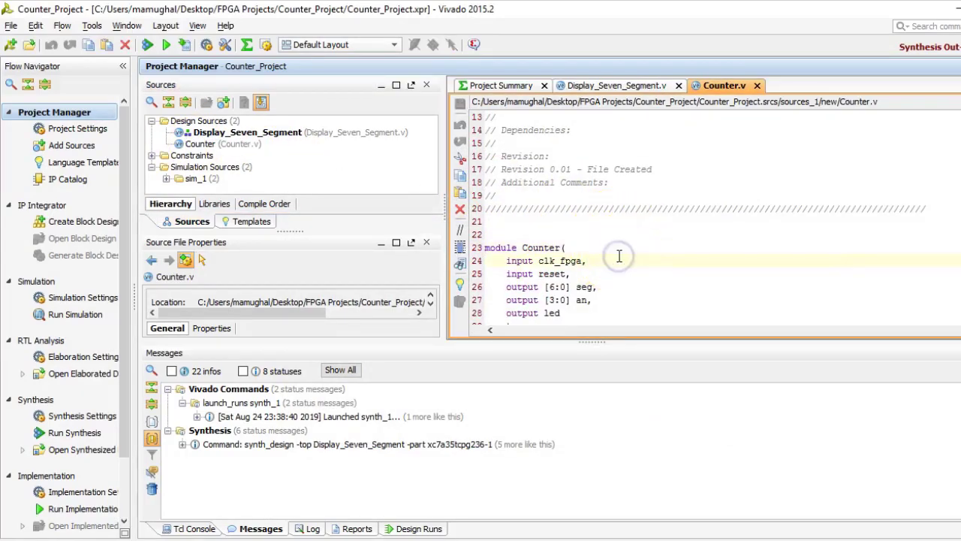
type("//100")
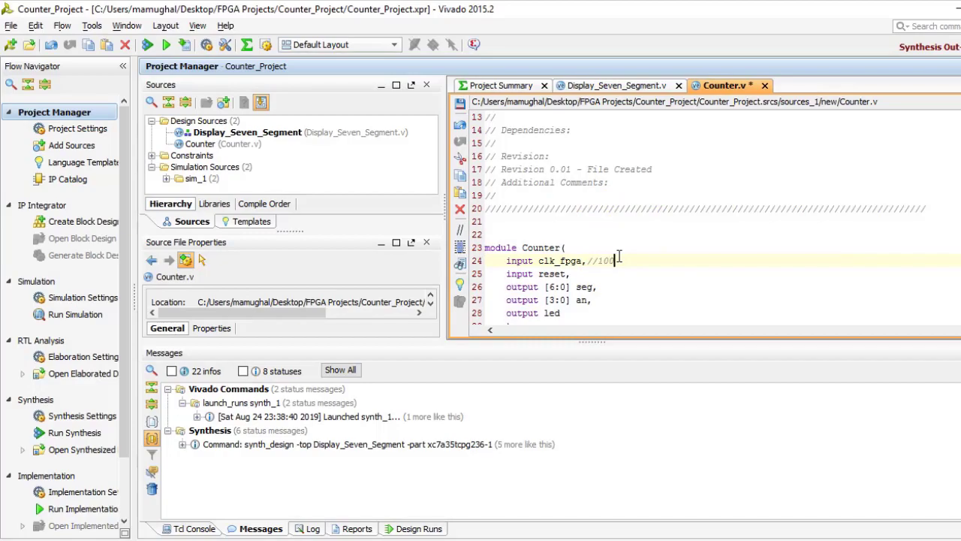
type("Hz FPGA clock")
left_click(722, 274)
type(" //external rese")
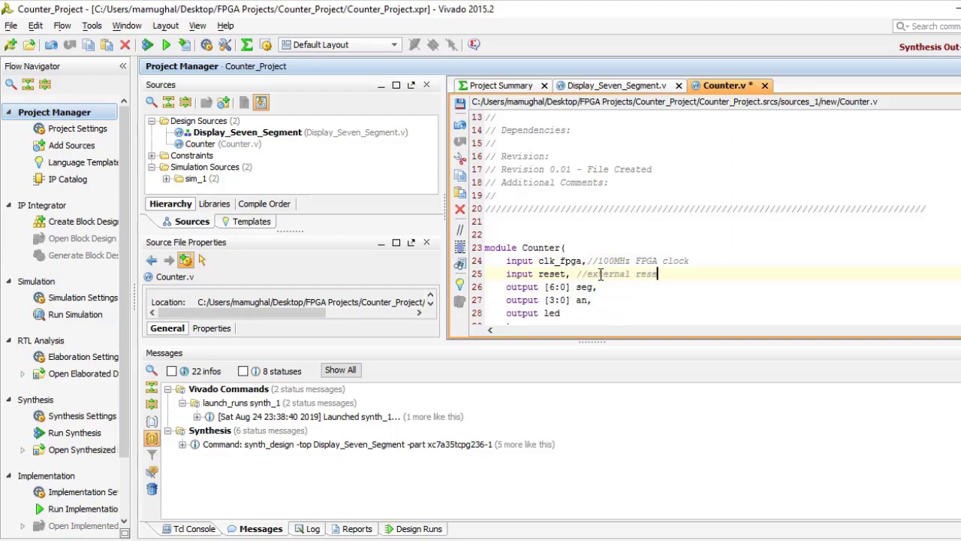
type("(connects")
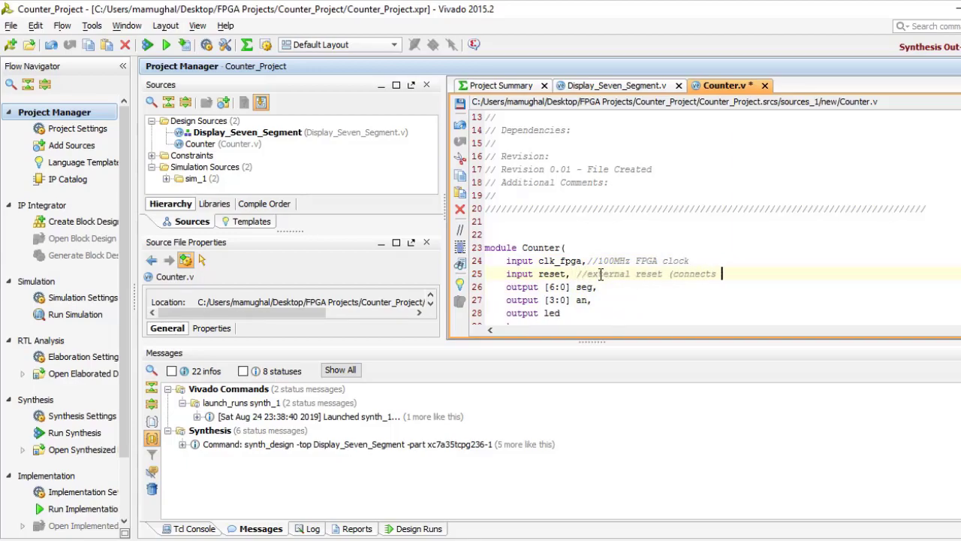
type("to pushbutton)")
left_click(722, 287)
type(" //seven segment display")
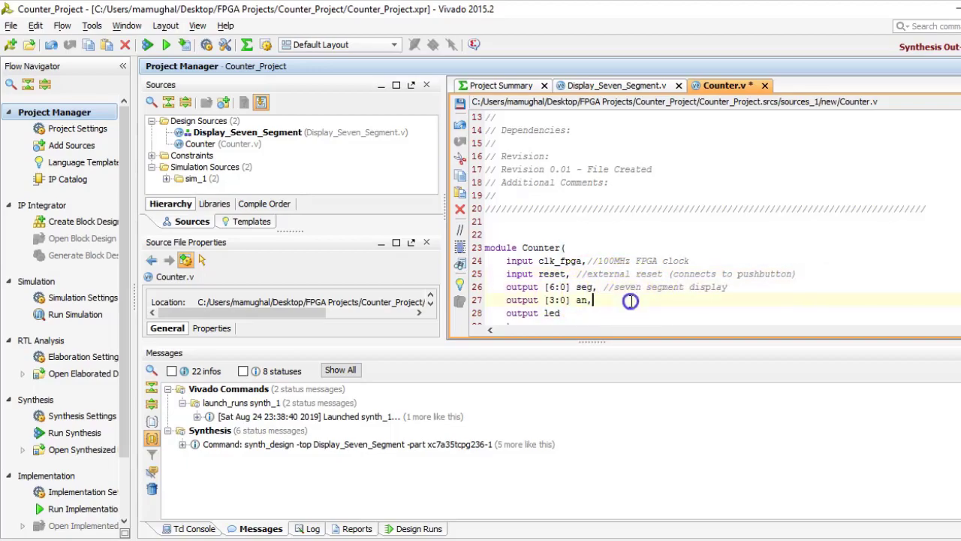
type("//LED")
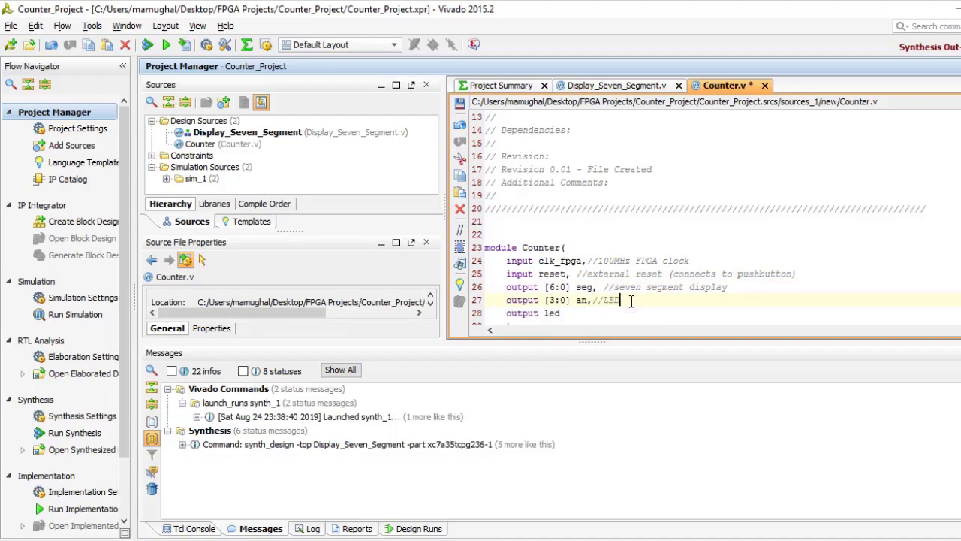
type("Segments enabler")
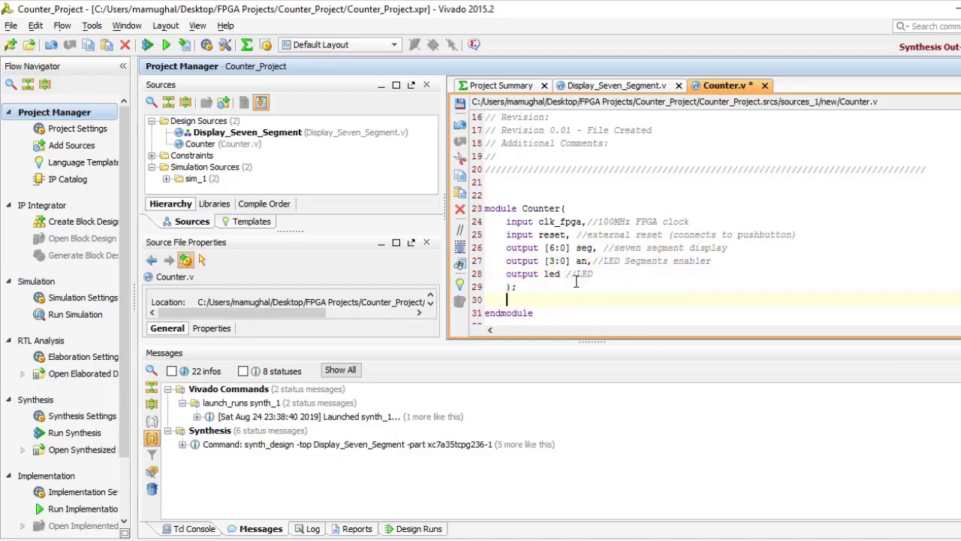
Step: Add a max_count parameter based on 100_000_000 and declare wire counter_en
type("parameter max")
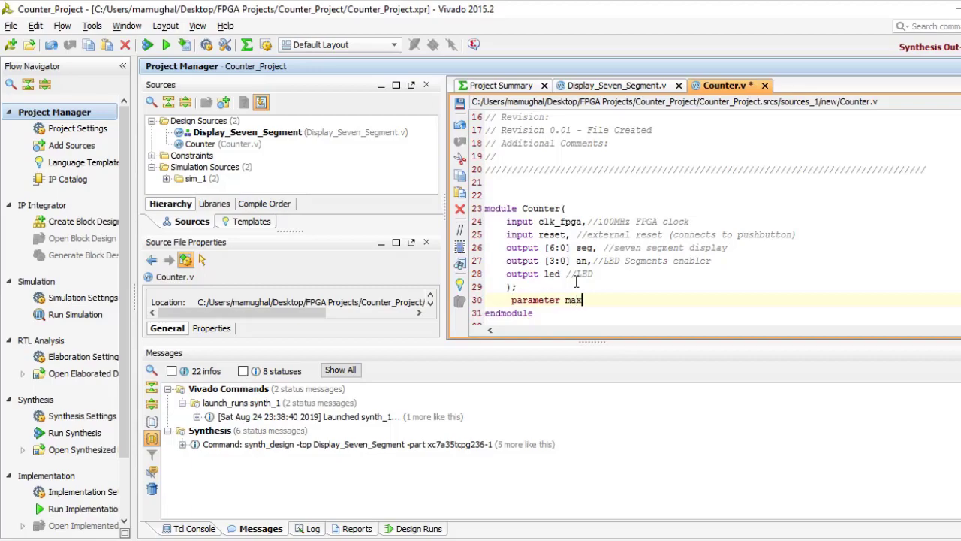
type("_count")
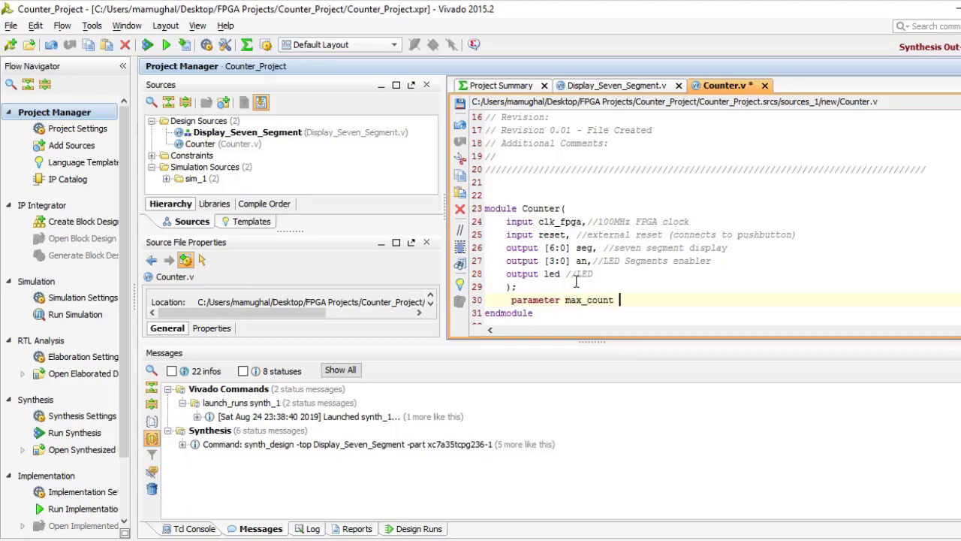
type("= 100")
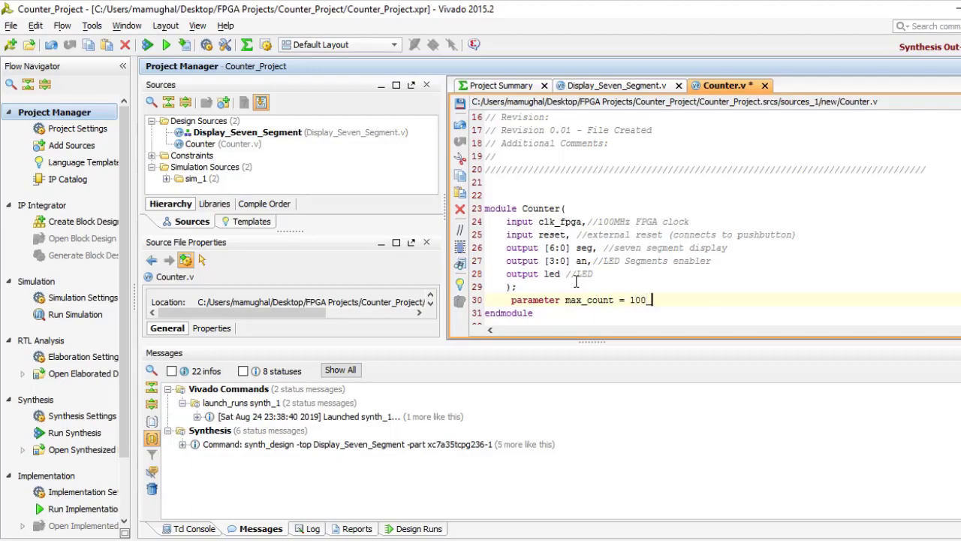
type("_000_000-1; //max count va")
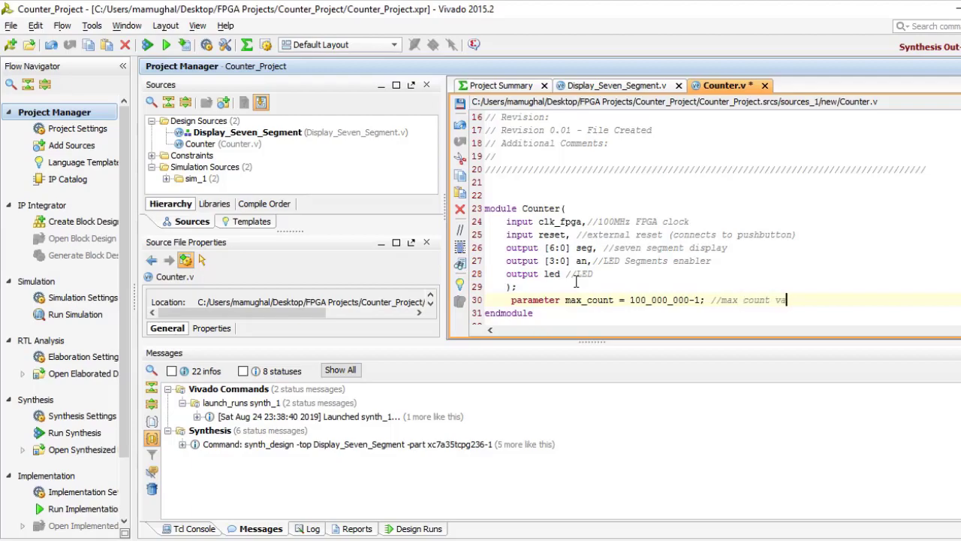
type("wire")
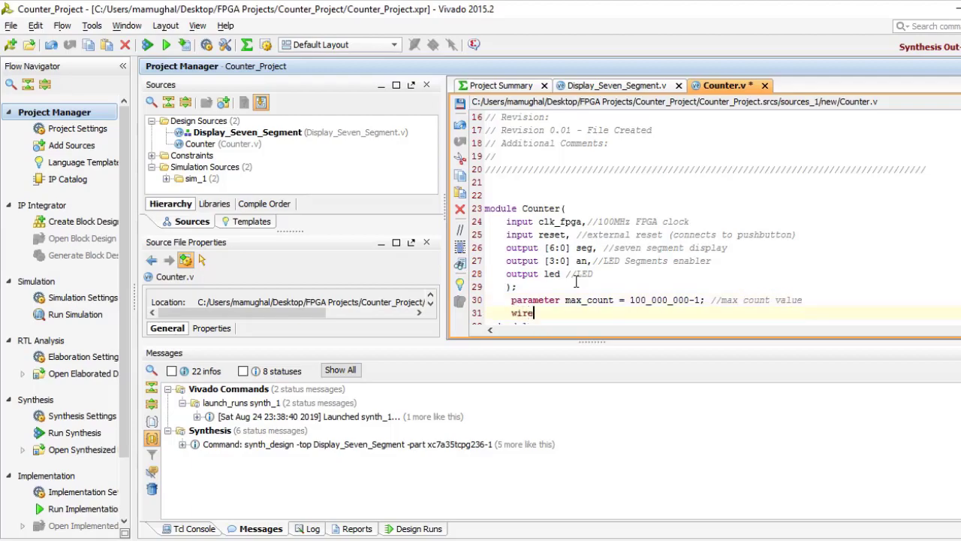
type("counter")
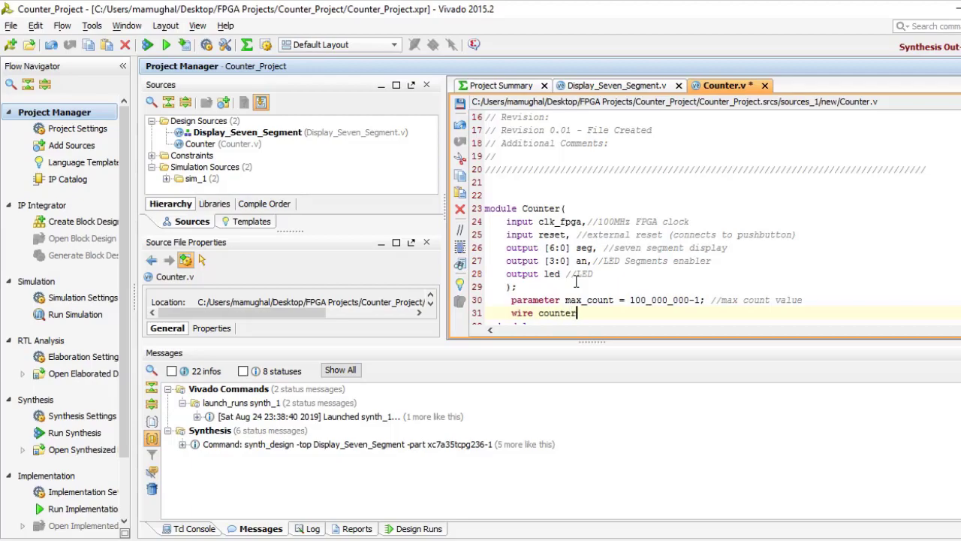
type("_en;")
type("reg [2")
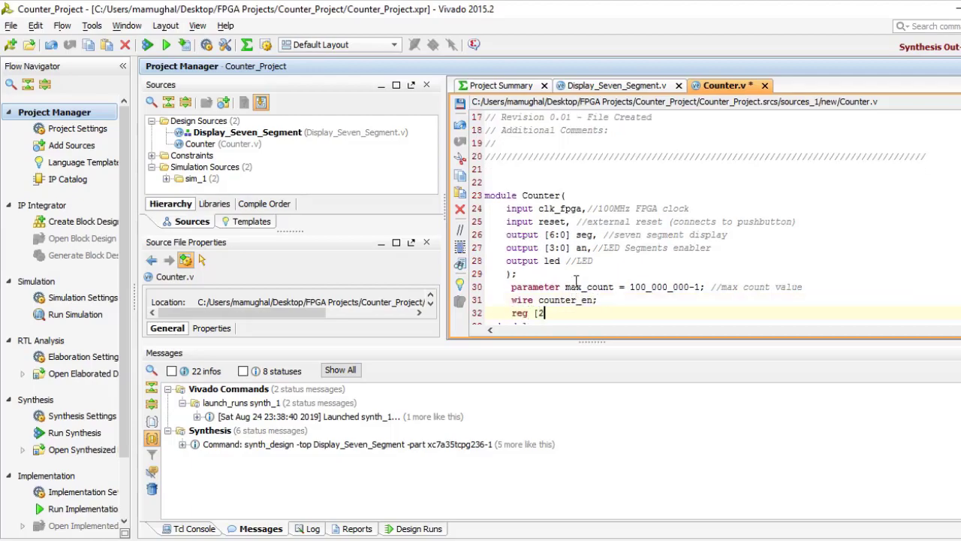
Step: Declare reg [26:0] counter_100M, commented as counting from 0 upward, and 4-bit counter_10
type("6:0]")
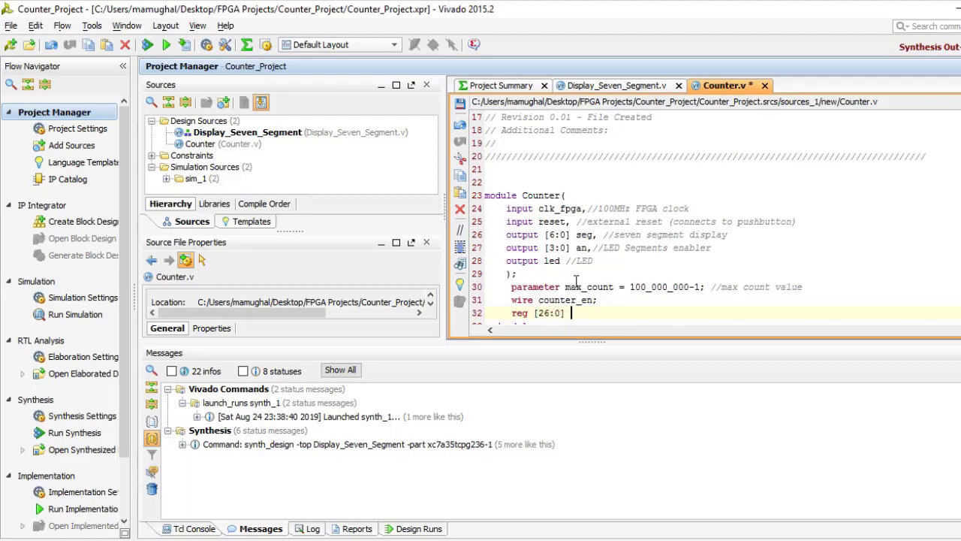
type("counter_1")
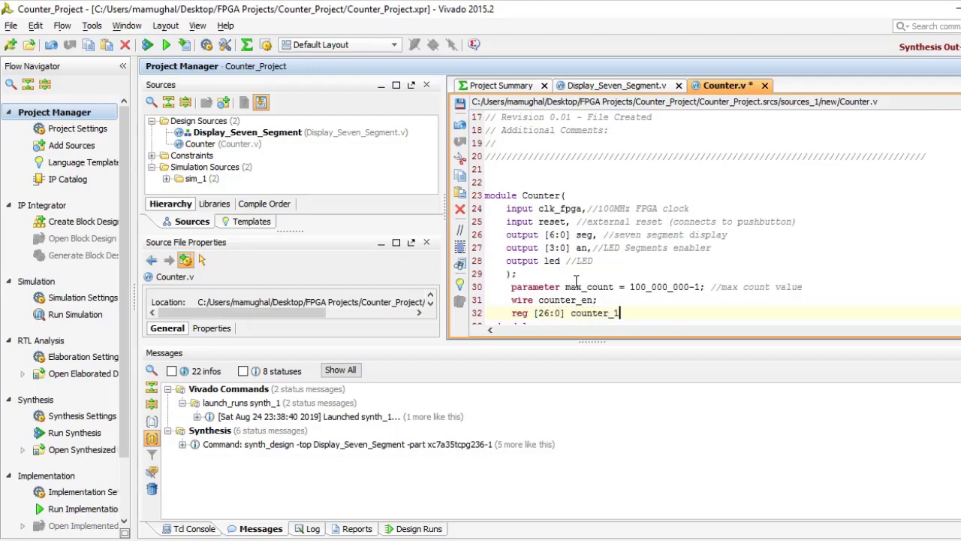
type("00M; //to count")
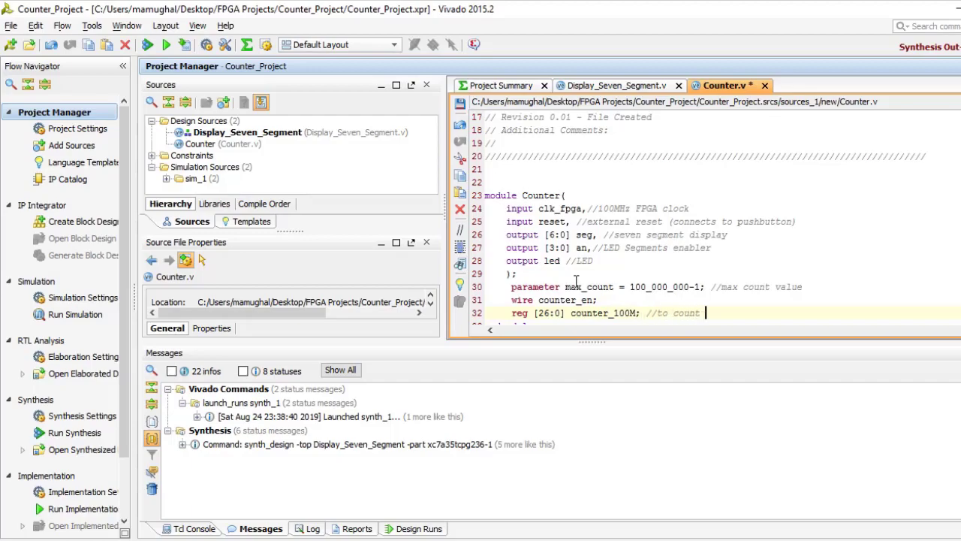
type("from 0 to")
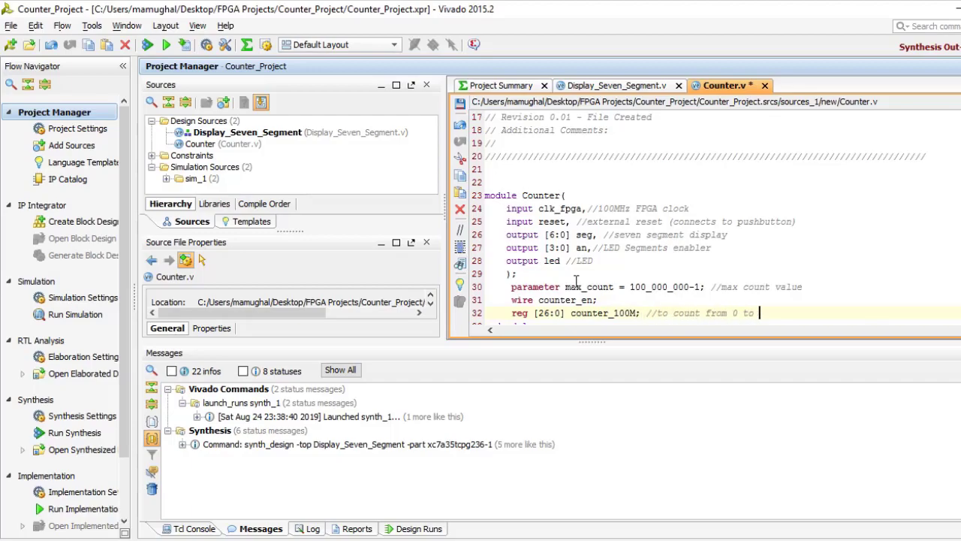
type("99,999,999")
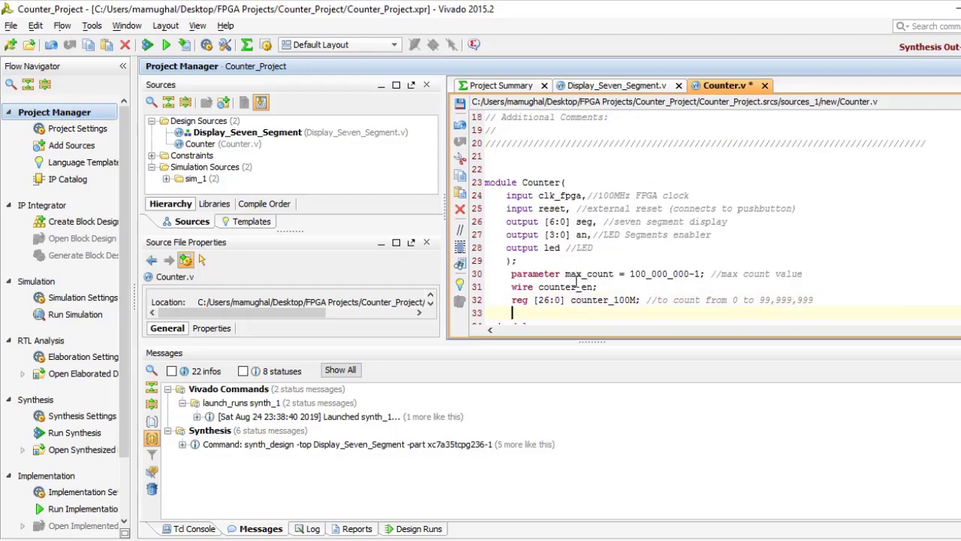
type("reg [3:")
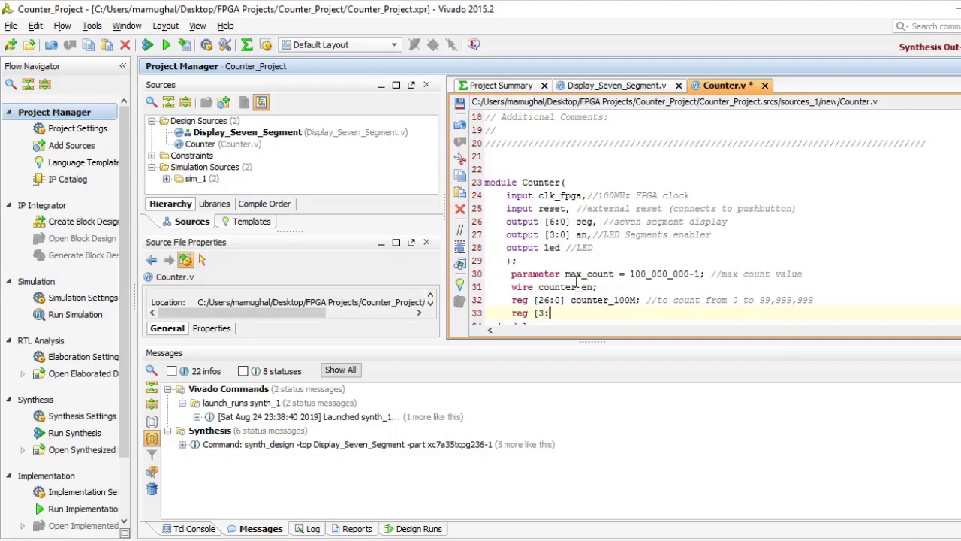
type("counter_10;")
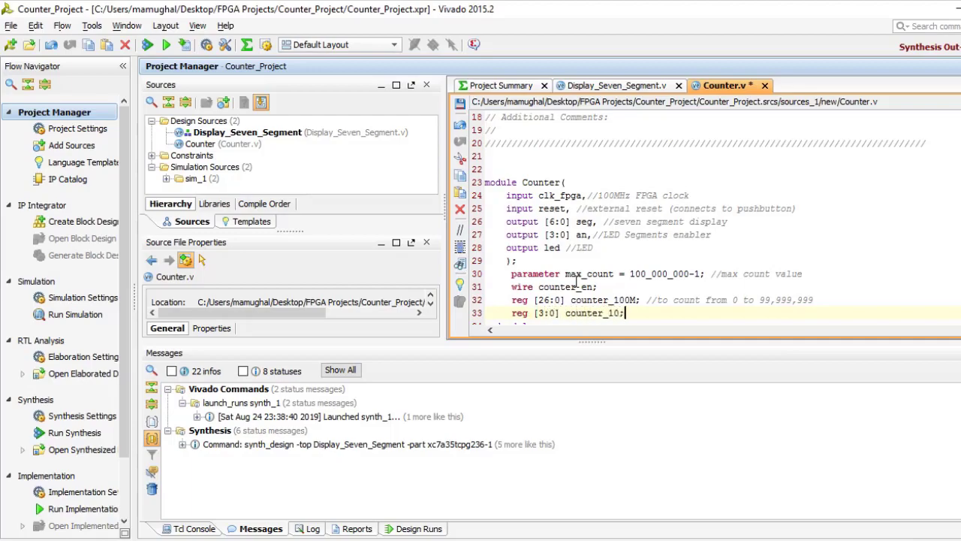
Step: Add comments about the count and turning on only the first seven-segment display
type("//count from 0 to 9")
type("//only")
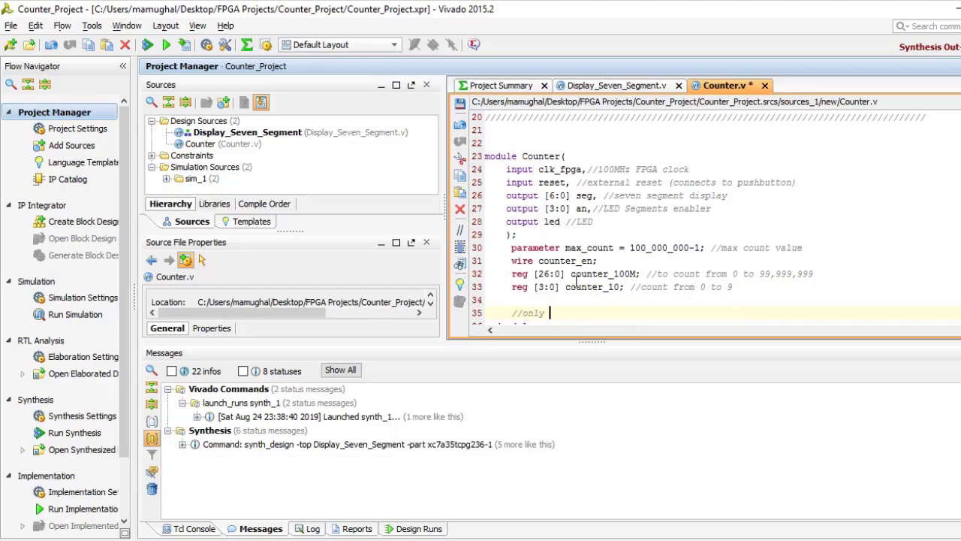
type("turn on")
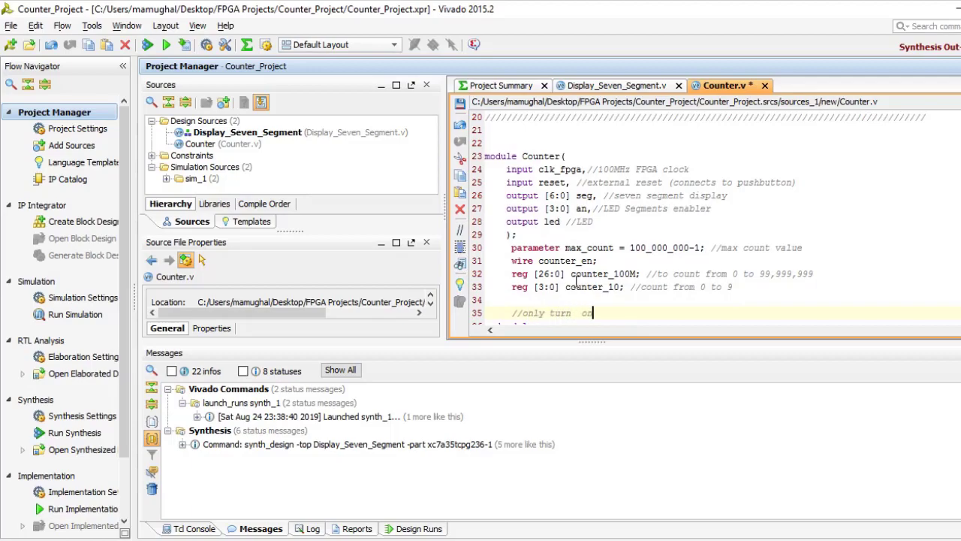
type("on the first")
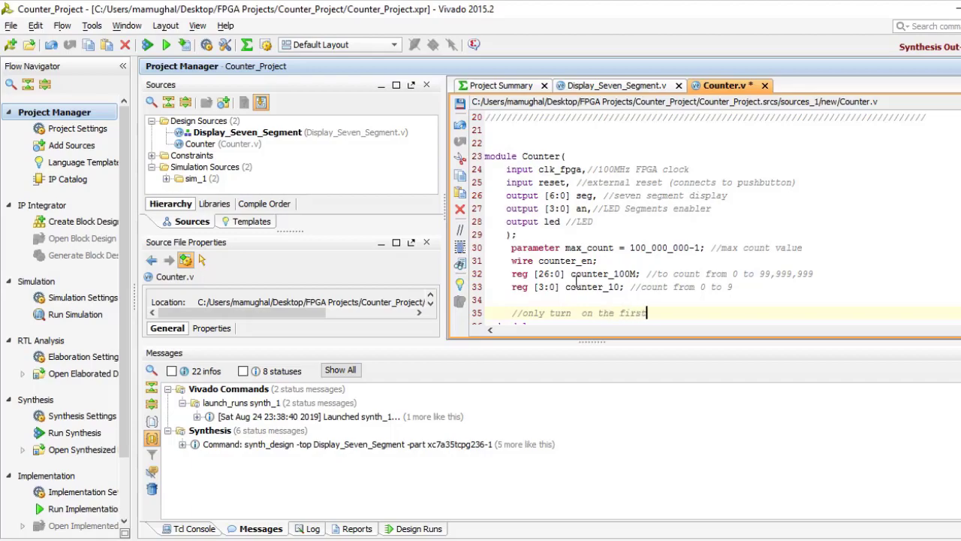
type("seven segment display")
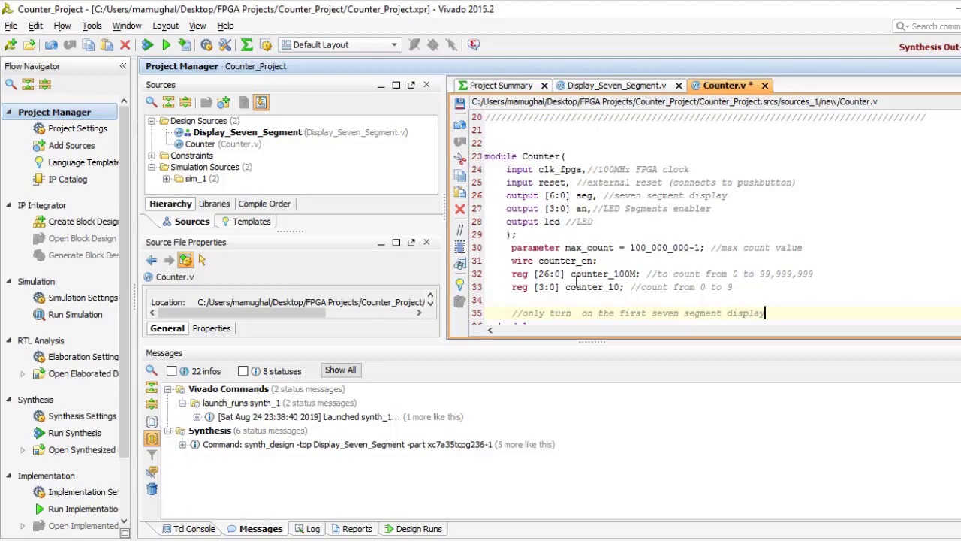
Step: Add the line assign an = 4'b1110; with an 'active low logic' comment
type("assign")
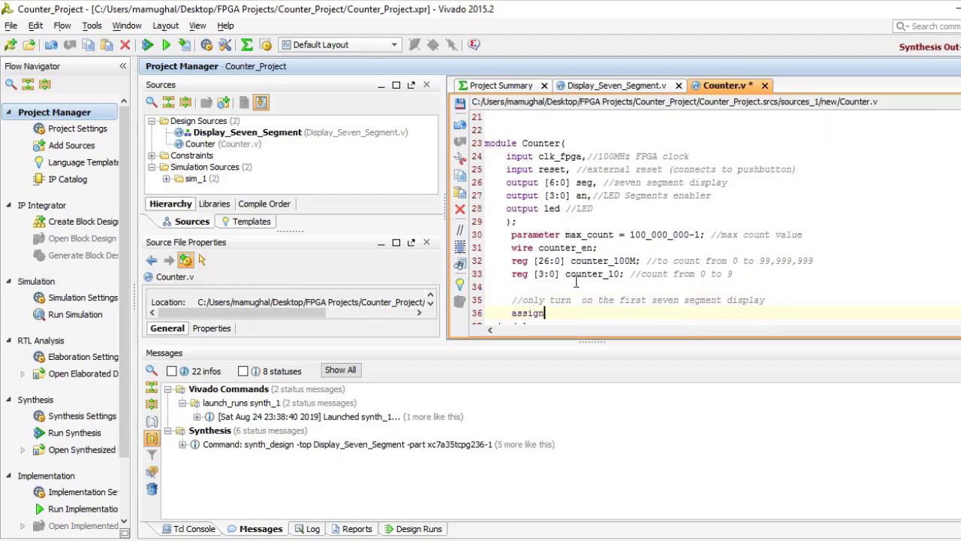
type("an = 4'b")
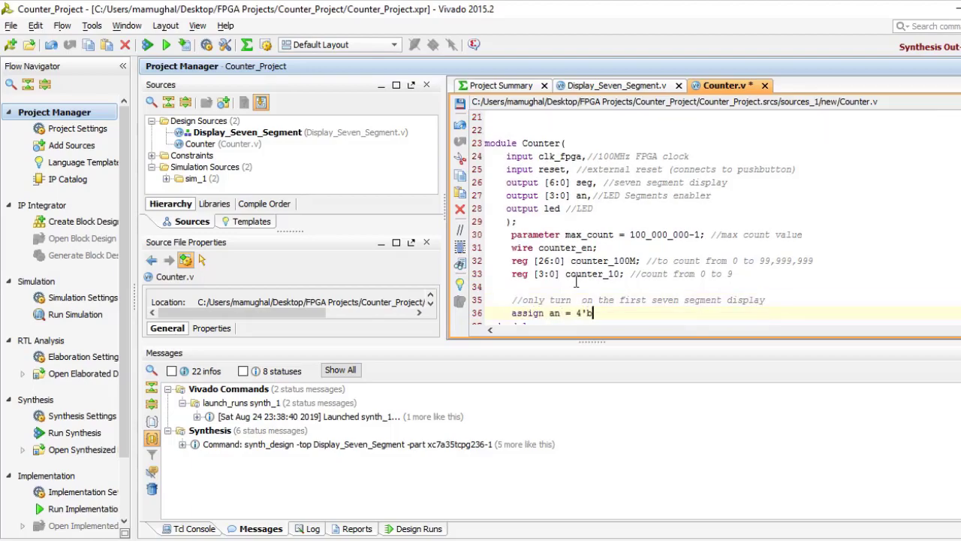
type("1110;")
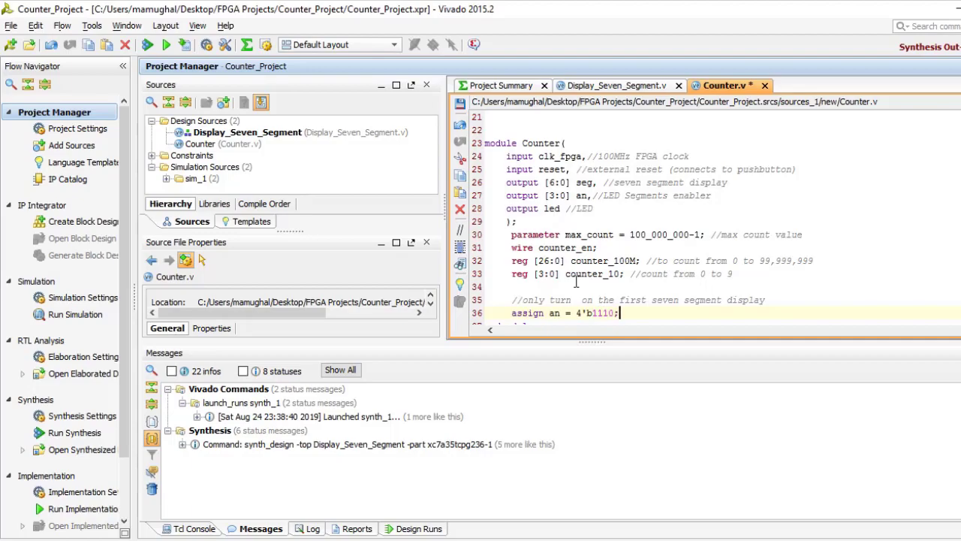
type("//active low logic at a")
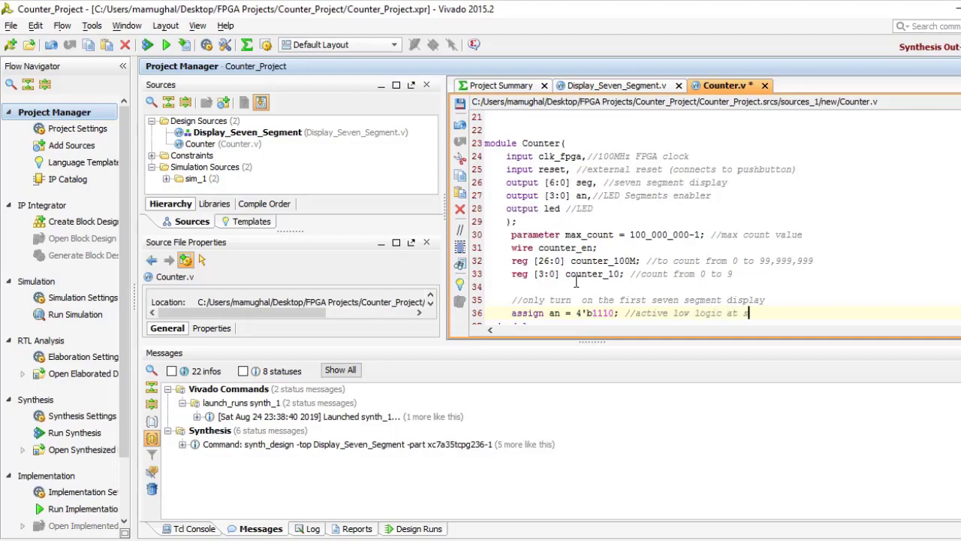
type("se")
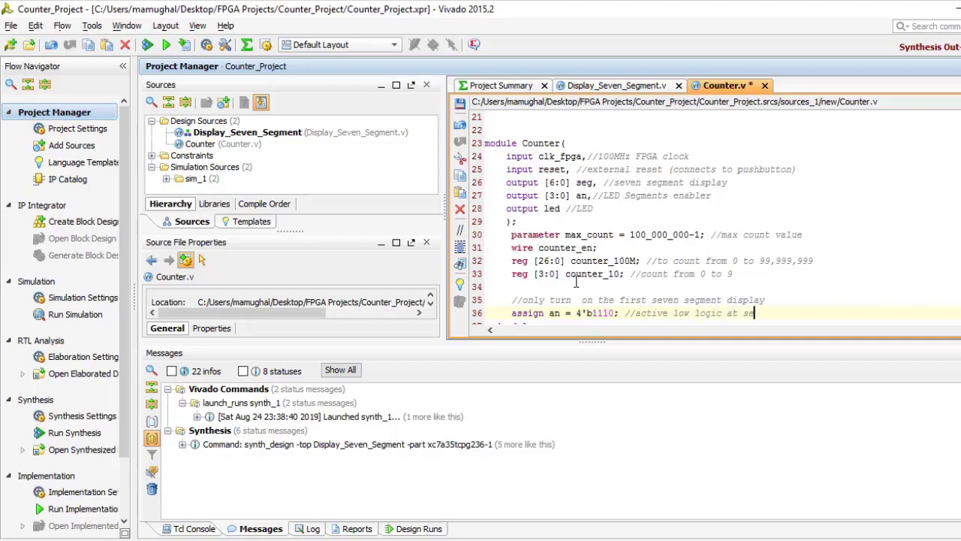
key("BackSpace")
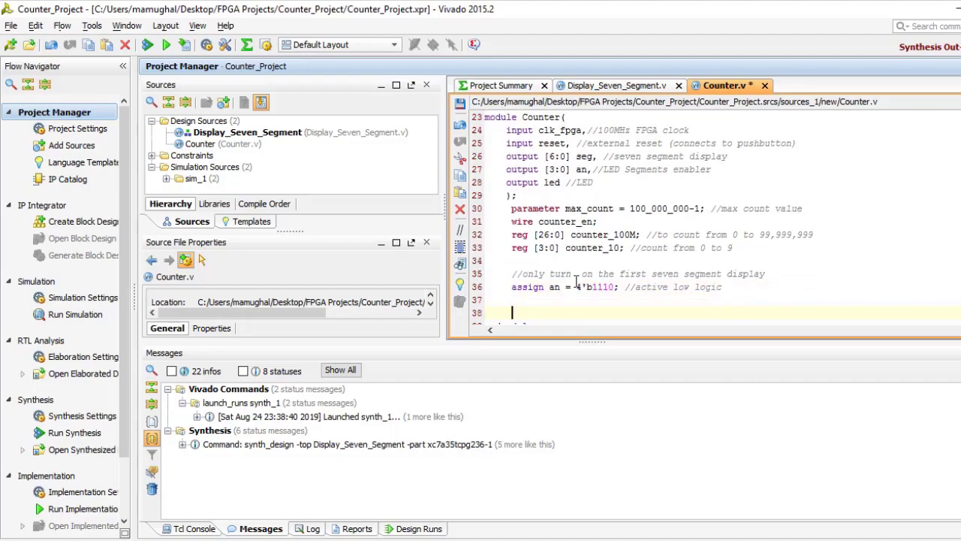
Step: Comment the display instantiation, noting counter_10 connects to digit and seg to seven_seg
type("//instantiate")
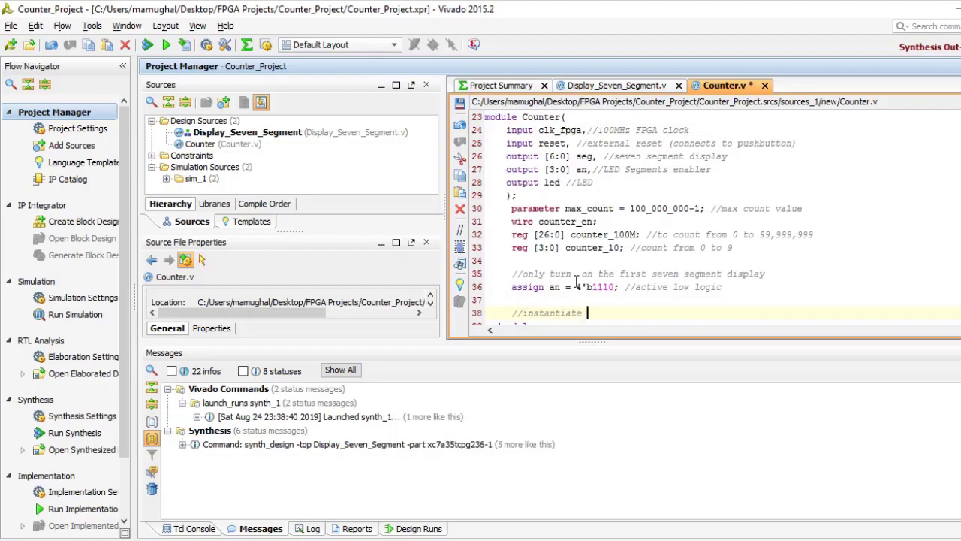
type("the display module")
type("//coun")
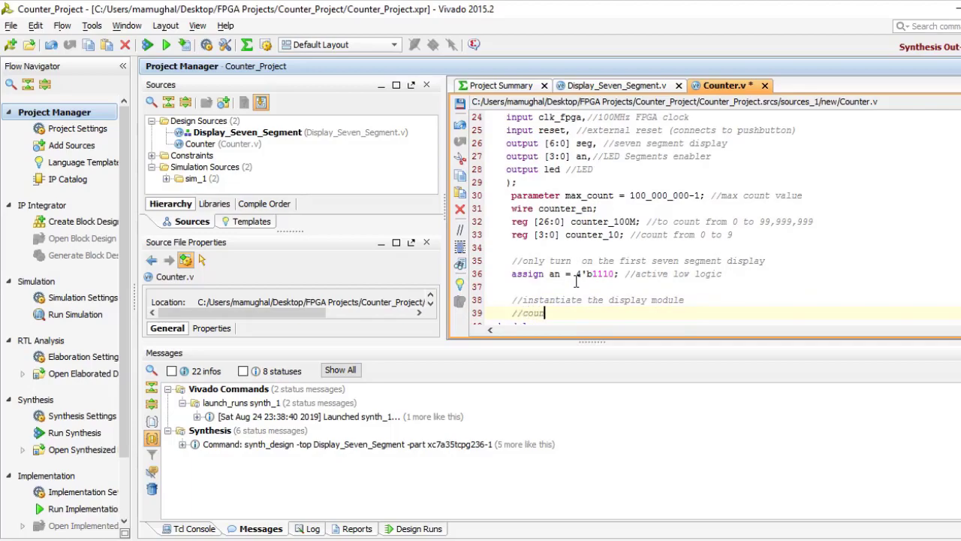
type("ter")
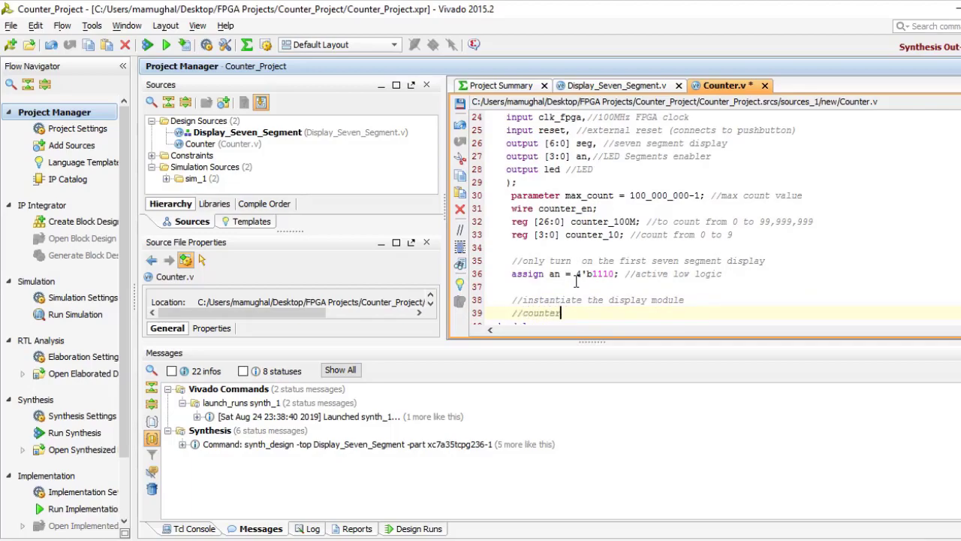
type("_10 signal is conne")
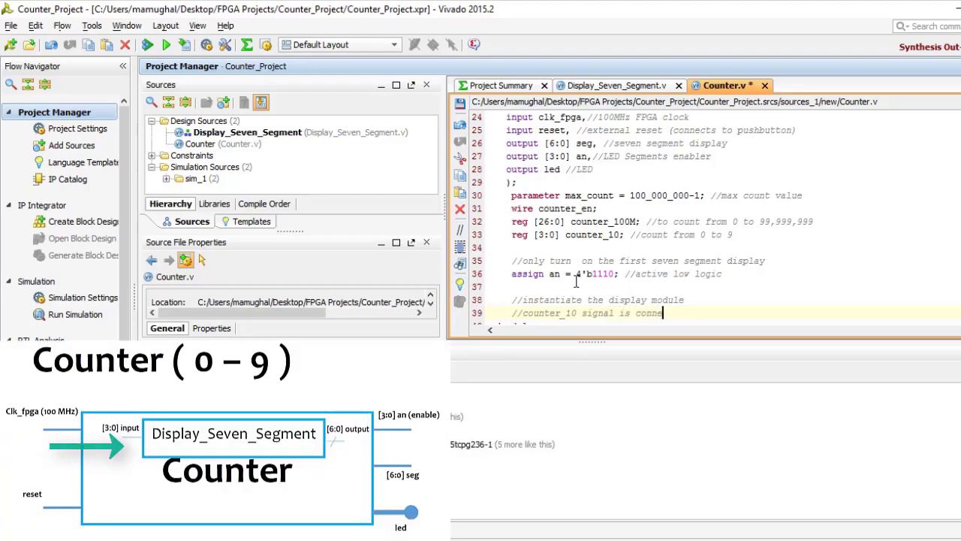
type("cted")
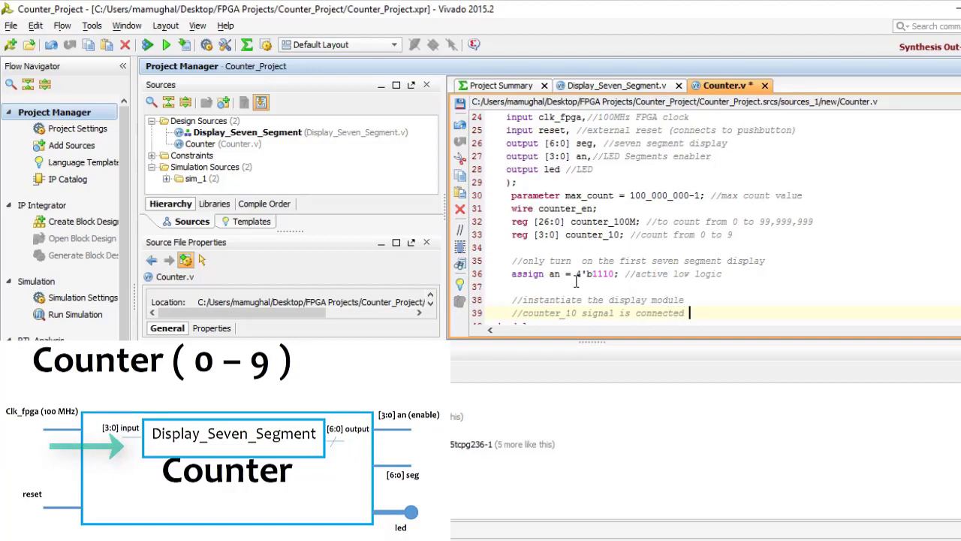
type("to the")
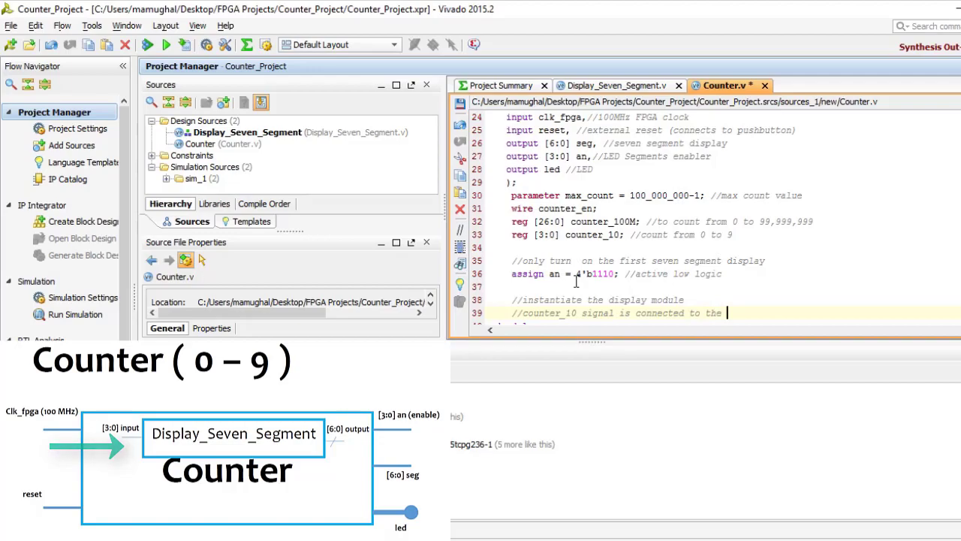
type("digit port")
type("//seg signal is co")
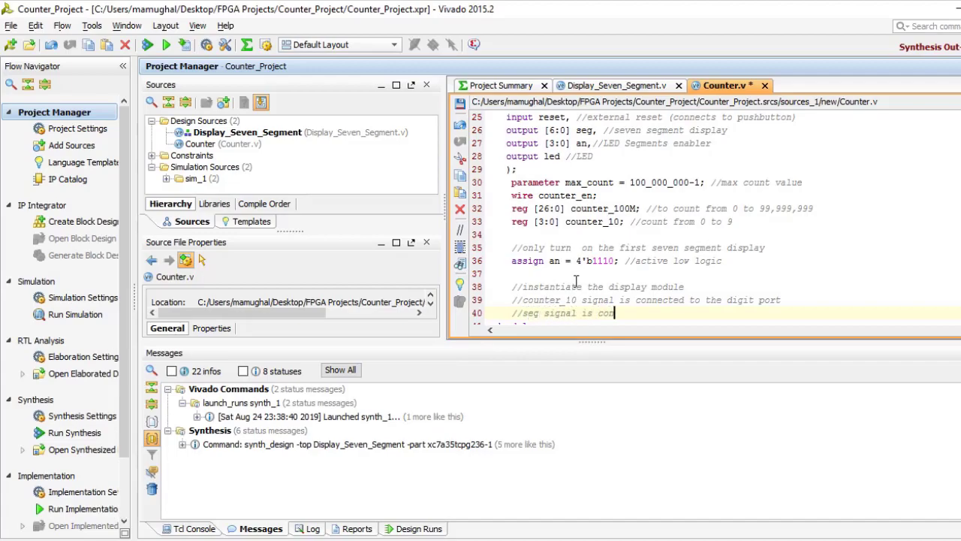
type("nected to the seven_seg port")
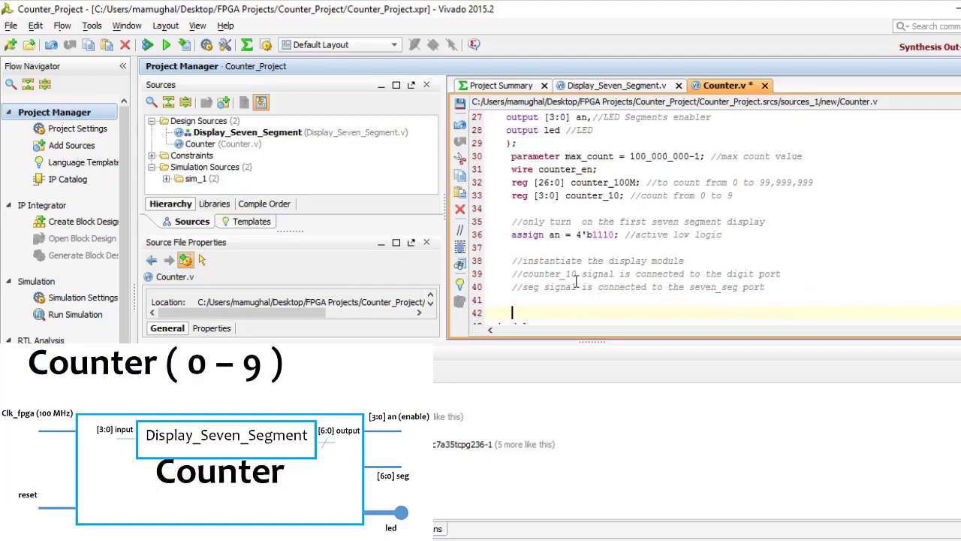
type("Display_Seve")
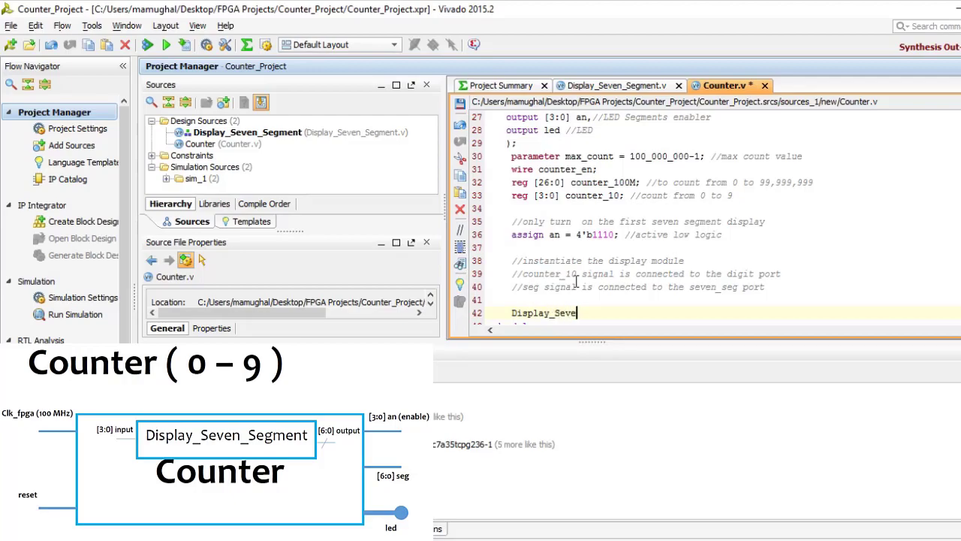
Step: Type Display_Seven_Segment DSS(counter_10, seg); and begin a comment about creating a counter
type("n_Seg")
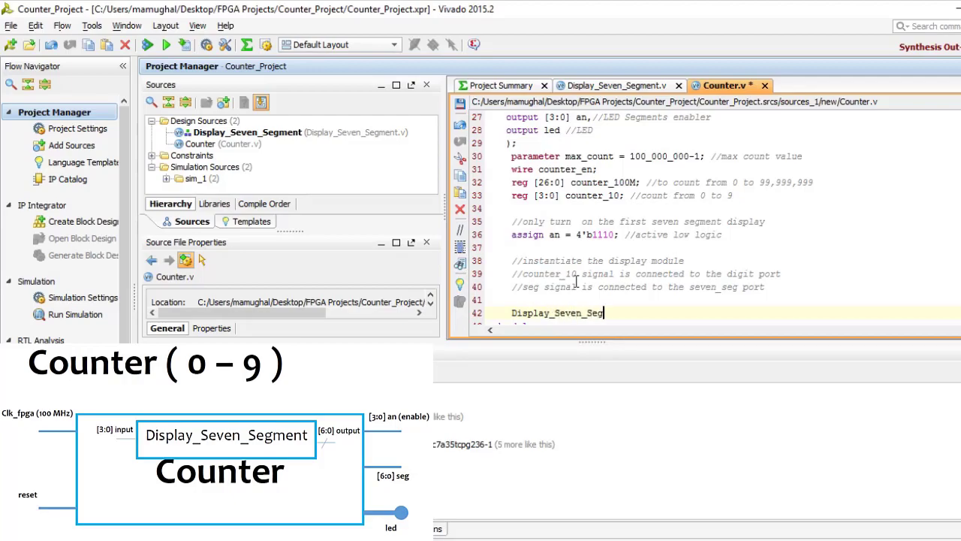
type("t")
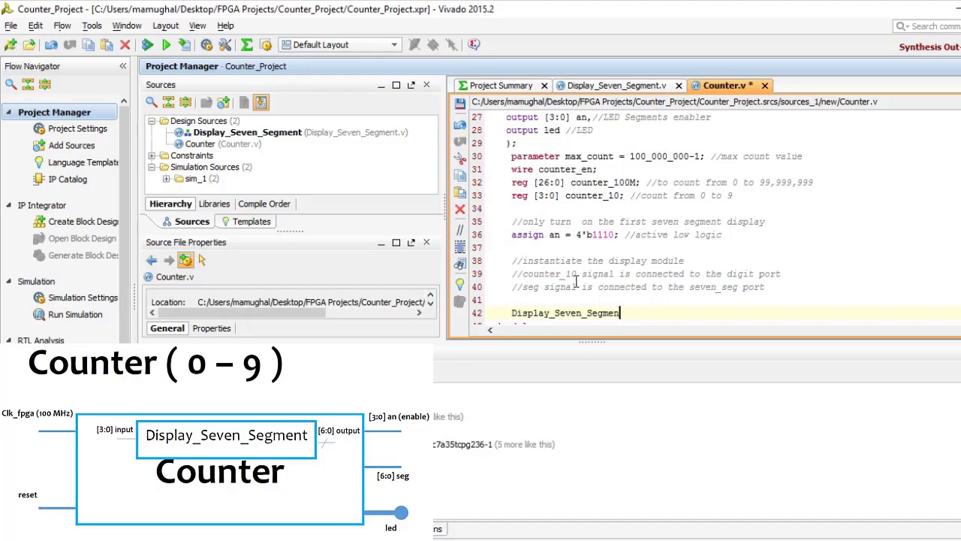
type("D1")
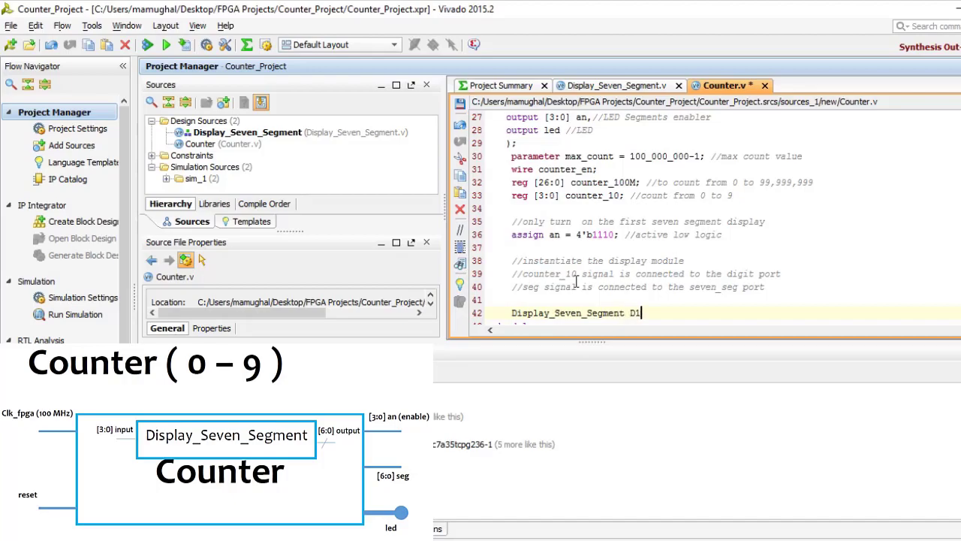
type("DS")
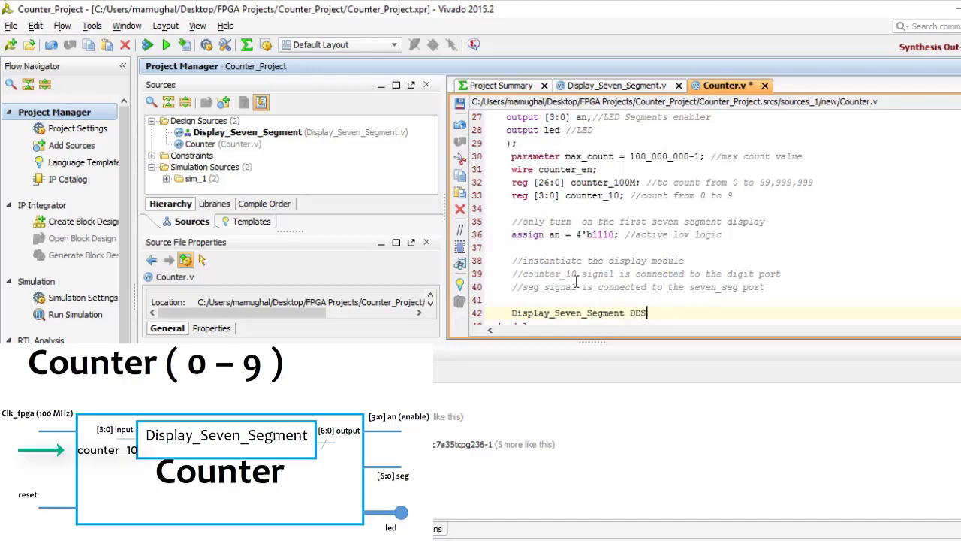
type("S")
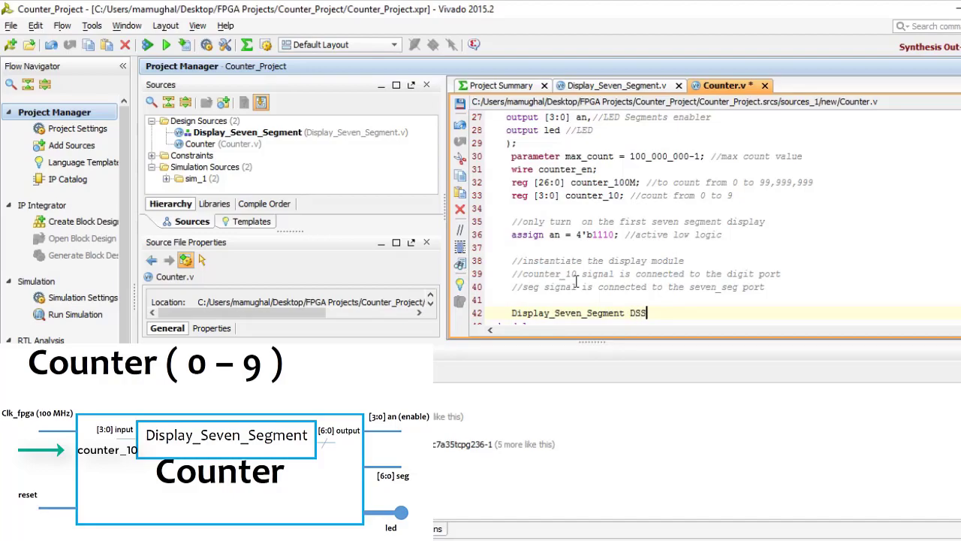
type("(c")
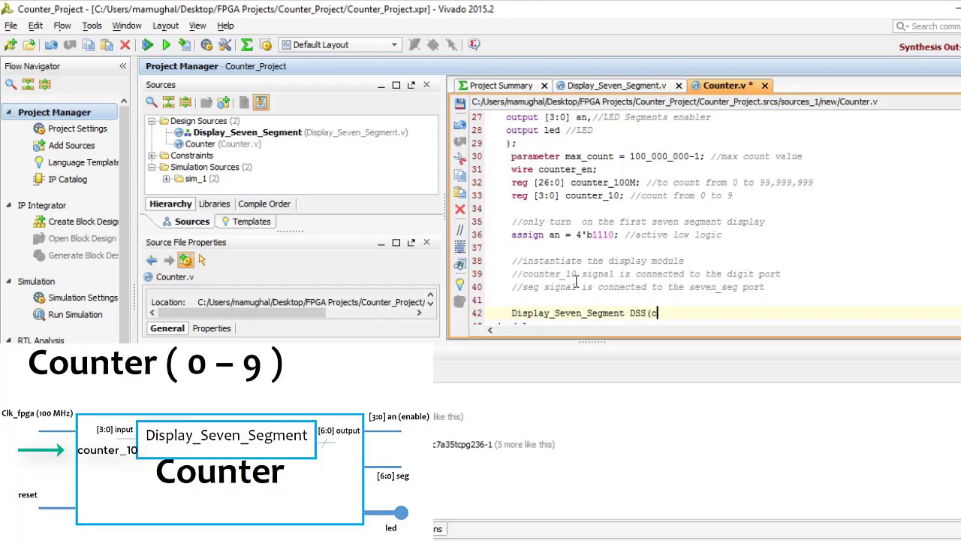
type("ounte")
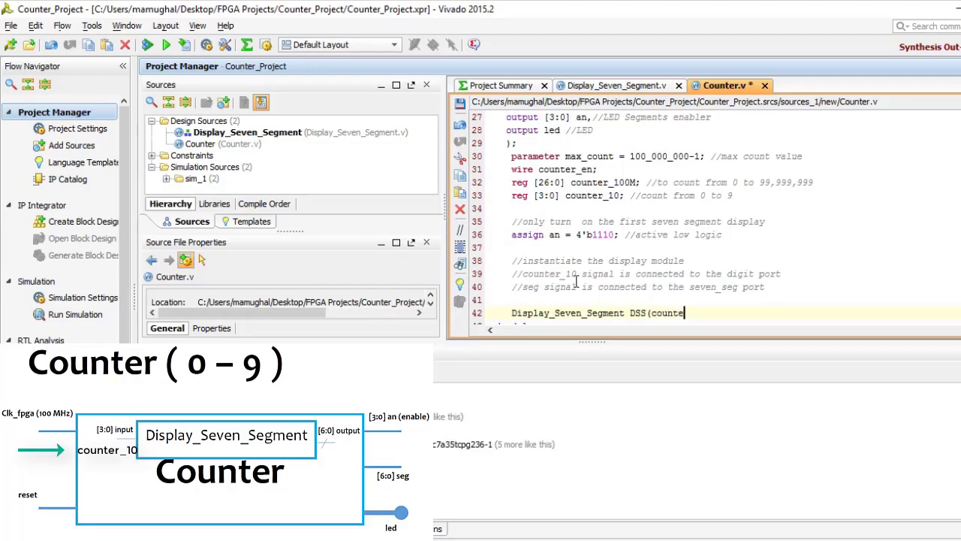
type("r_10")
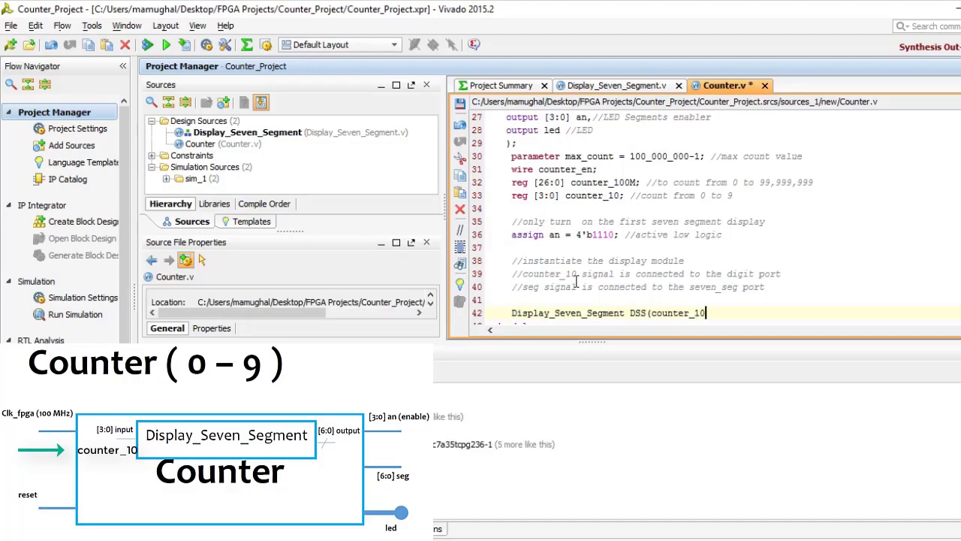
type(", a")
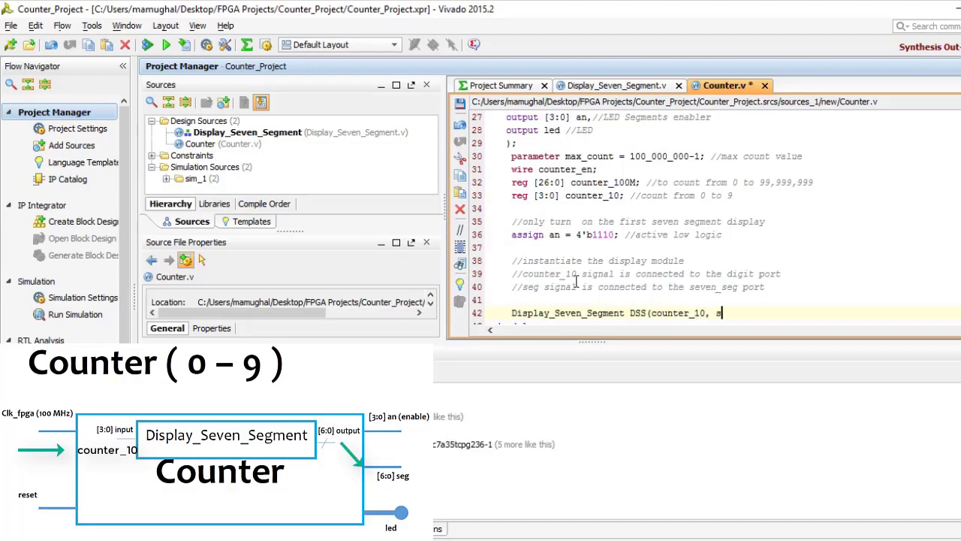
type("seven")
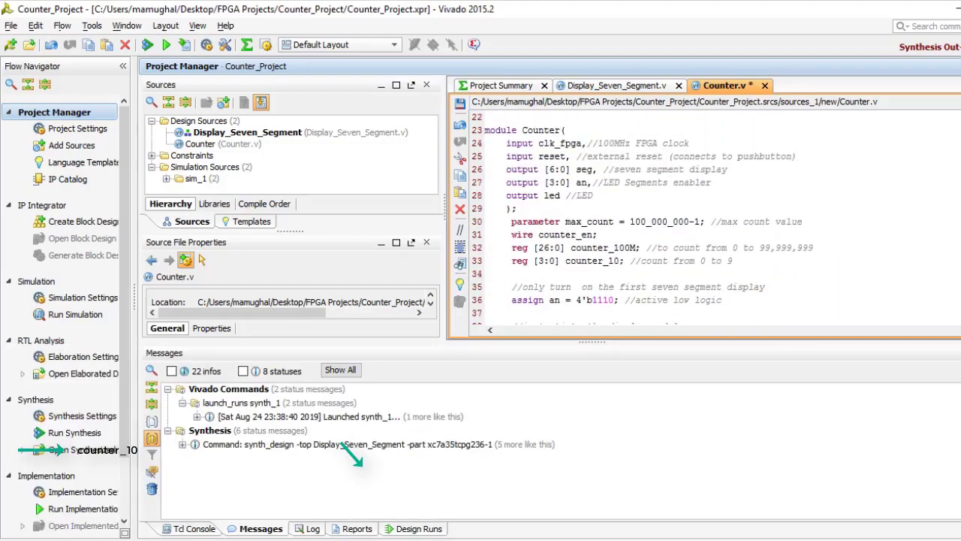
scroll("down", 3)
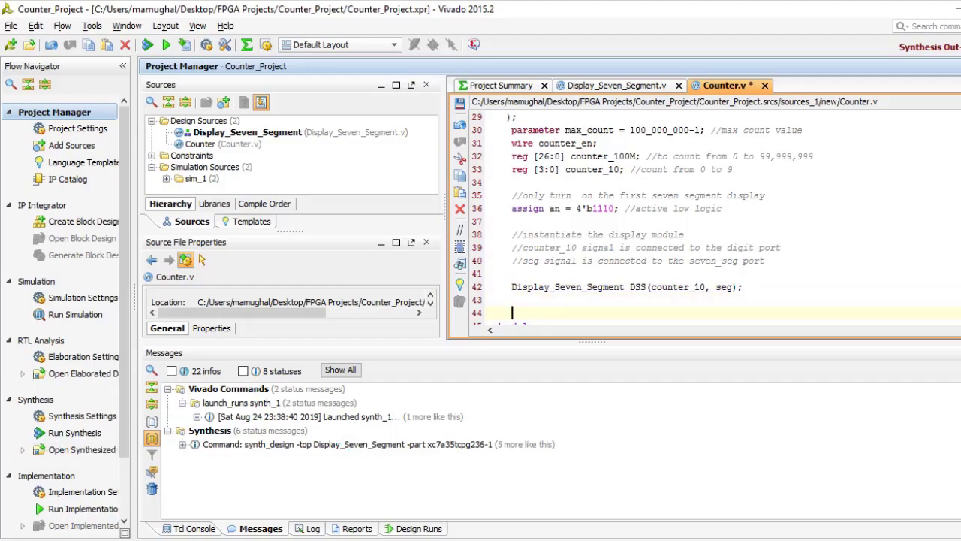
type("//creating a counter to di")
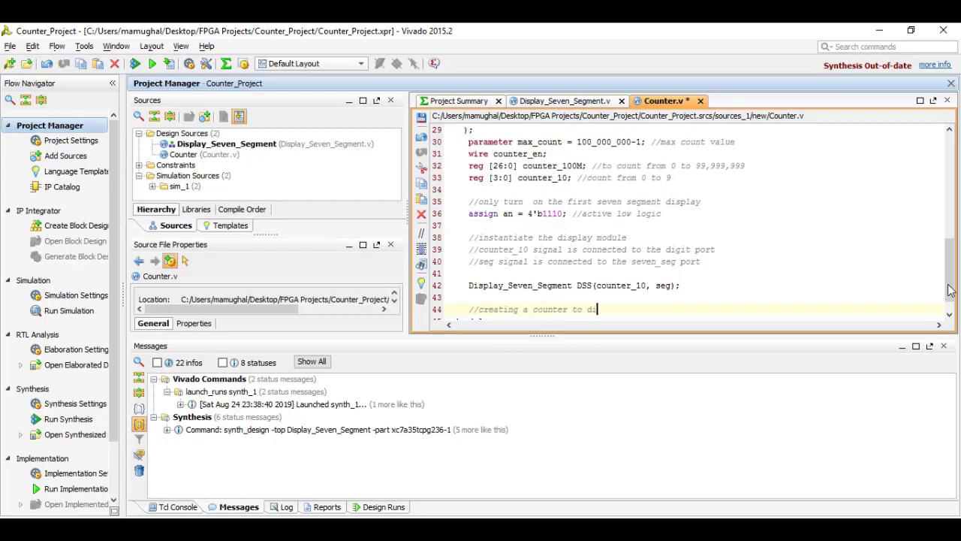
Step: Comment the 100 MHz to 1 Hz divider and type its always @(posedge clk_fpga, posedge reset) header
type("vide the")
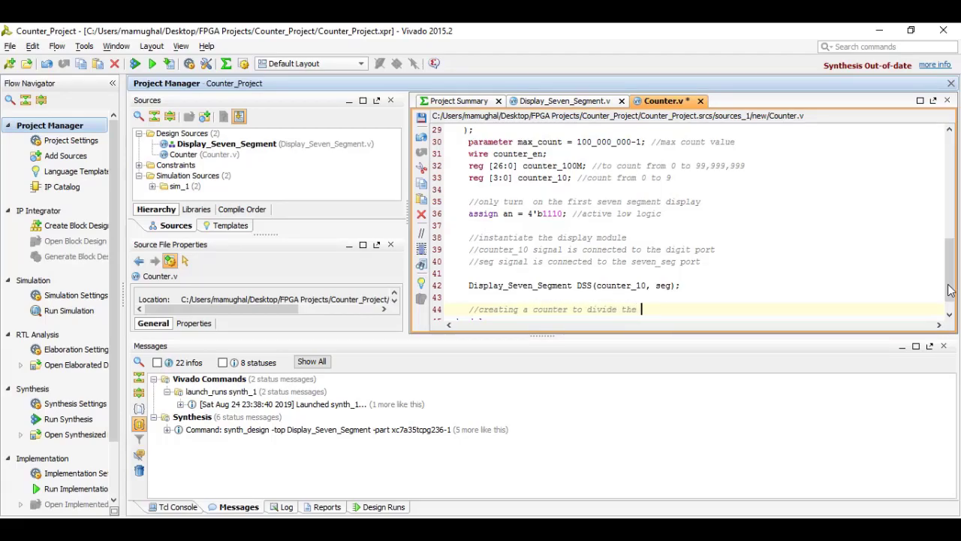
type("100 MHz f")
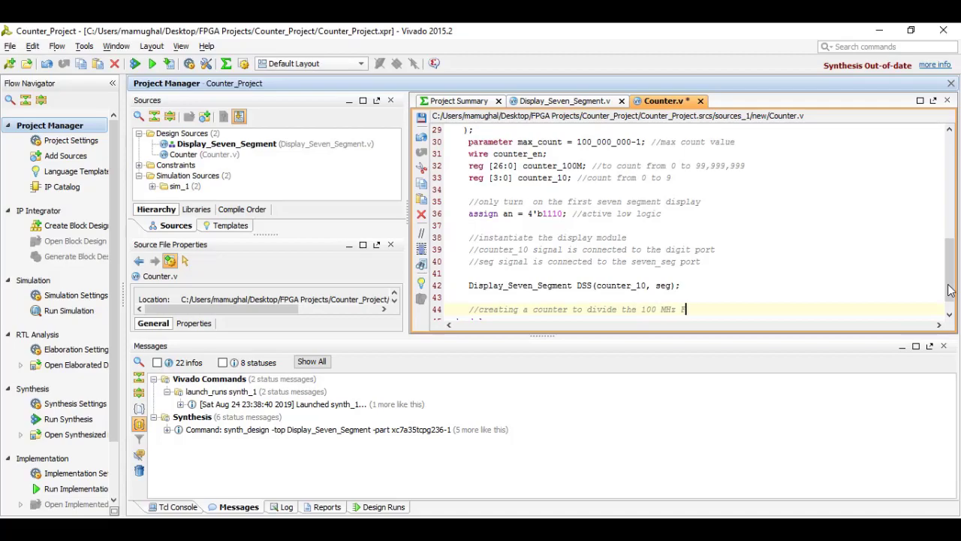
type("FPGA clock to 1 Hz")
type("always ")
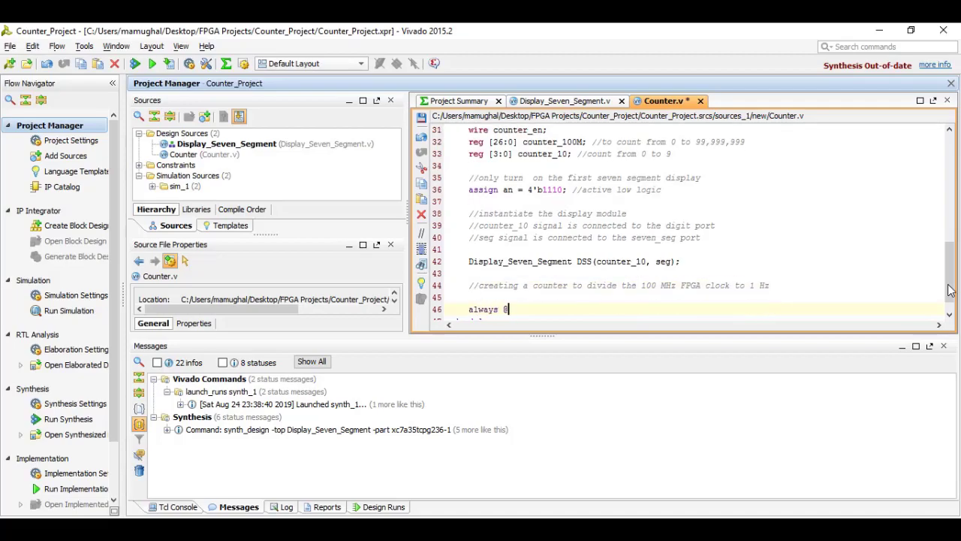
type("@(posedge")
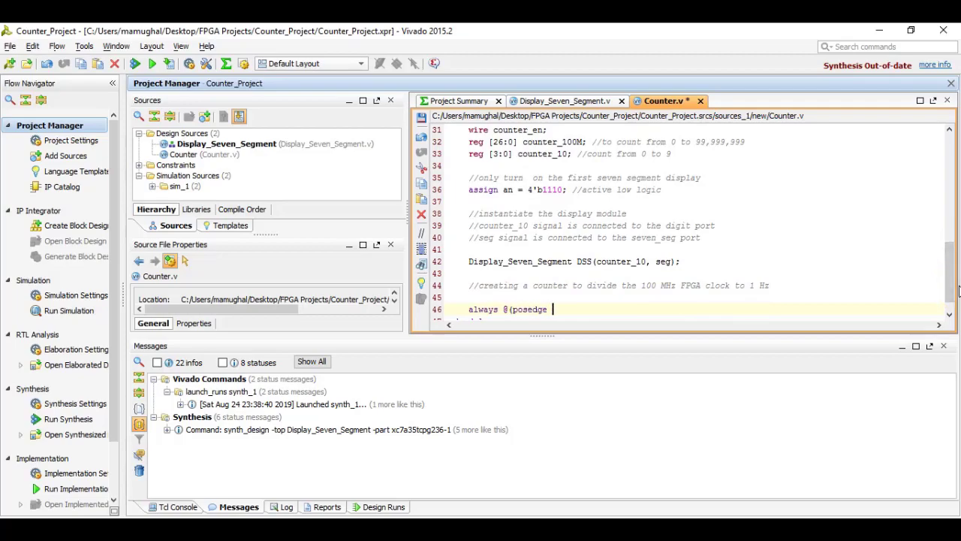
scroll("up", 3)
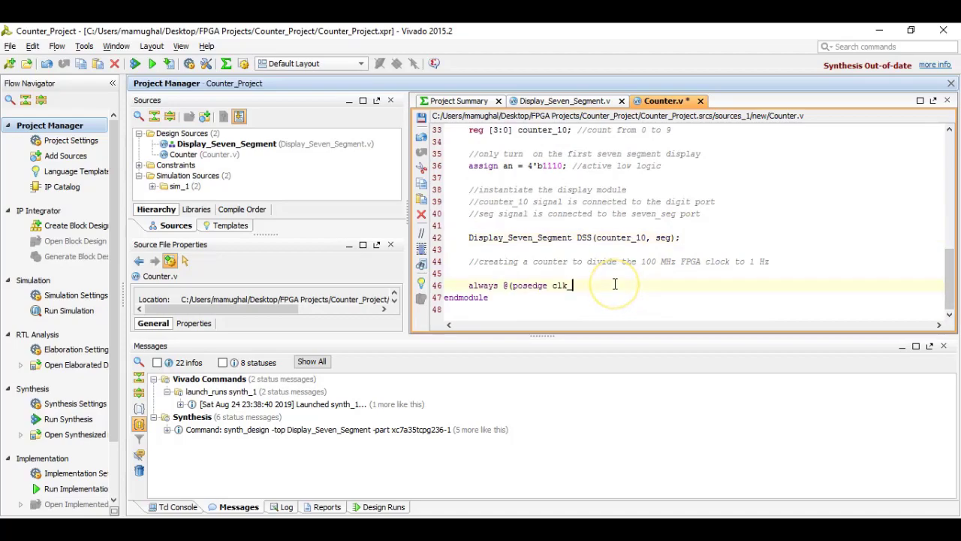
type("_fpga, posedge reset)")
type("if (reset")
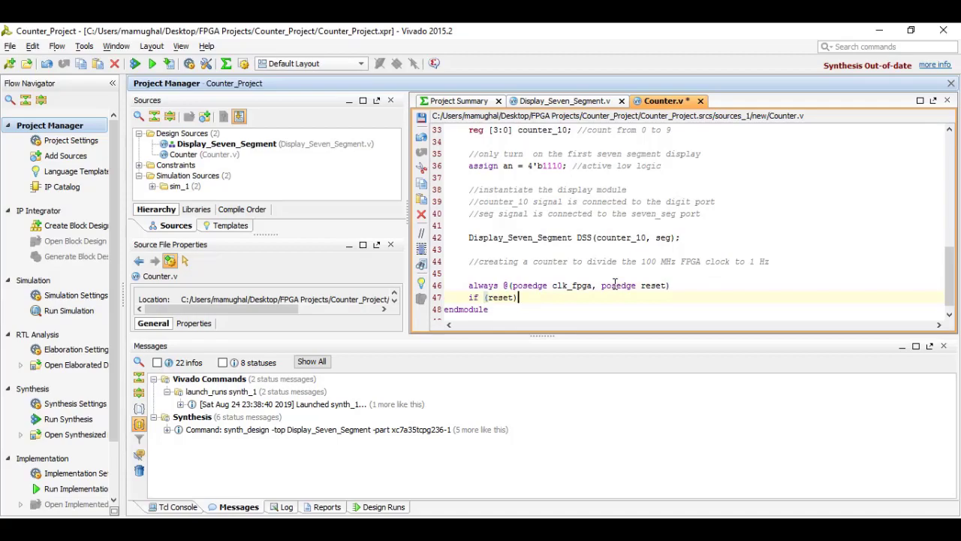
type("counter_1")
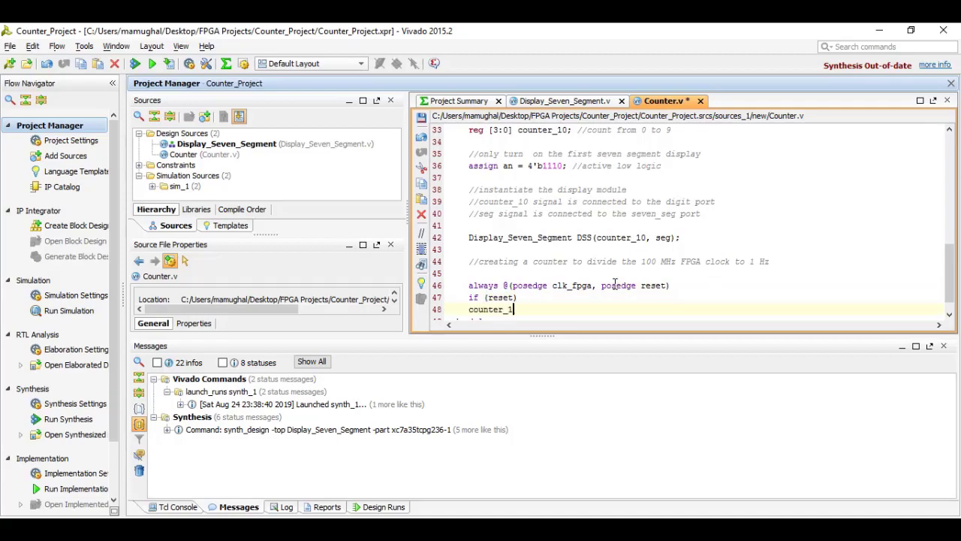
scroll("up", 3)
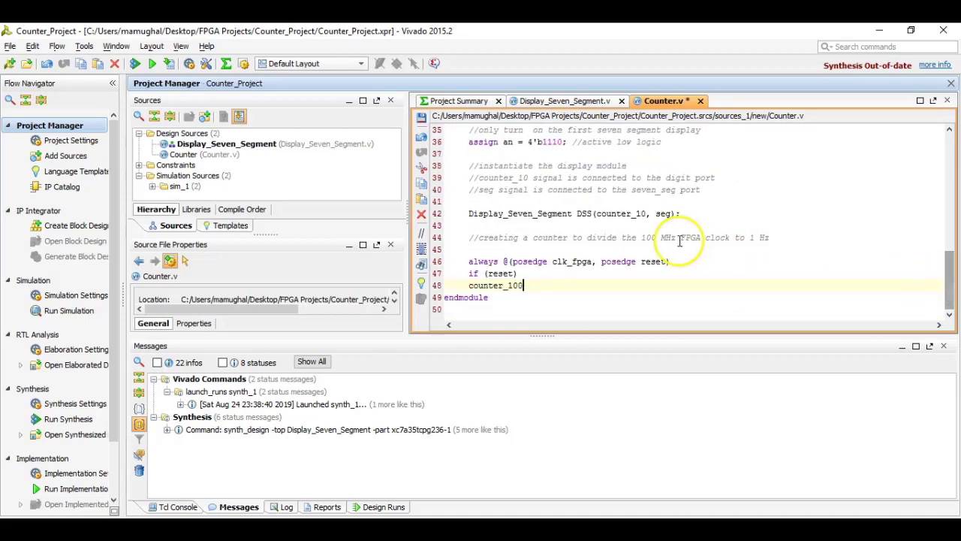
type("M -")
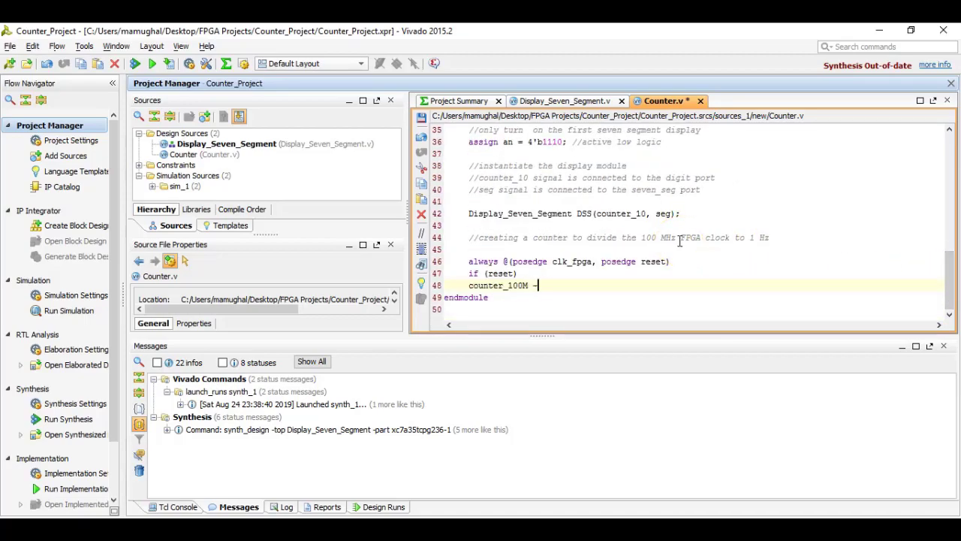
type("=max")
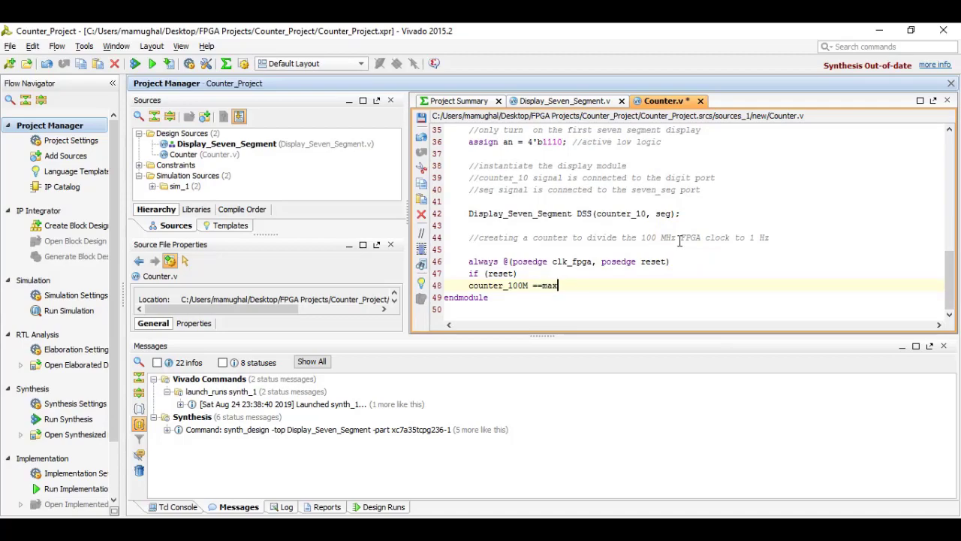
scroll("up", 3)
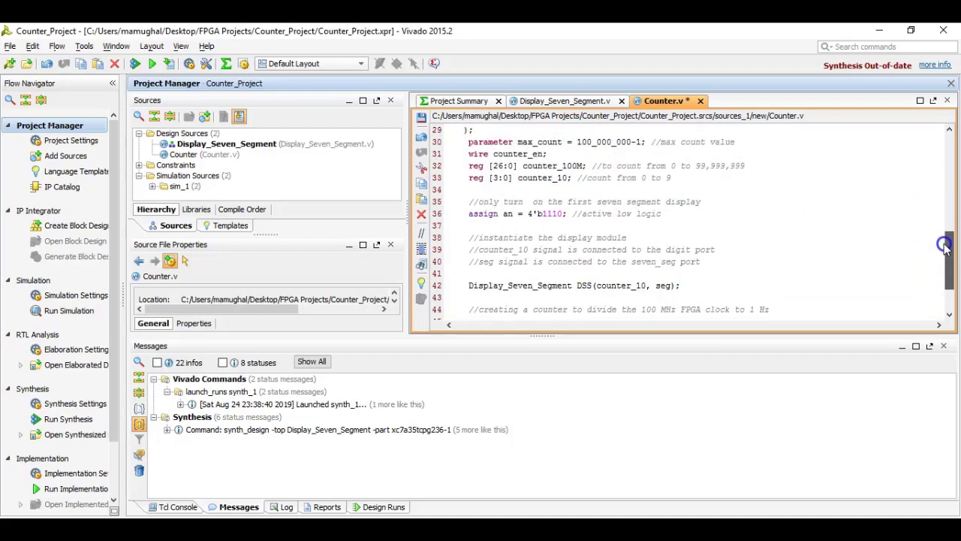
scroll("down", 3)
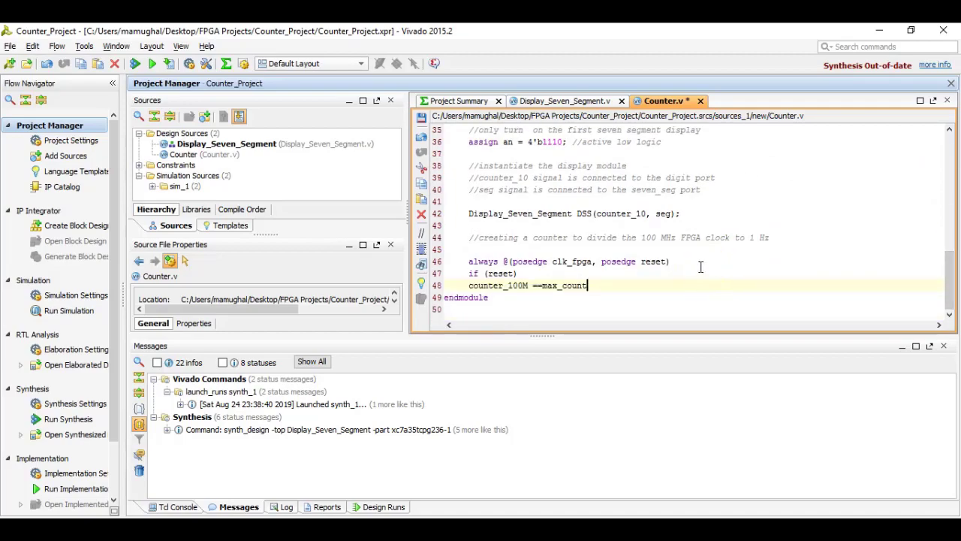
Step: Correct the reset assignment to <=0 and add else if (counter_10M == max_count)
double_click(574, 284)
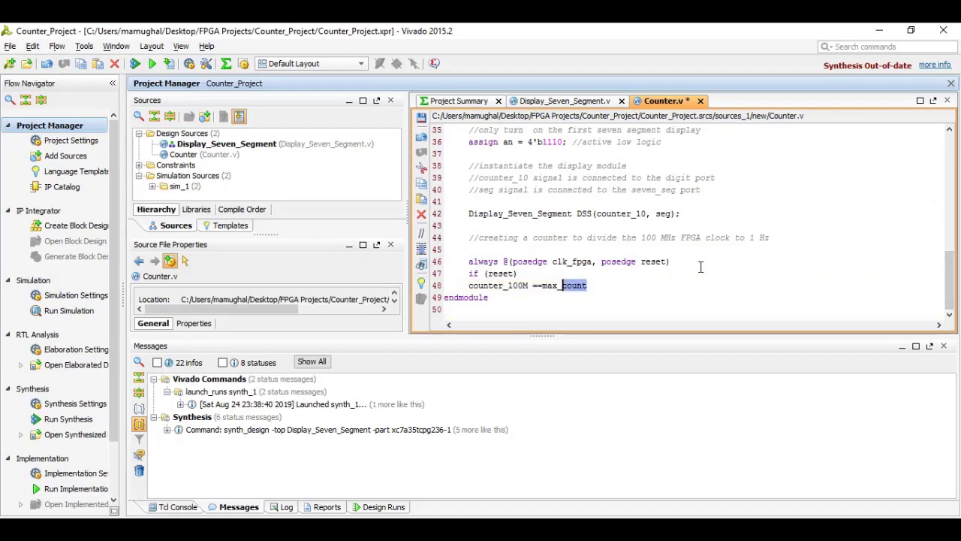
type("<=0;")
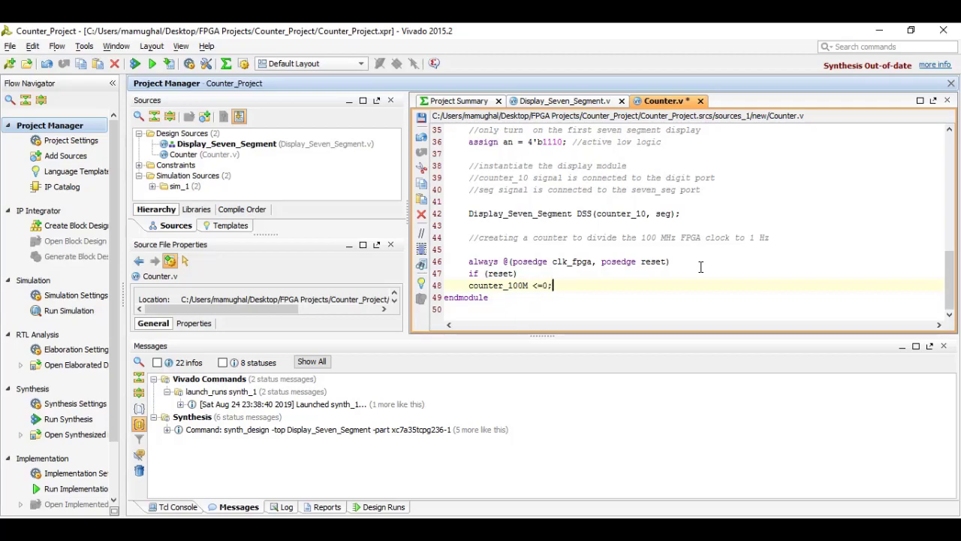
type("else if (")
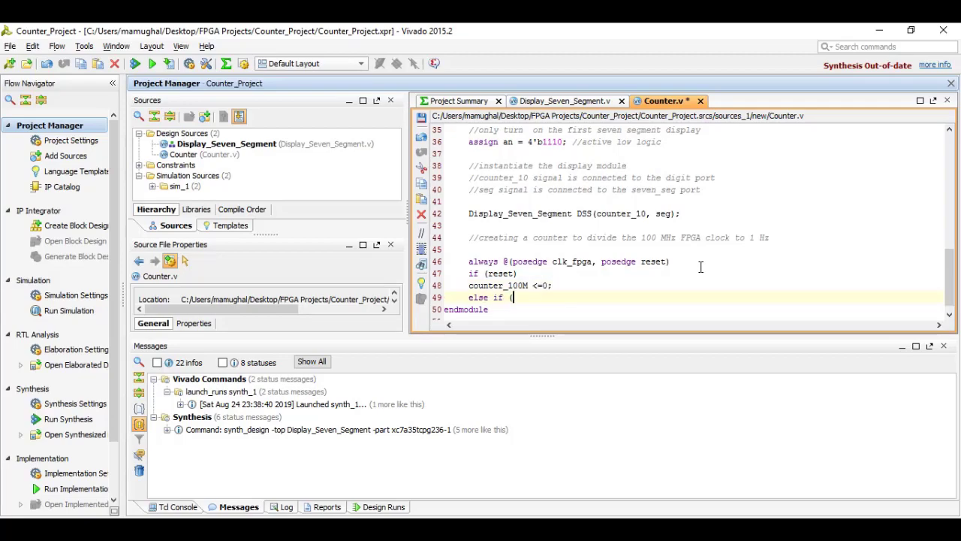
type("counter_10")
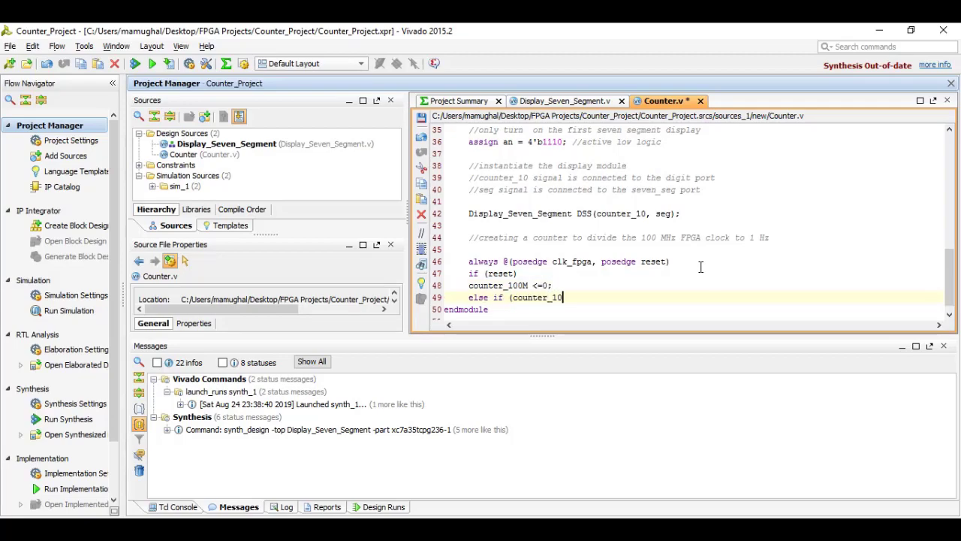
type("M ==")
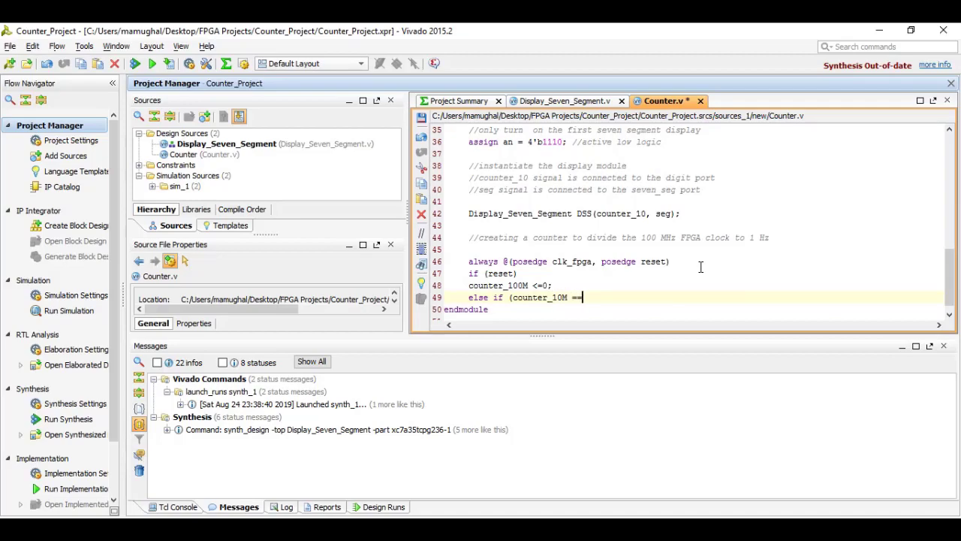
type("max_count)")
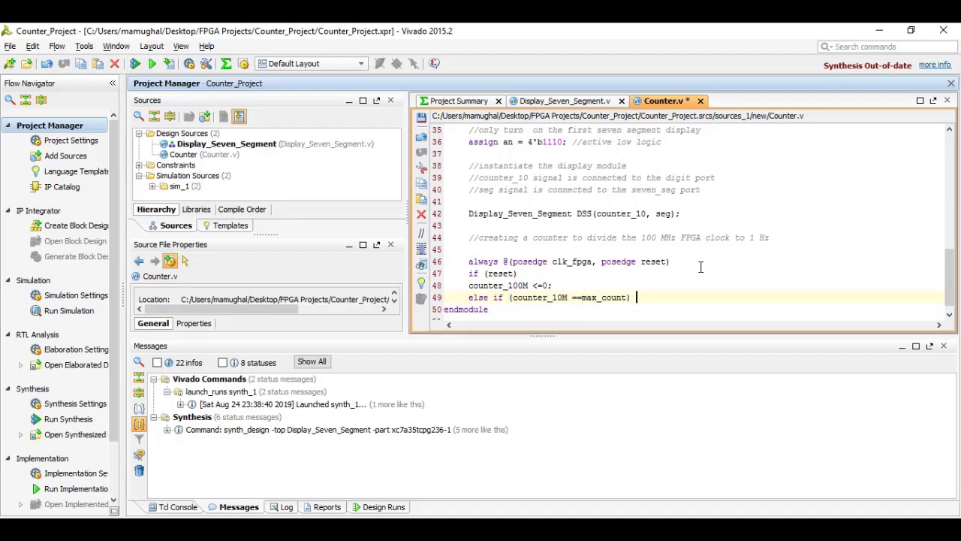
Step: Add the 'restart every 50,000,000 clocks' comment and the counter increment line
type("// restart at")
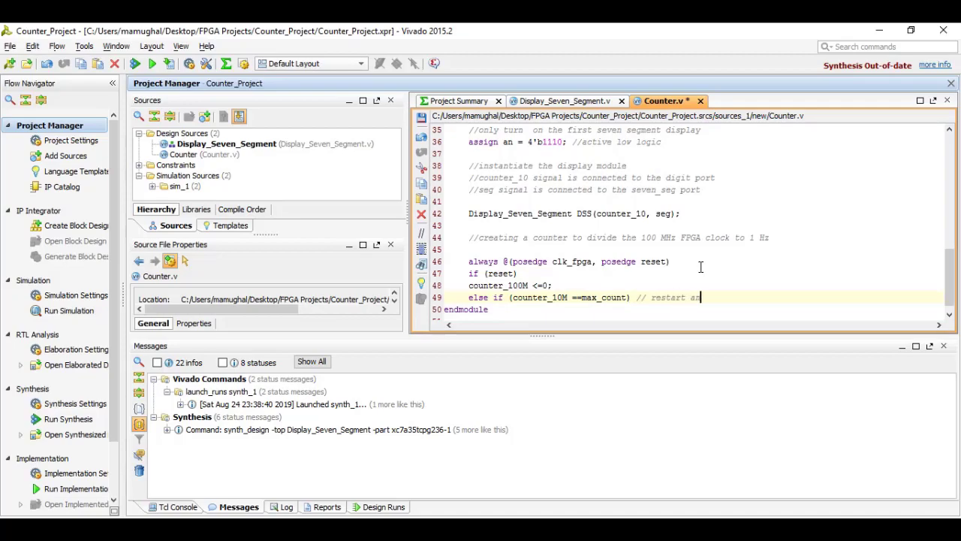
type("every")
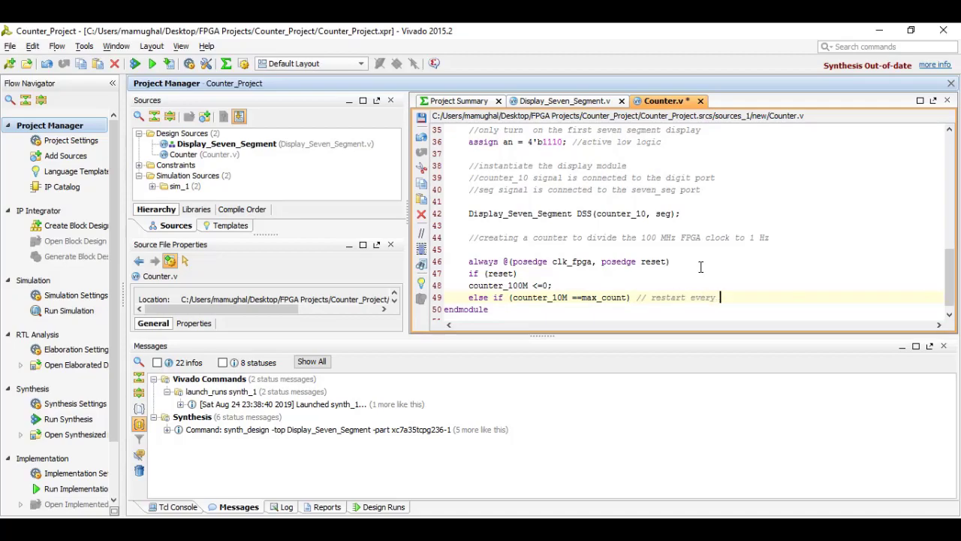
type("50,000")
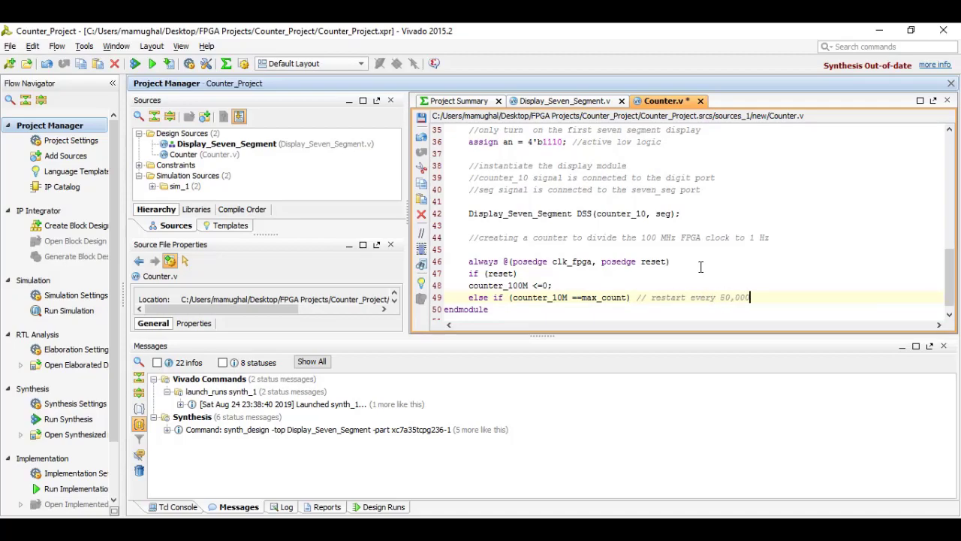
type(",000")
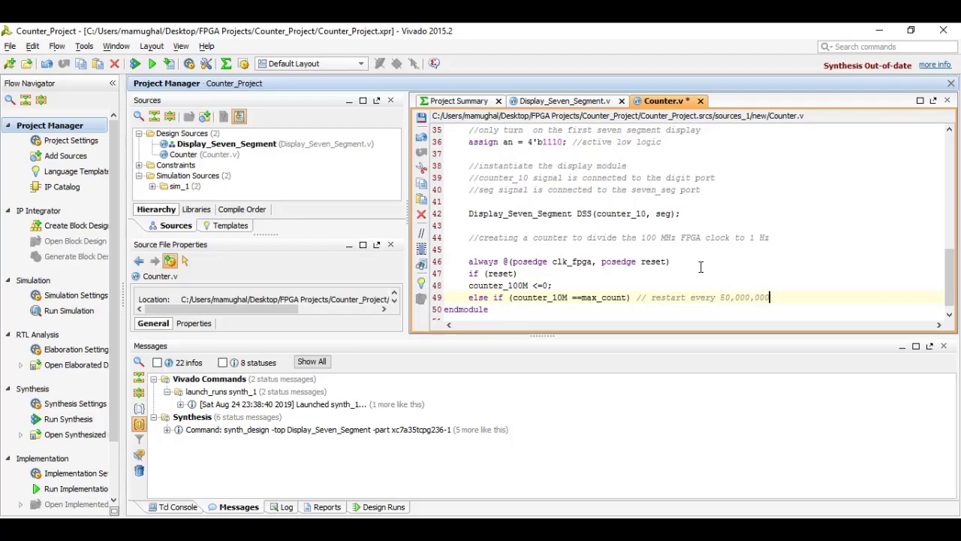
type("clock")
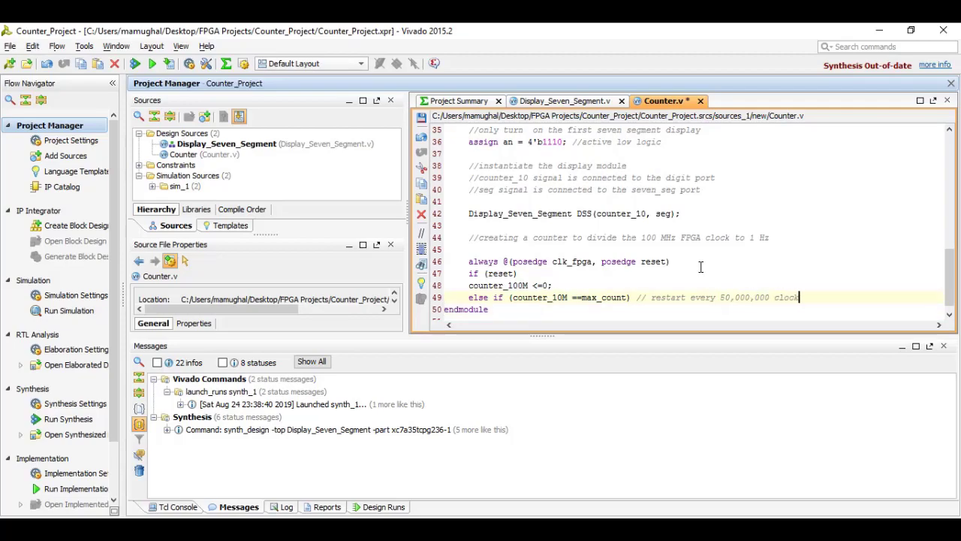
type("counter_10M")
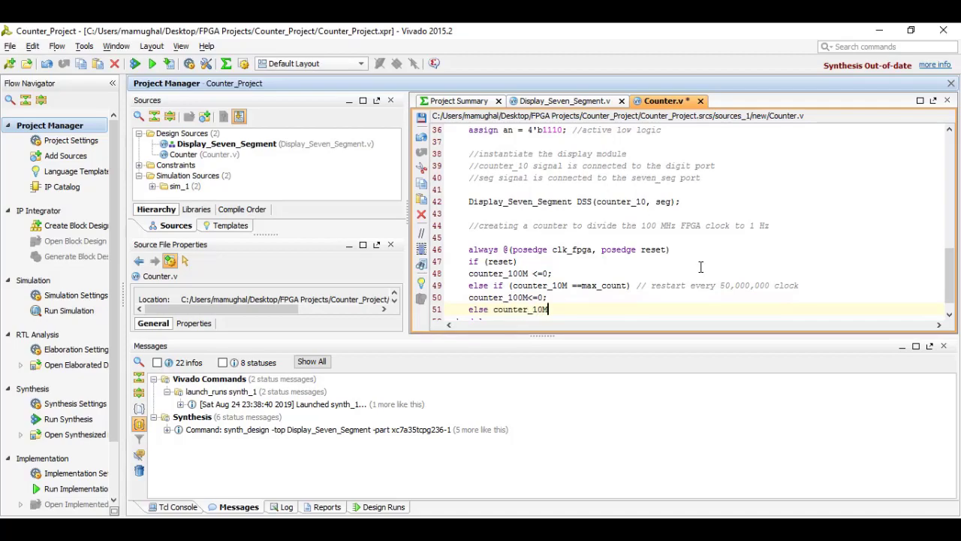
type("<=counter_10M + 1'b1;")
type("//creating a counter to count from 0 to 9")
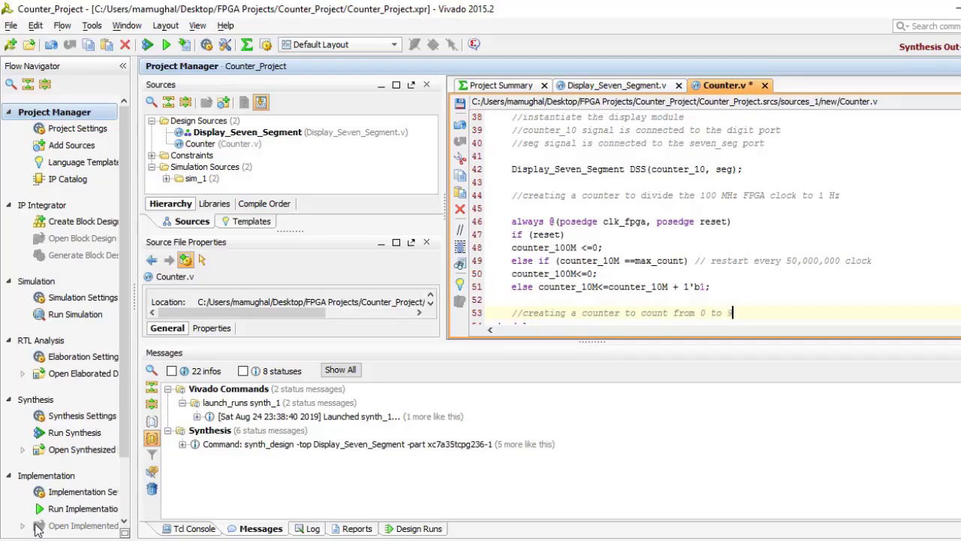
Step: Type the counter's always block with reset, counter_en check and counter_10==9 wrap condition
type("at a freq. of 1 Hz")
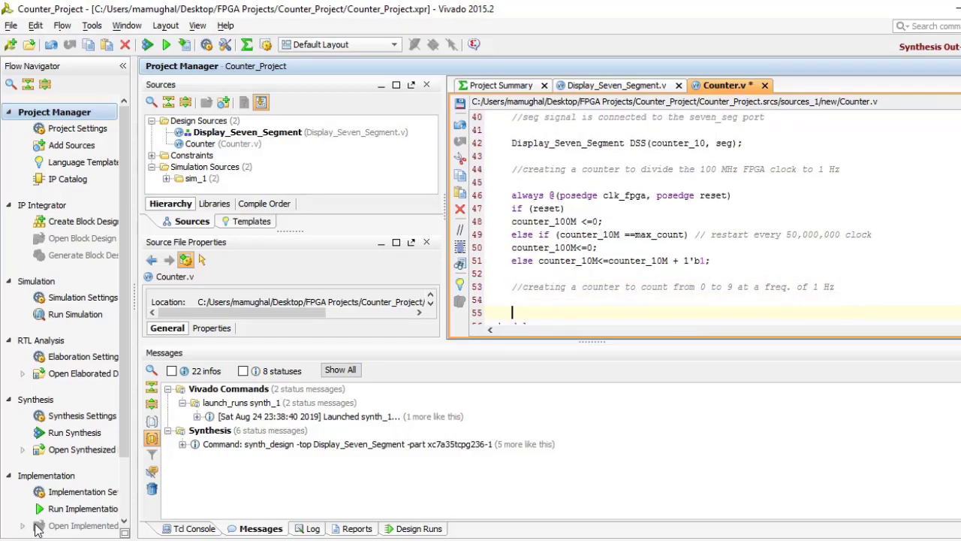
type("always @(pos")
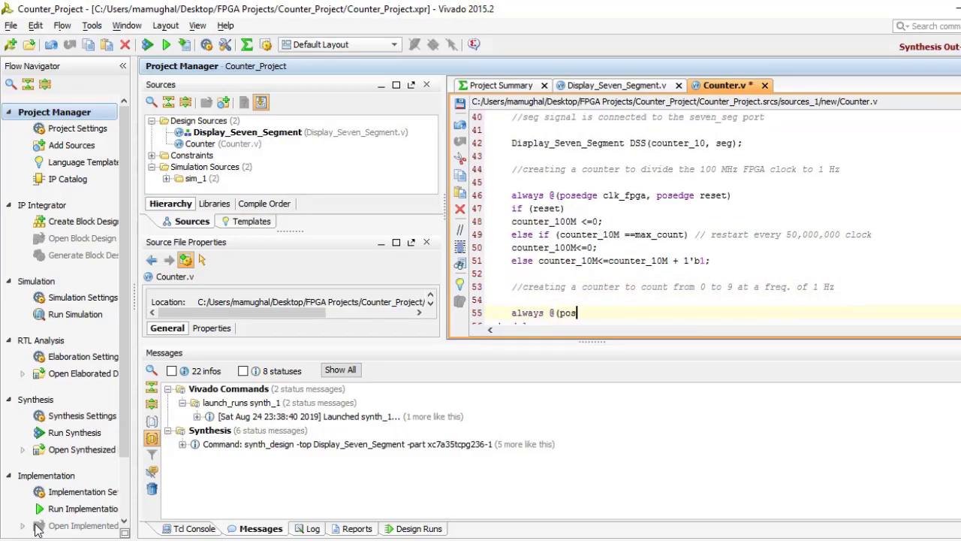
type("edge clk_fpga, pos")
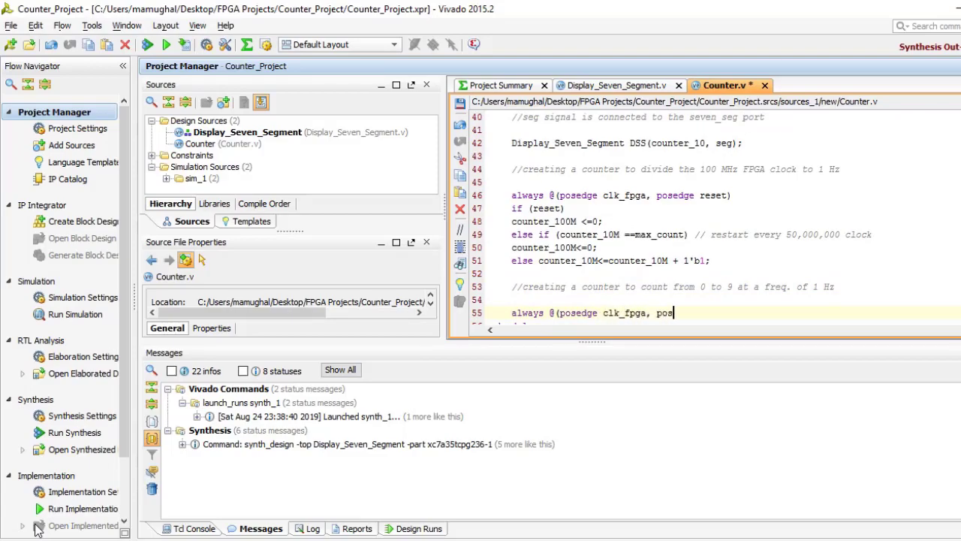
type("edge reset)")
type("count")
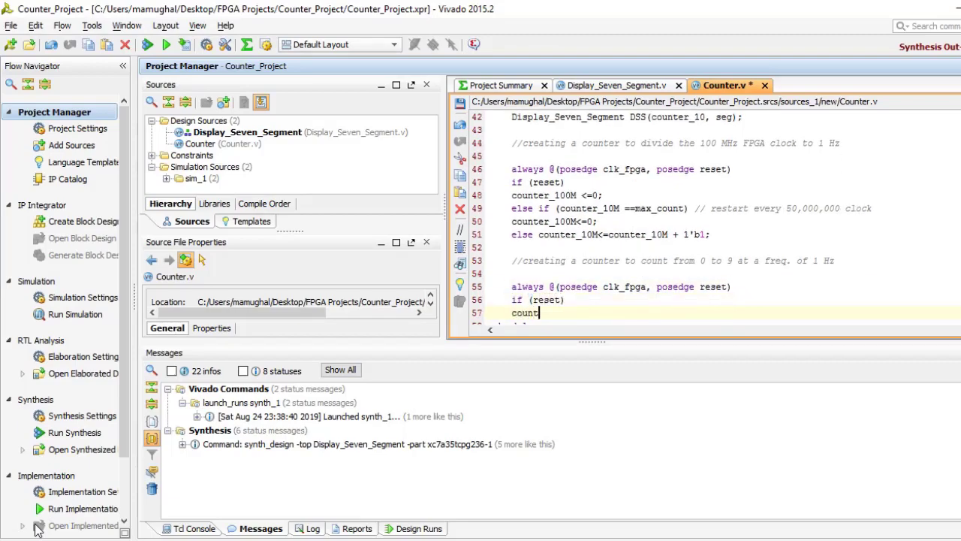
type("_10M<=0;")
type("else if (")
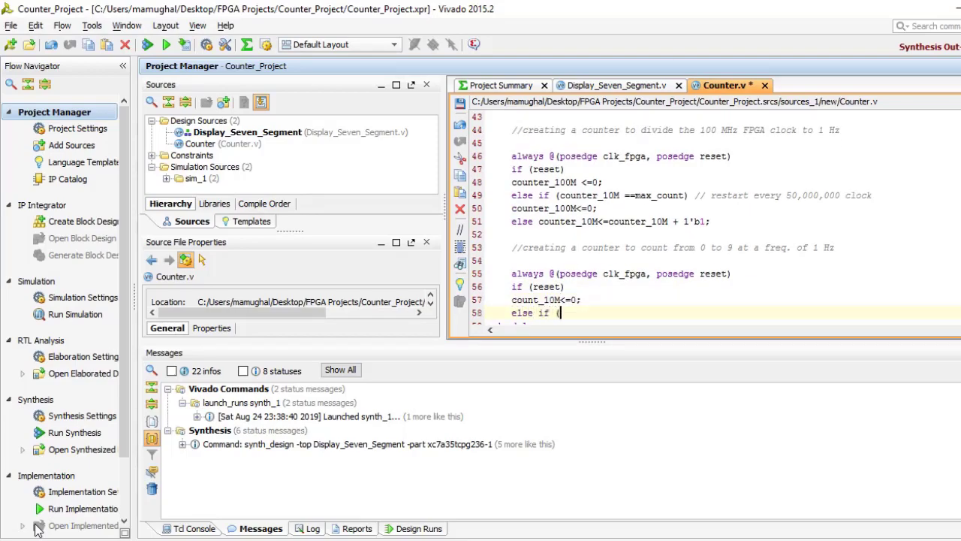
type("counter_en)")
type("if (coi")
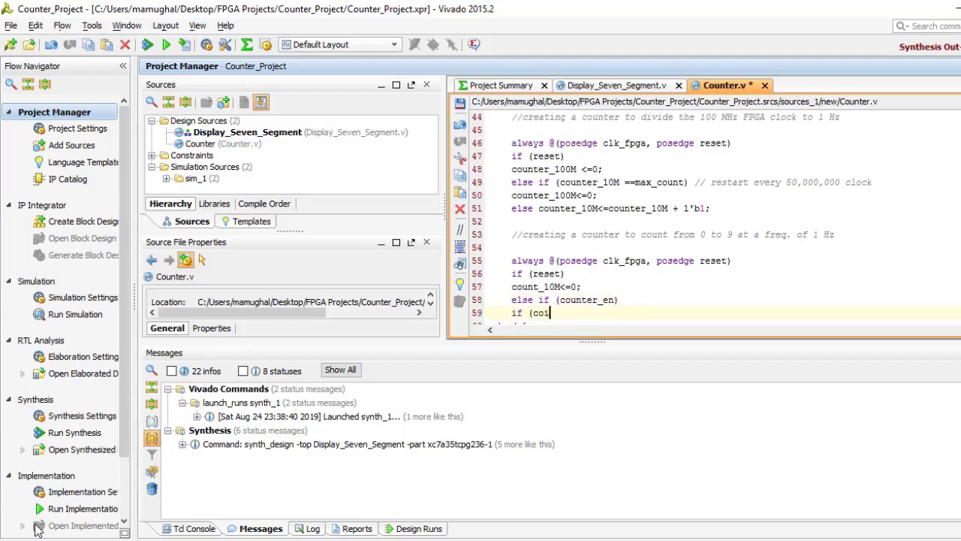
type("unter_")
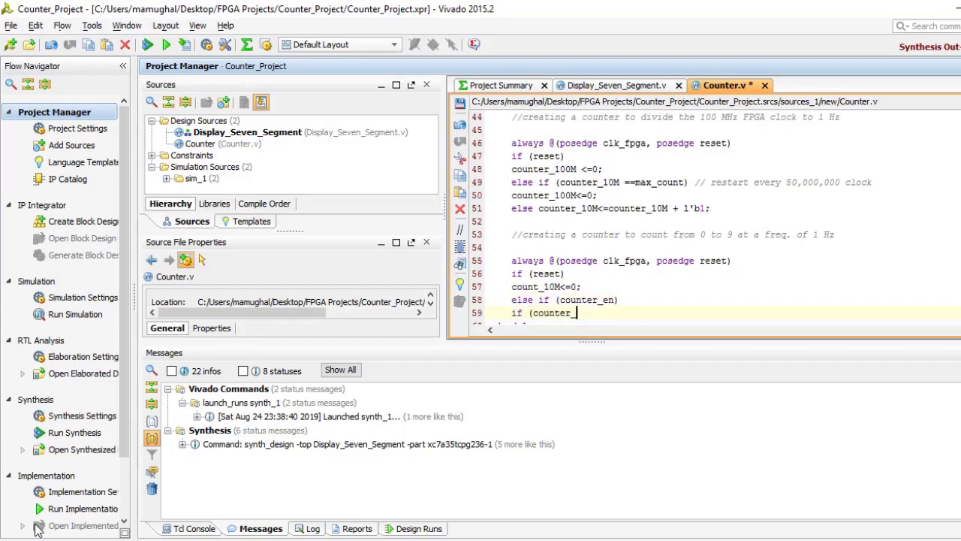
type("10==9)")
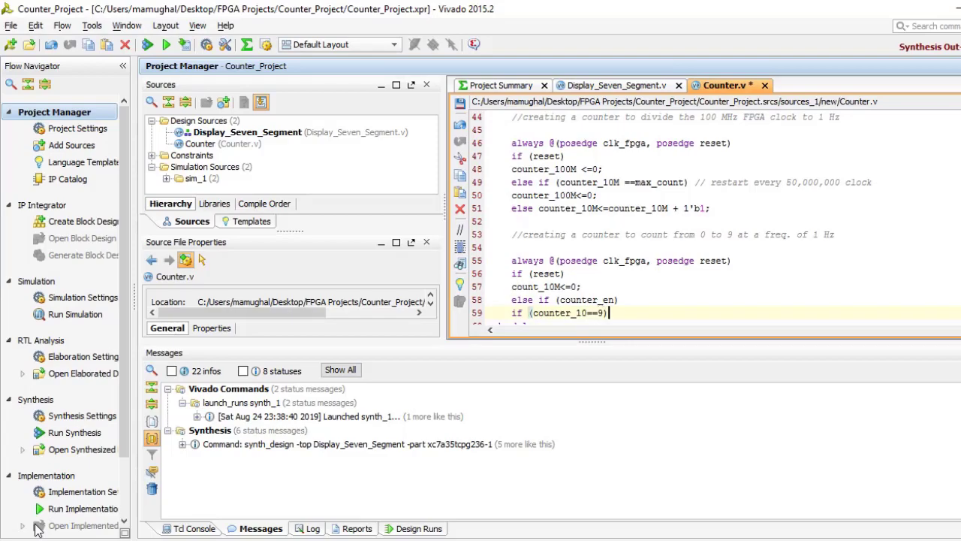
Step: Add the 'counter enable at 1 Hz' comment and the counter_10 reset and increment assignments
type("//count from 0 to 9")
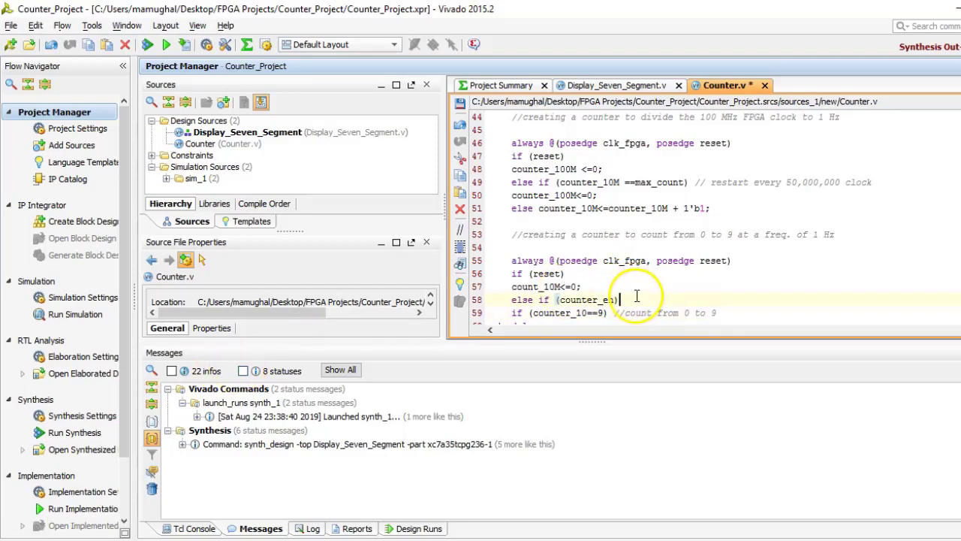
type("//counter e")
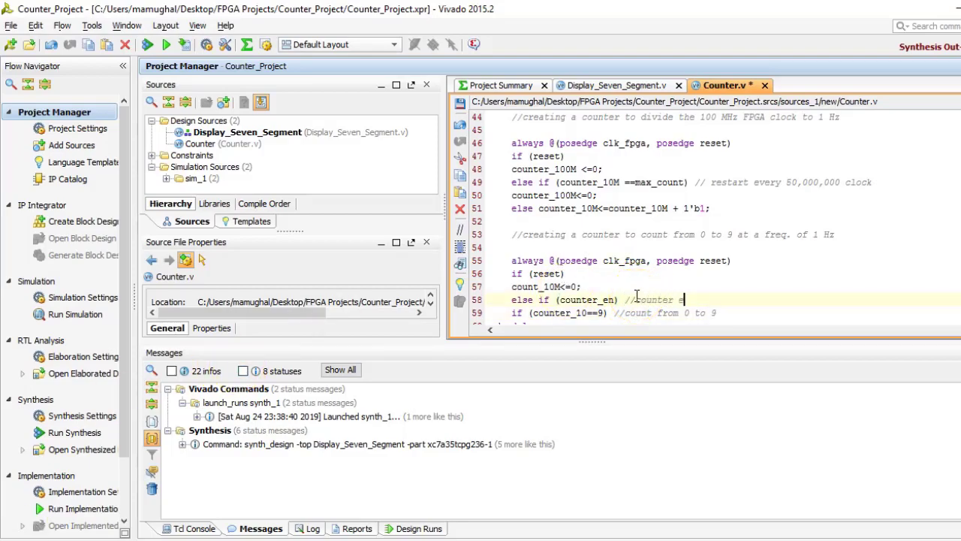
type("nable at 1 Hz")
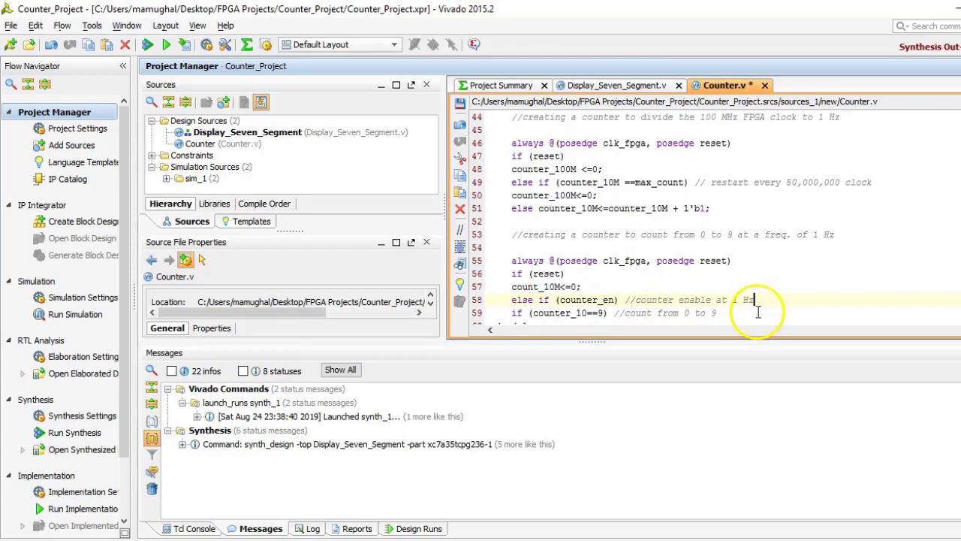
scroll("down", 3)
type("el")
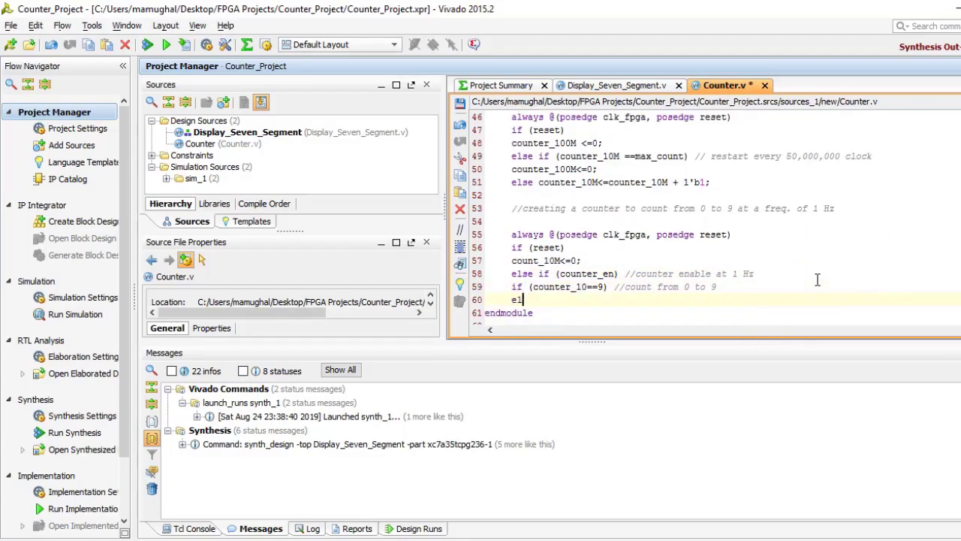
type("counter_10<=0;")
type("else counter")
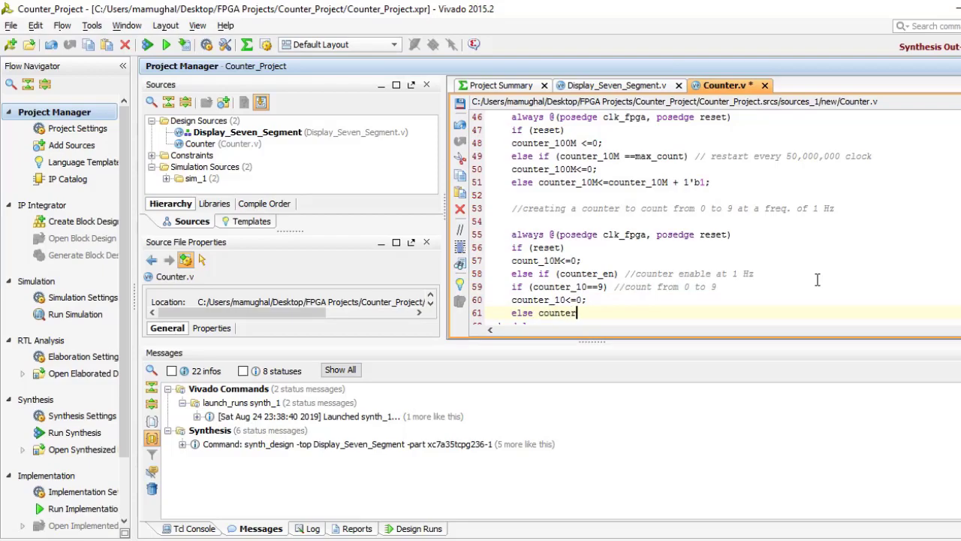
type("_10<=")
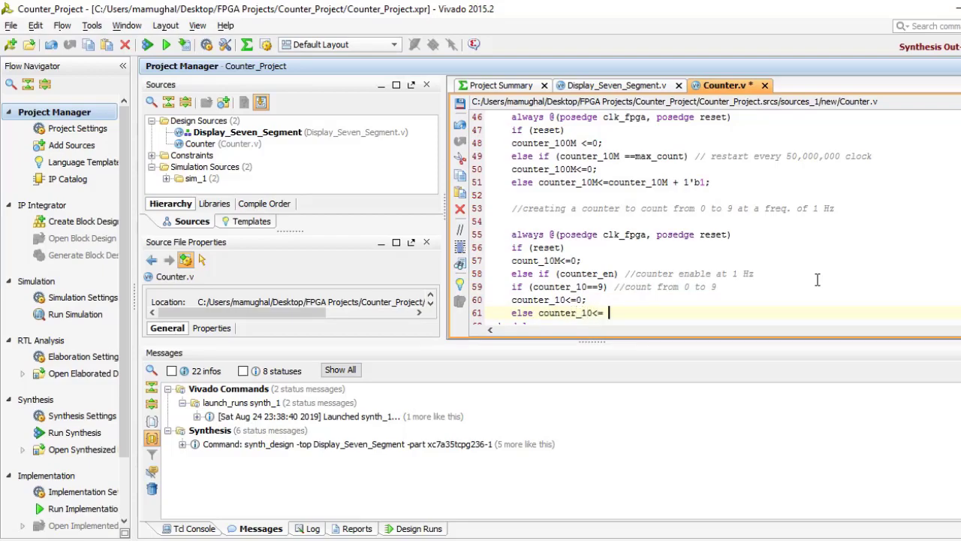
type("counter_10 +1'b1;")
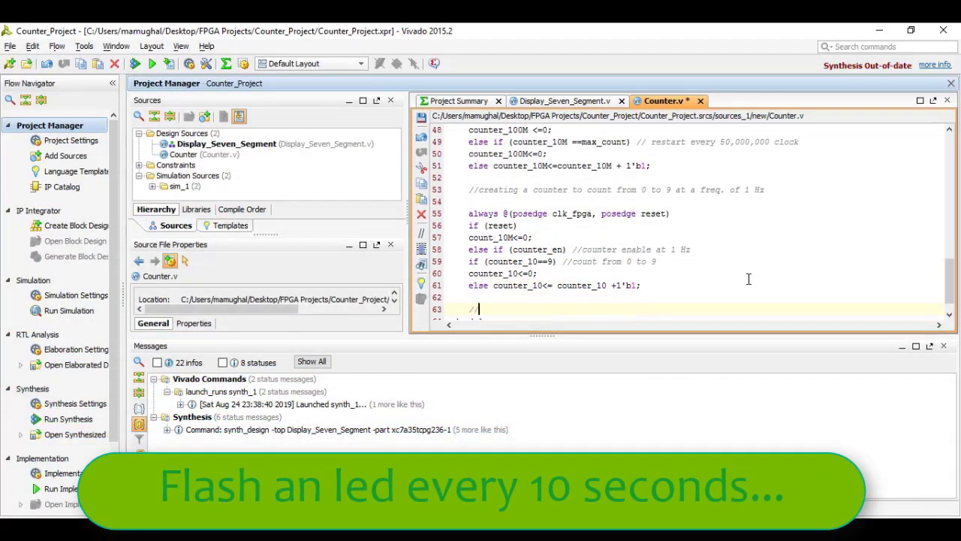
Step: Add the comment //flash an LED every 10 seconds and assign led = counter_10==9;
type("//flash an LED")
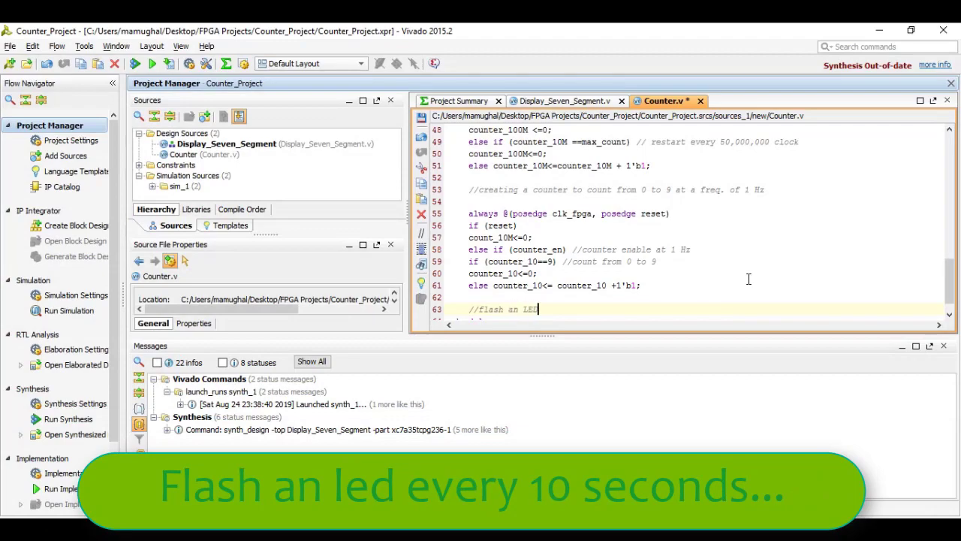
type("every 10 seco")
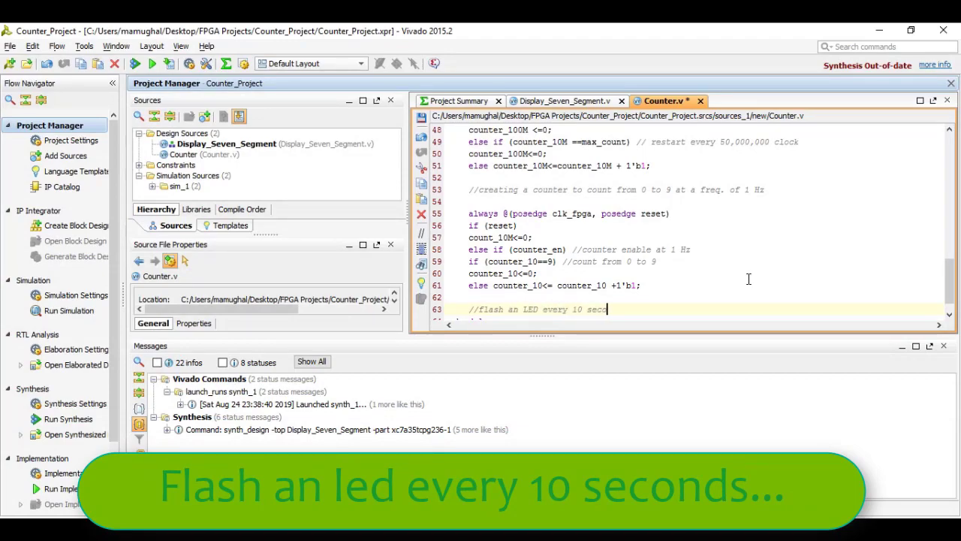
type("assign")
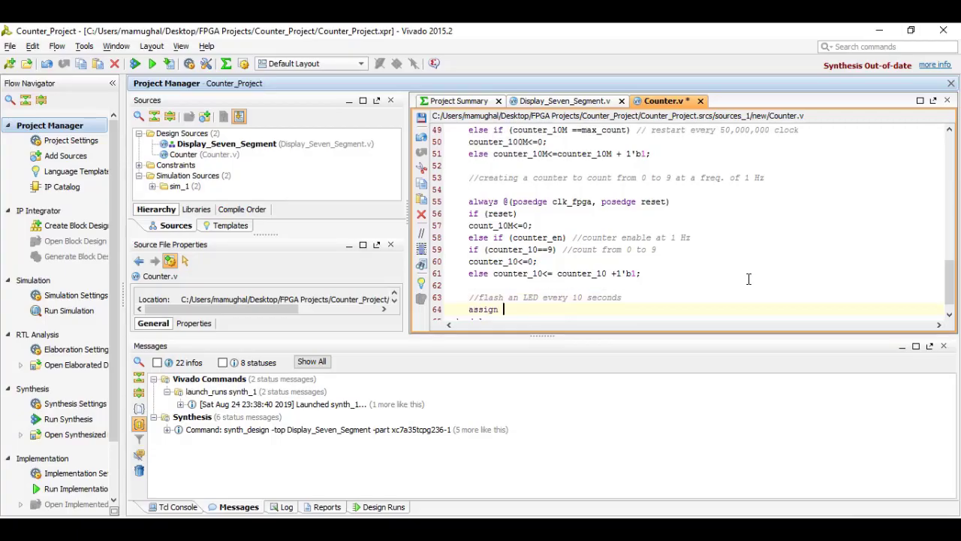
scroll("up", 3)
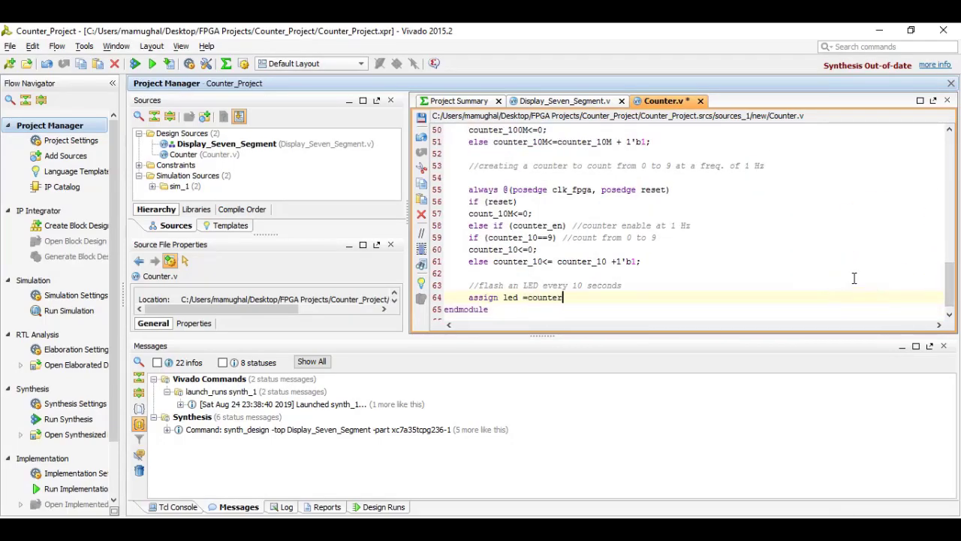
type("_10==9;")
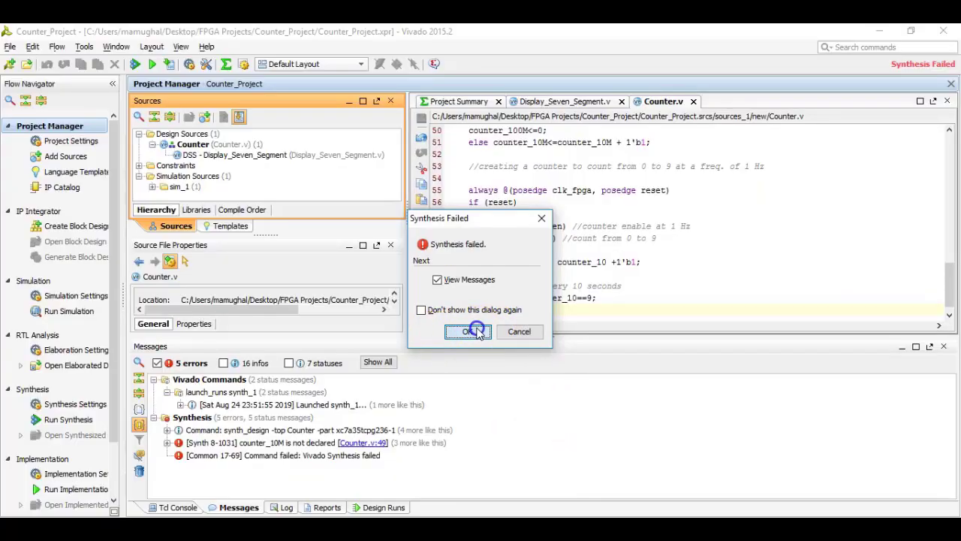
Step: Jump to the undeclared counter_10M error, correct Counter.v, save and rerun synthesis
left_click(467, 331)
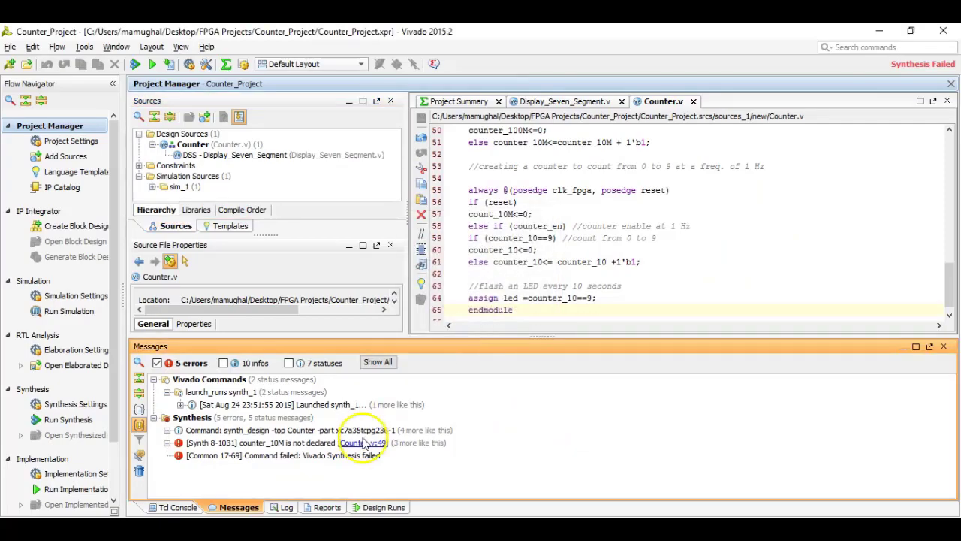
left_click(363, 443)
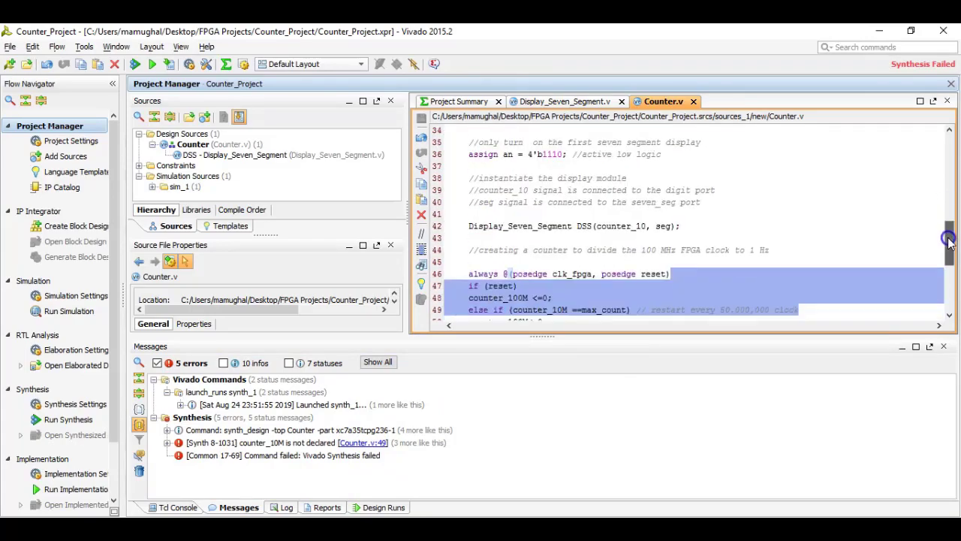
scroll("down", 3)
type("0")
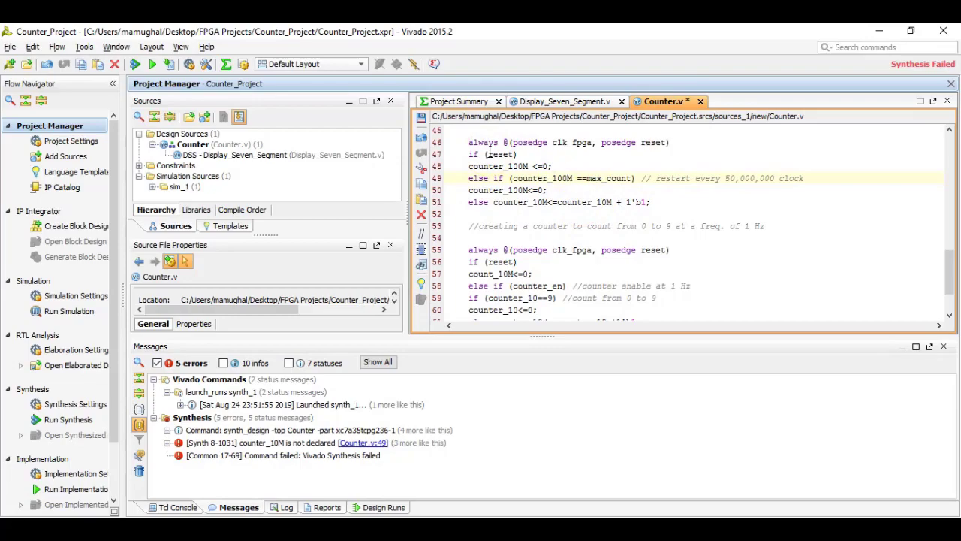
left_click(423, 120)
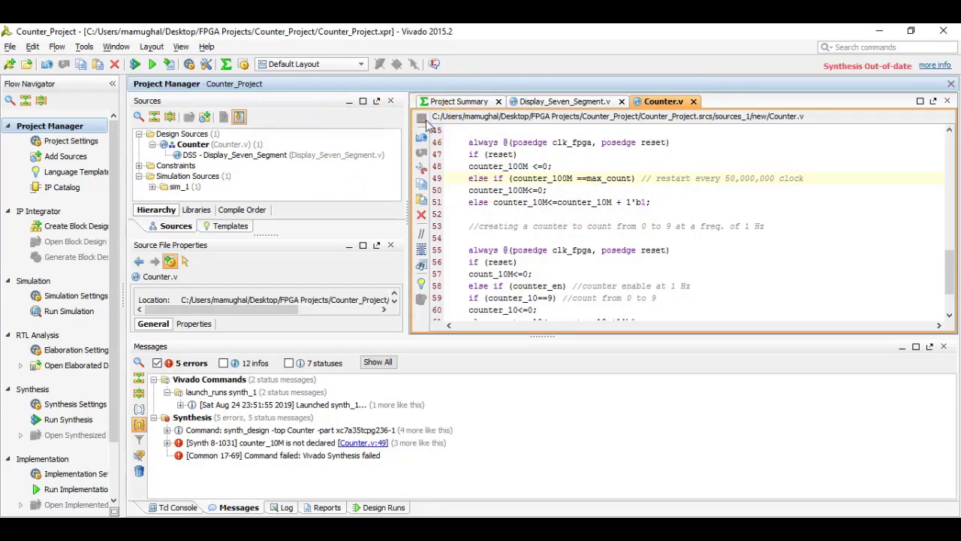
left_click(193, 144)
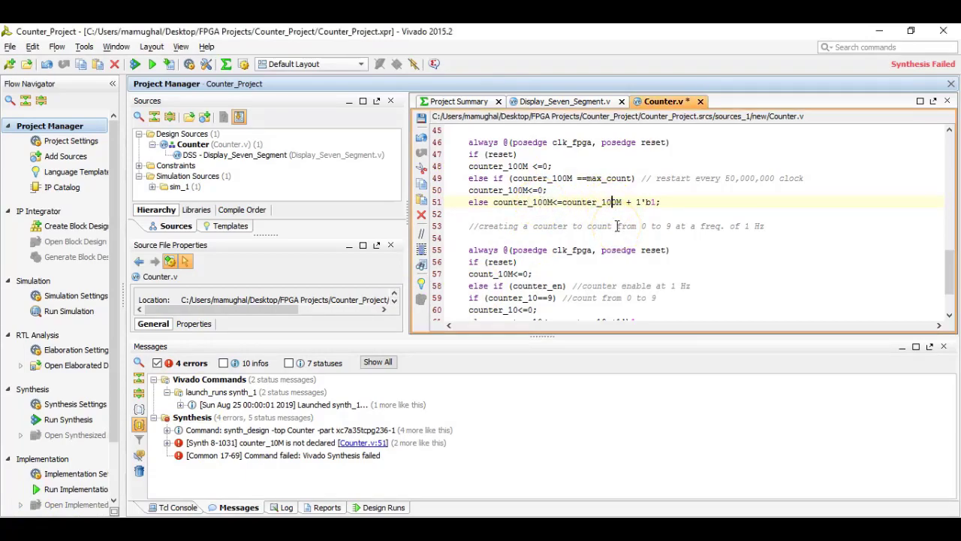
Step: Fix the misnamed register on line 57, resynthesize, and view the failure messages
left_click(509, 273)
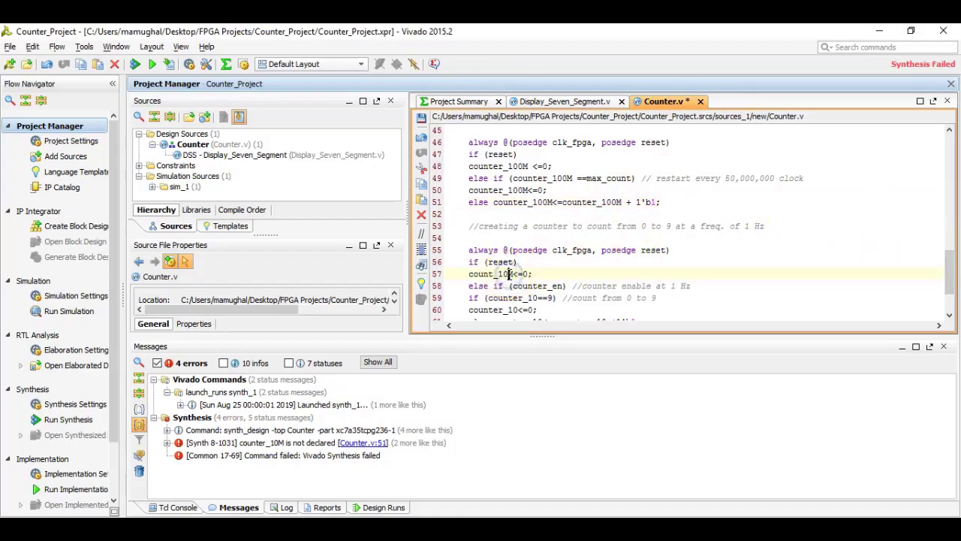
scroll("down", 3)
type("0")
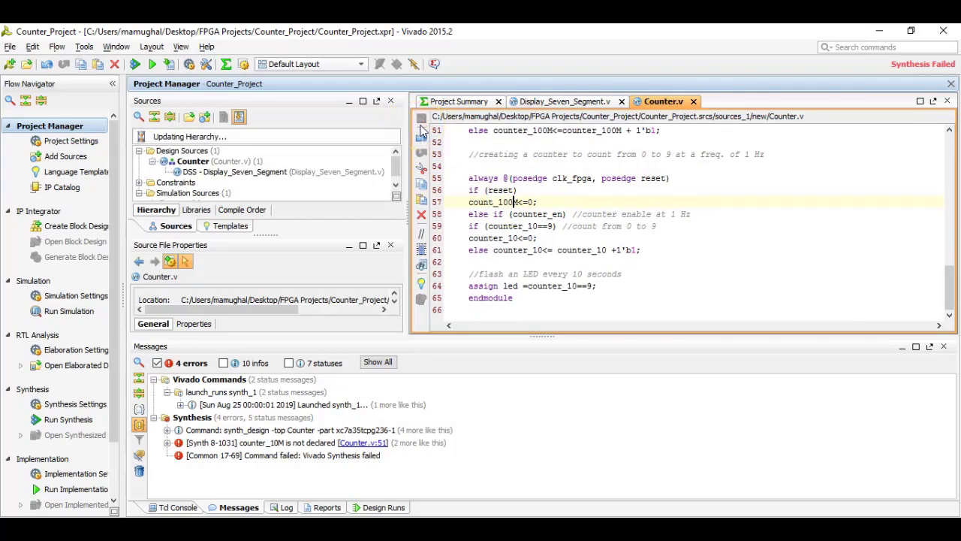
left_click(68, 419)
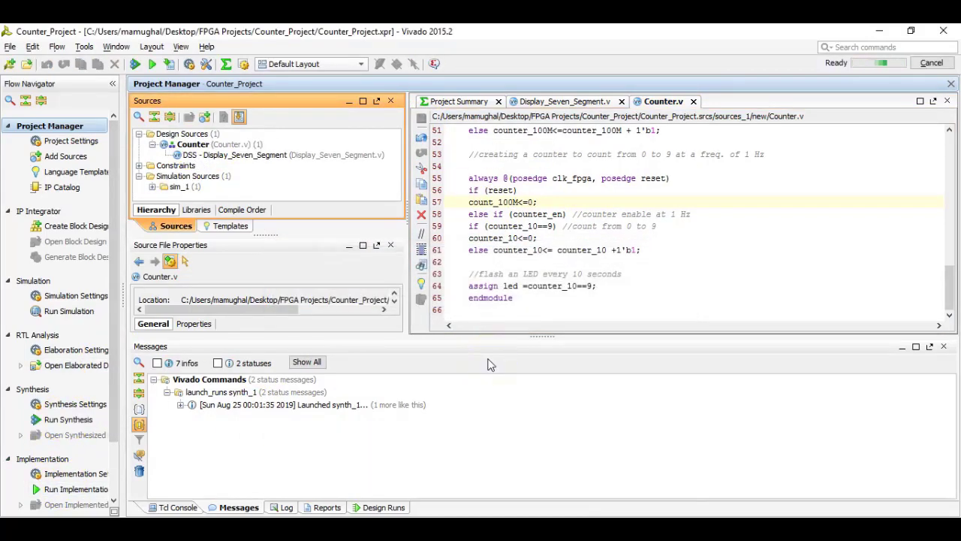
left_click(69, 431)
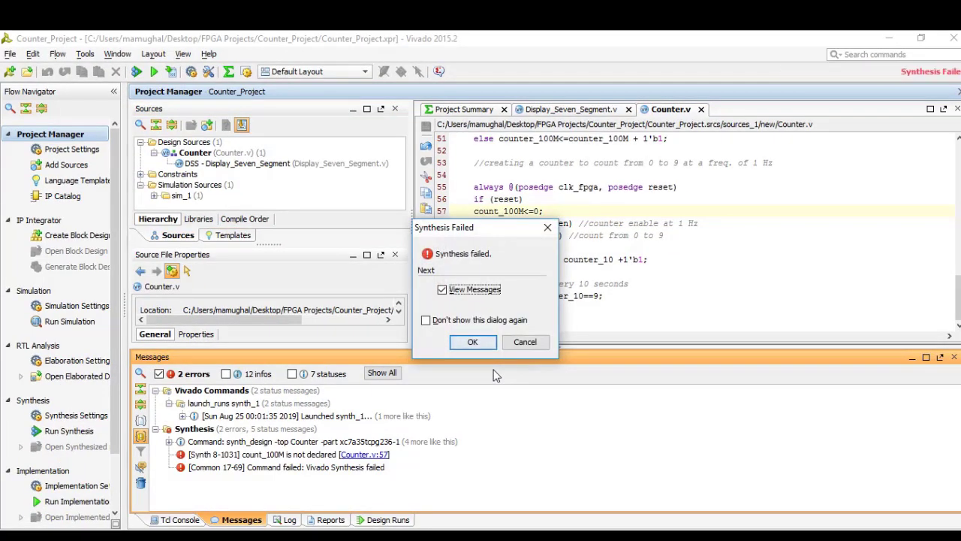
left_click(472, 342)
type("//create a ")
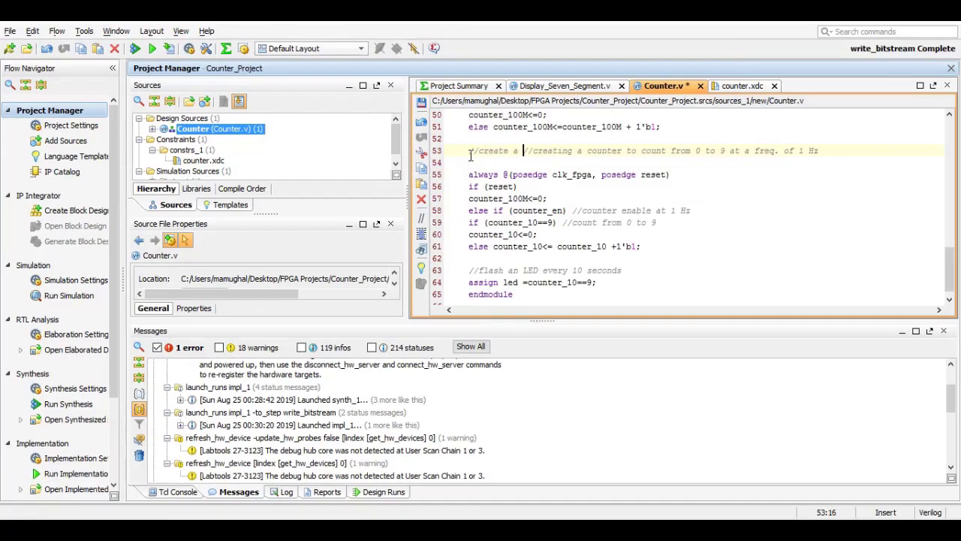
Step: Type a line 53 comment describing a signal active every 100,000,000 clocks
type("signal that")
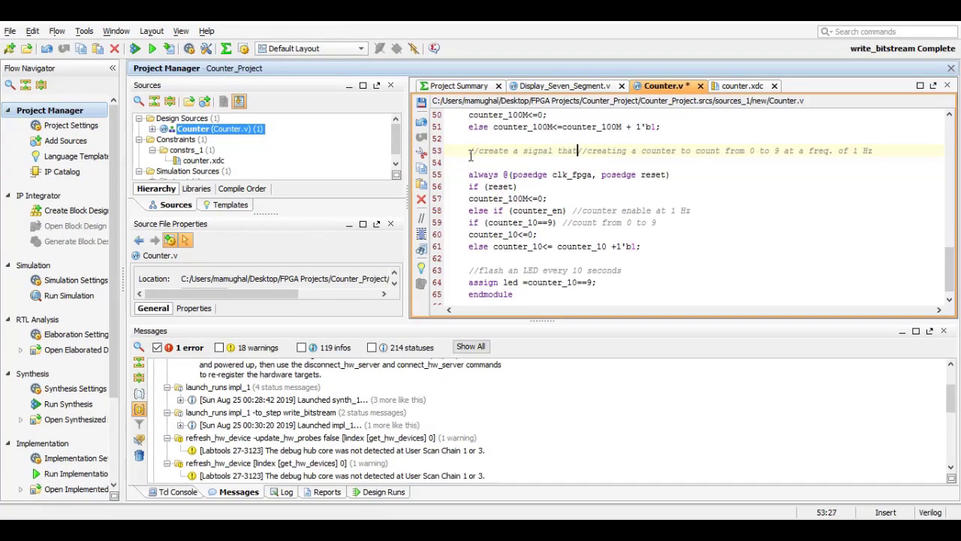
type("is active every")
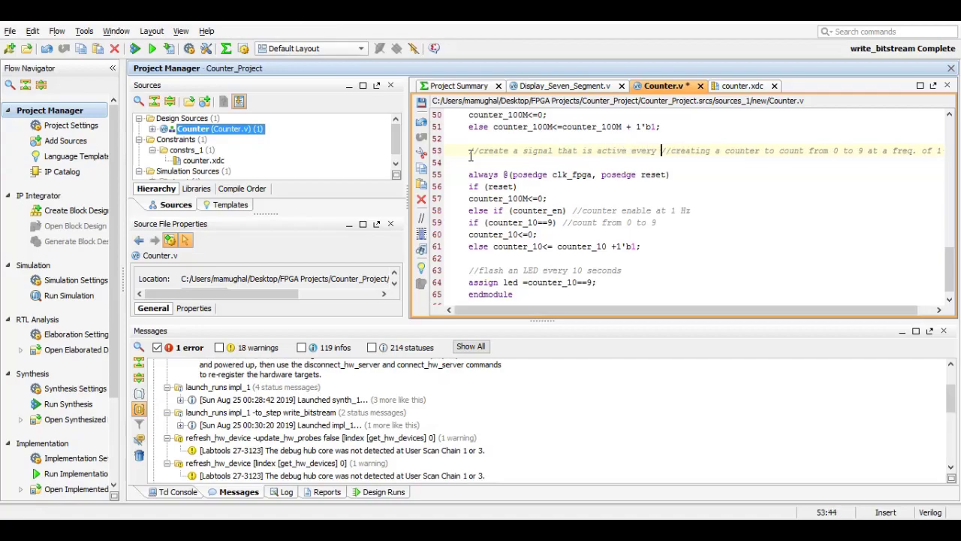
type("100,000,")
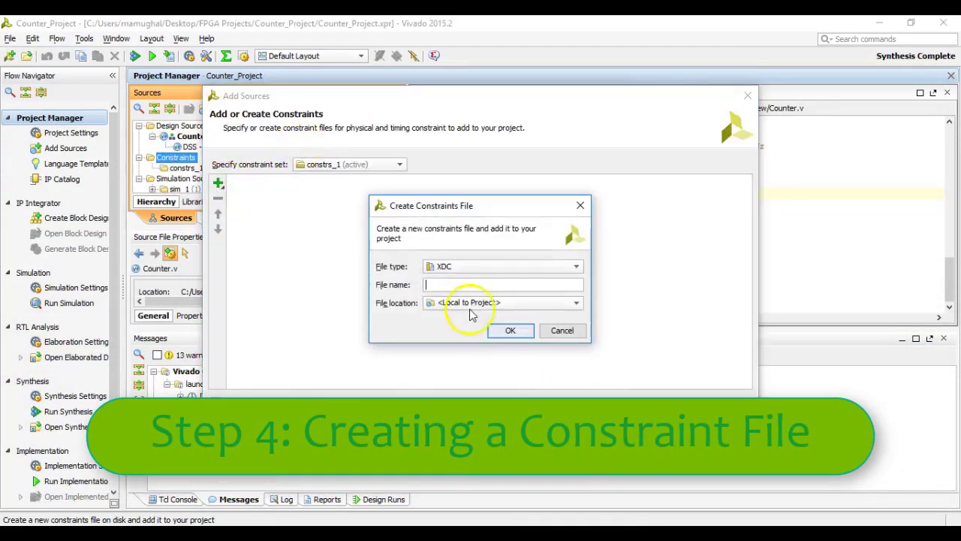
Step: Create counter.xdc and paste in the Basys3 clock constraints from the master file
left_click(510, 330)
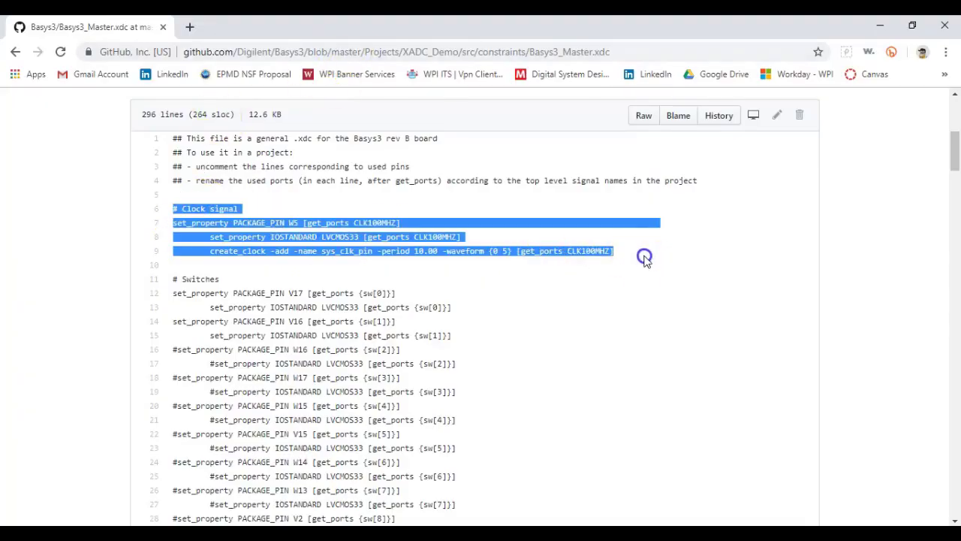
key("alt+tab")
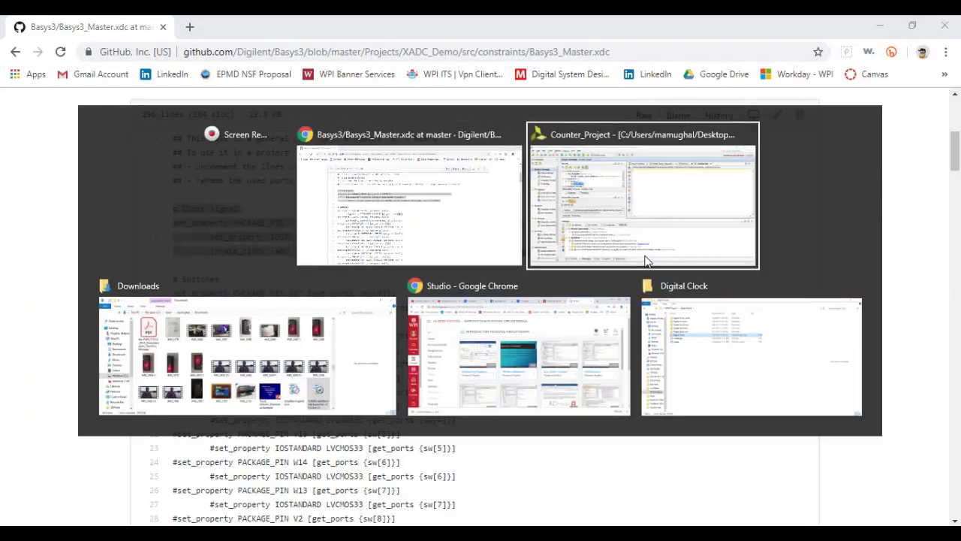
left_click(642, 195)
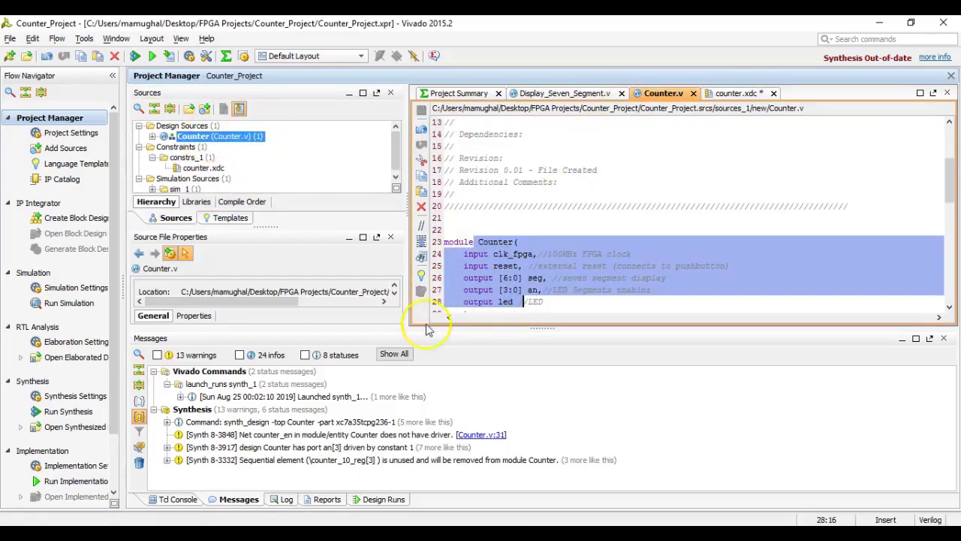
left_click(732, 93)
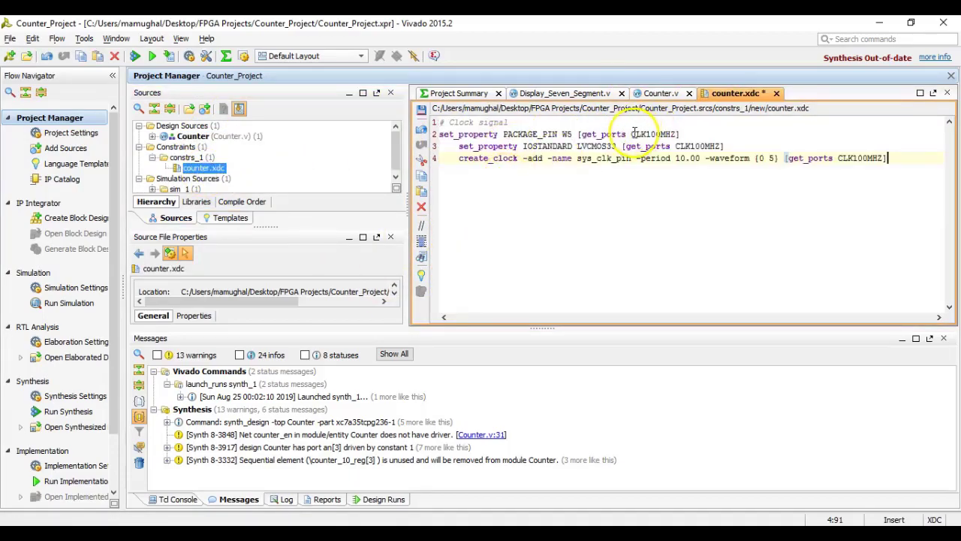
Step: Rename the clock port CLK100MHZ to clk_fpga throughout counter.xdc
type("clk_")
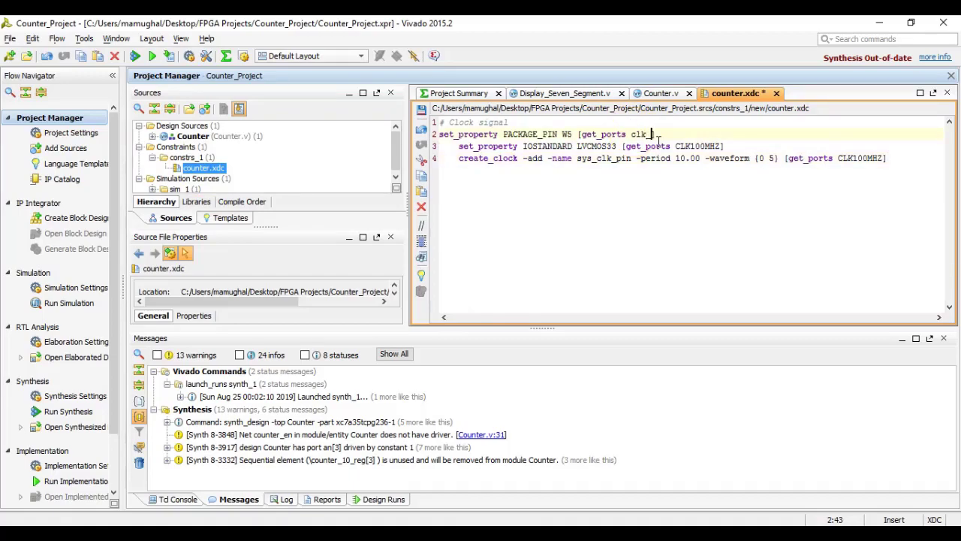
type("fpga]")
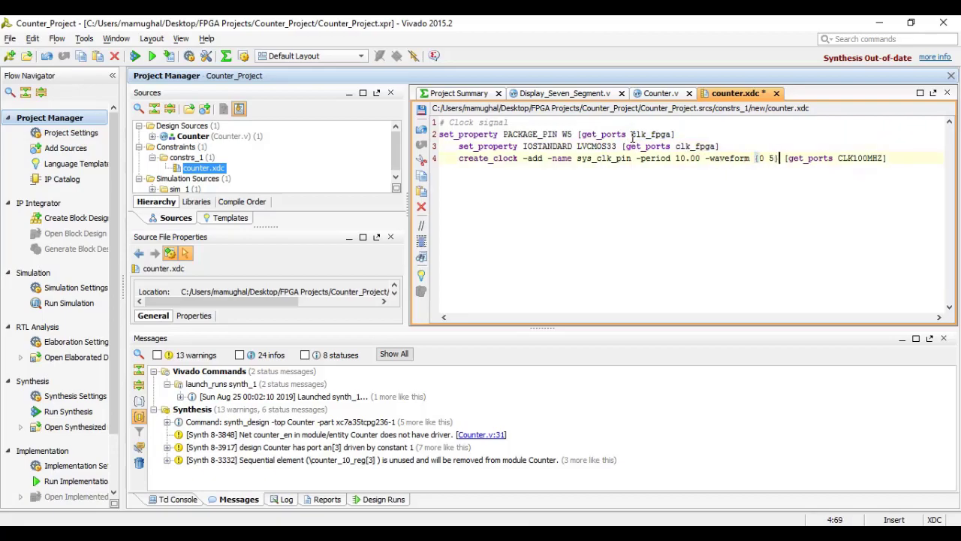
type("clk_fpga")
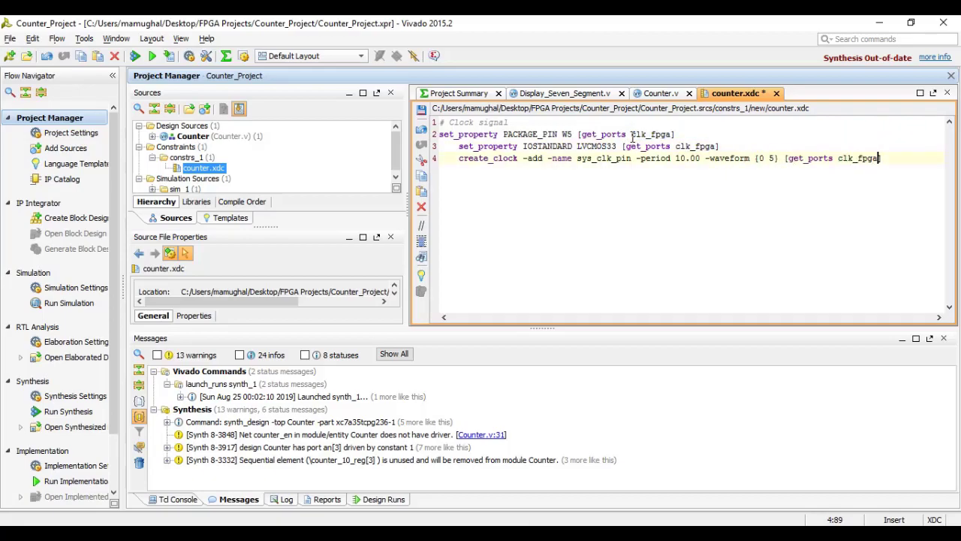
key("alt+tab")
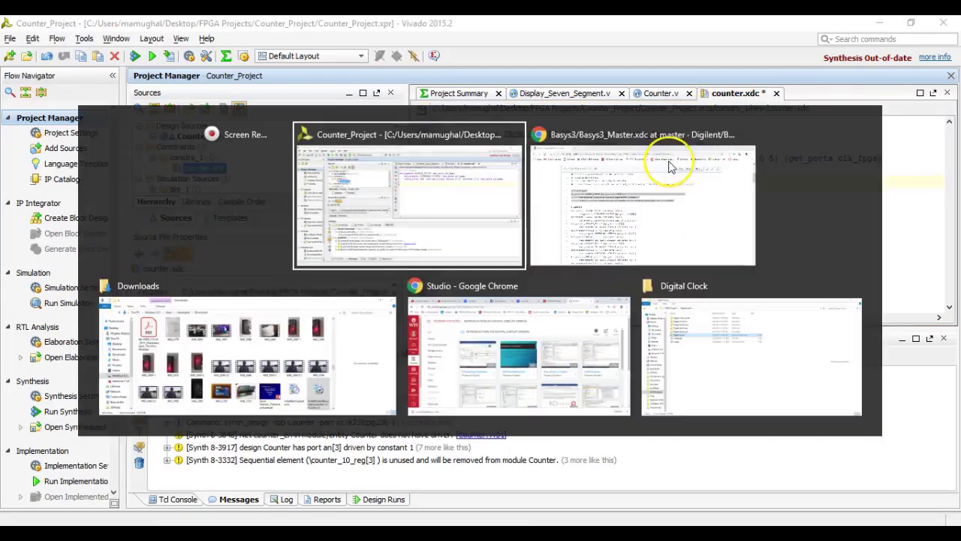
Step: Copy the LED[0] U16 pin constraints into counter.xdc and rename LED[0] to led
left_click(642, 202)
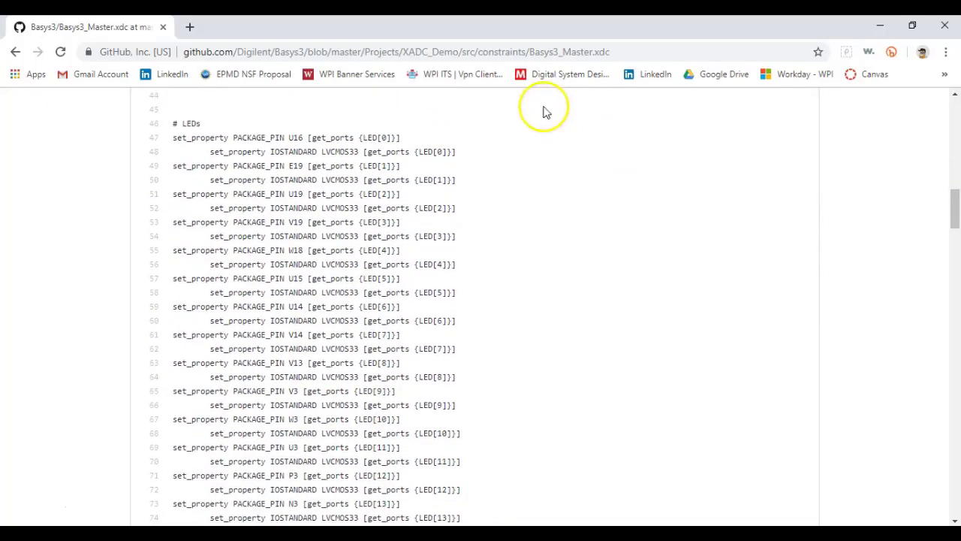
left_click_drag(174, 123, 456, 152)
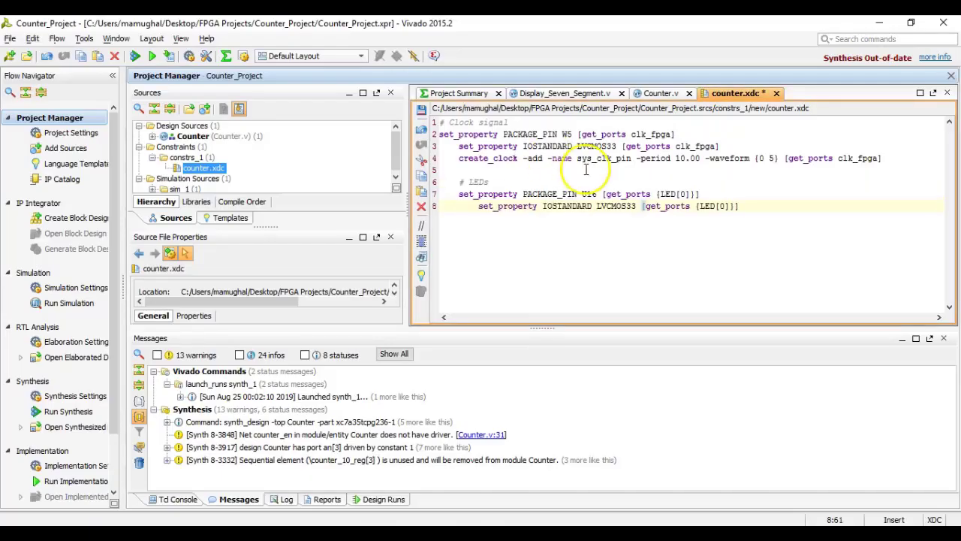
double_click(672, 194)
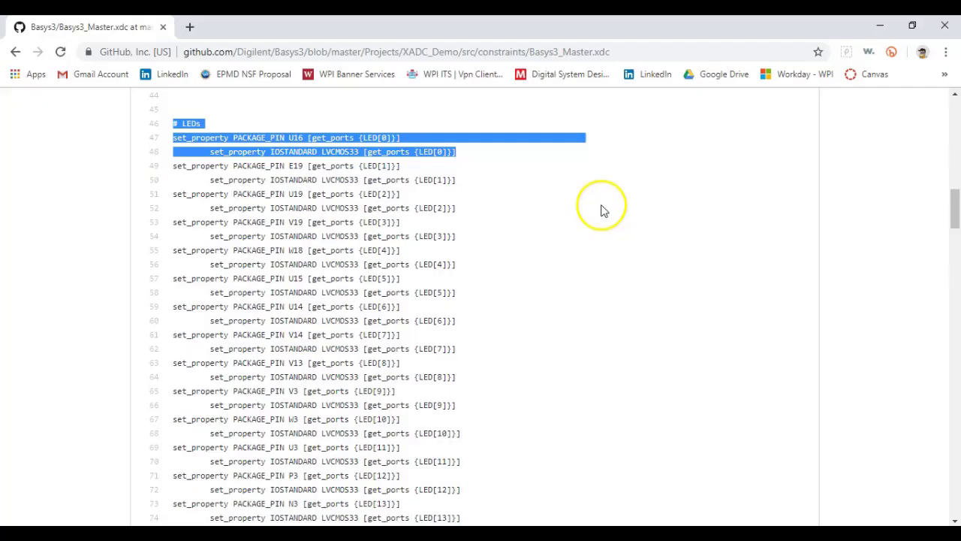
scroll("down", 3)
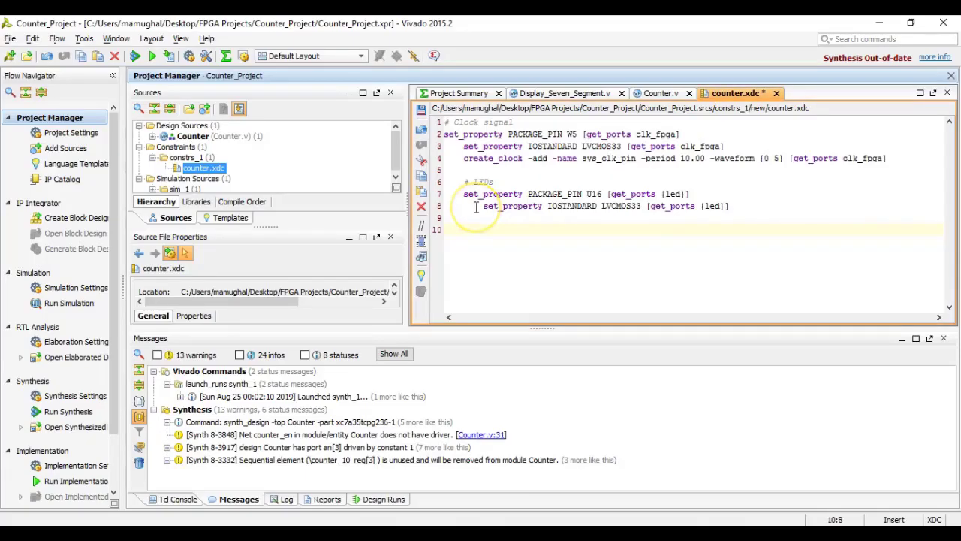
scroll("down", 3)
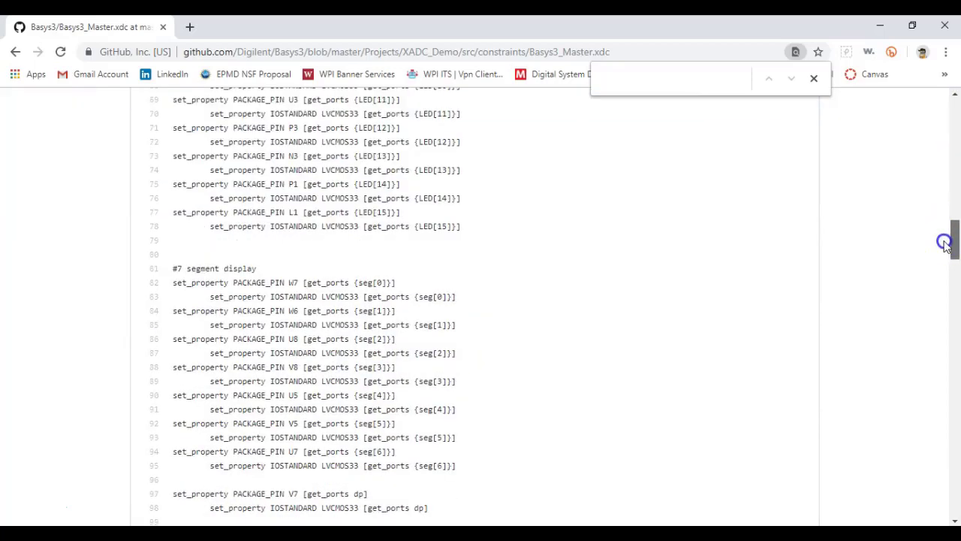
Step: Copy the seven-segment, anode and btnC lines into counter.xdc, renaming btnC to reset
scroll("down", 3)
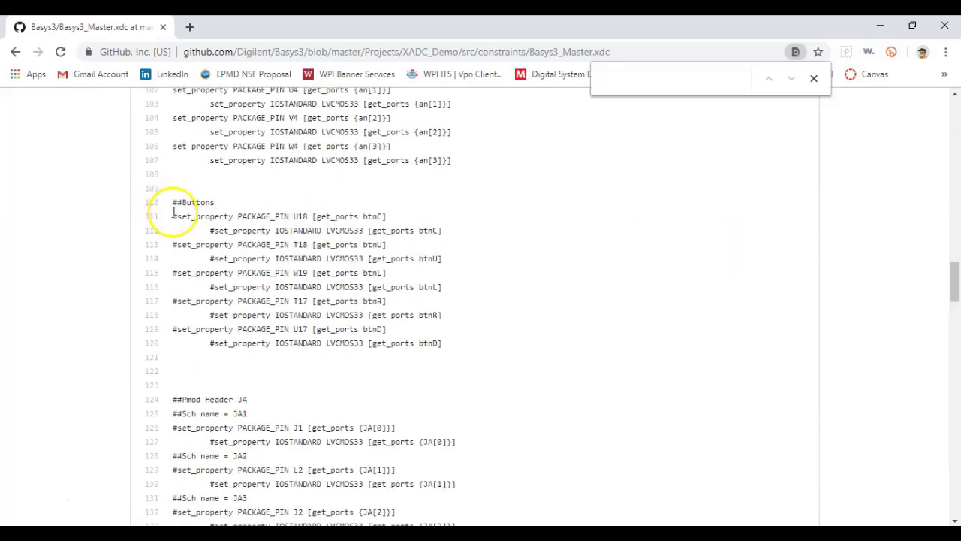
left_click_drag(173, 216, 458, 231)
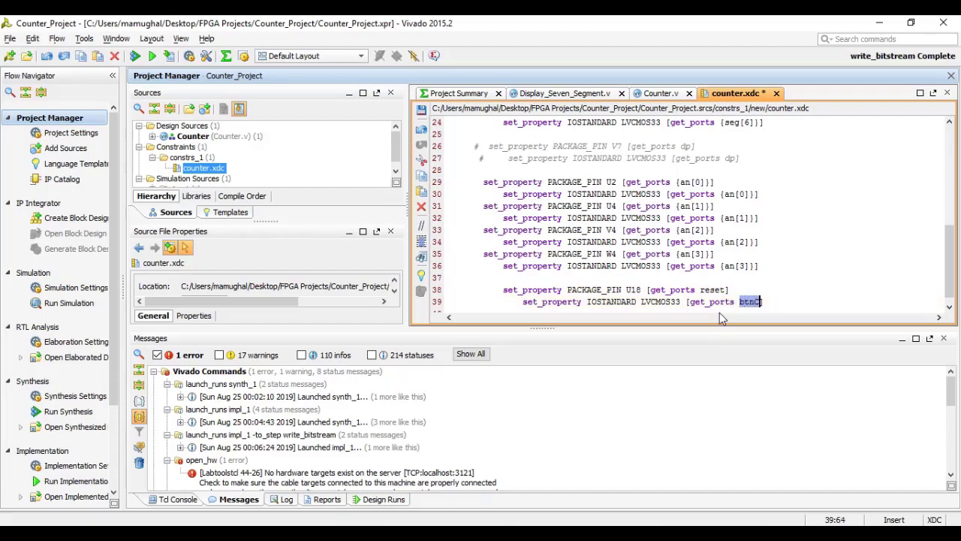
type("reset")
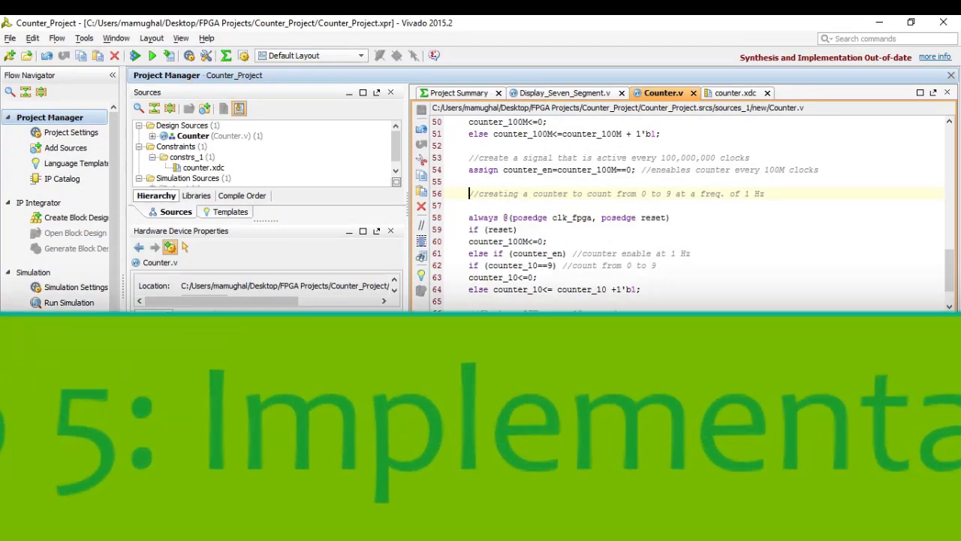
Step: Run implementation on the counter design, letting synthesis run first
left_click(151, 56)
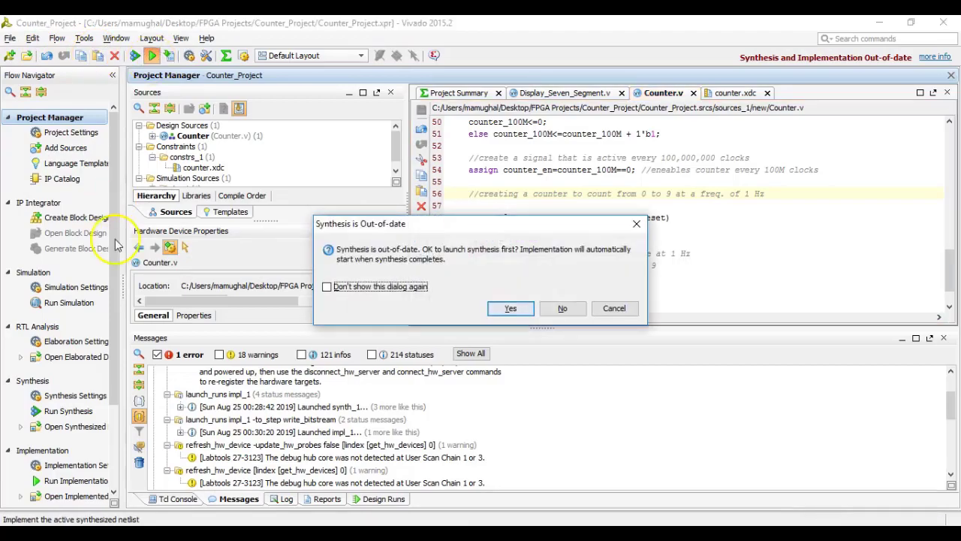
left_click(509, 308)
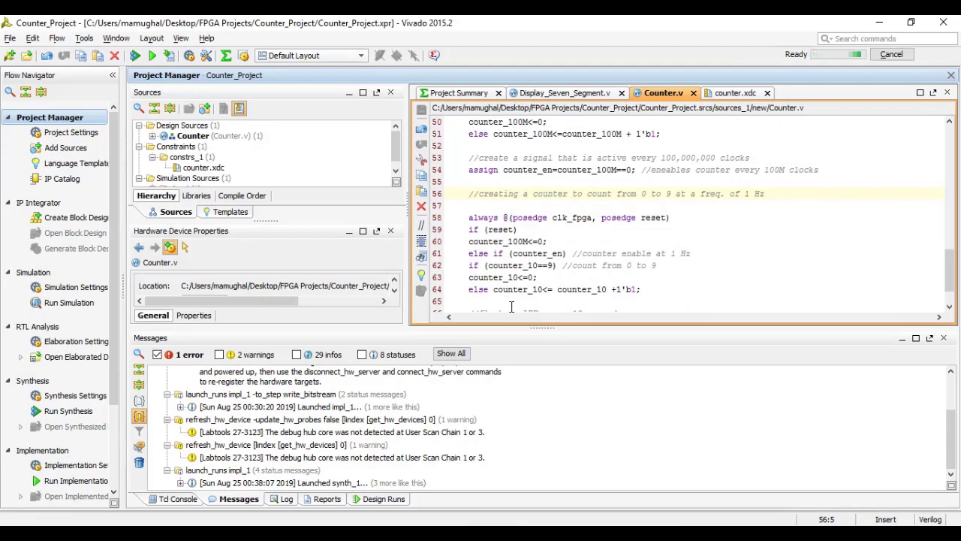
left_click(69, 411)
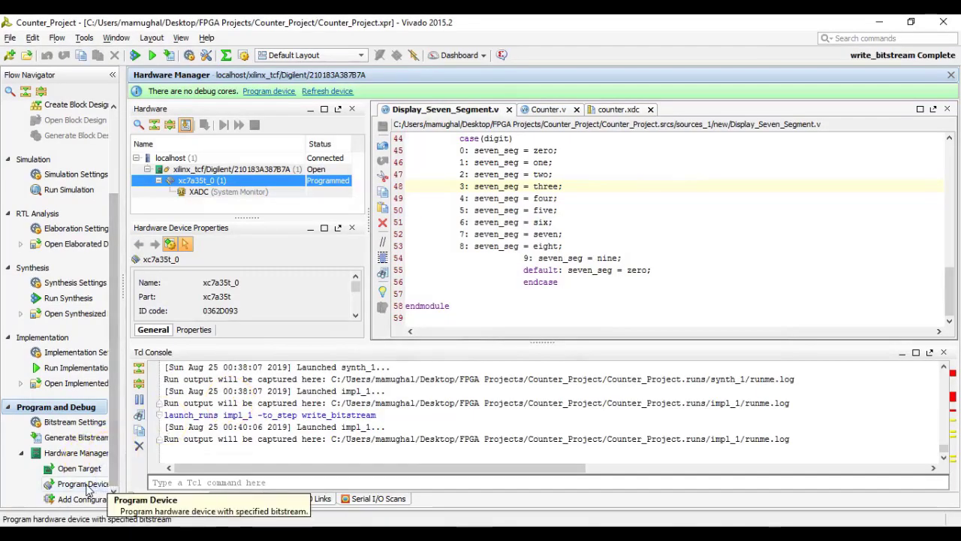
mouse_move(79, 468)
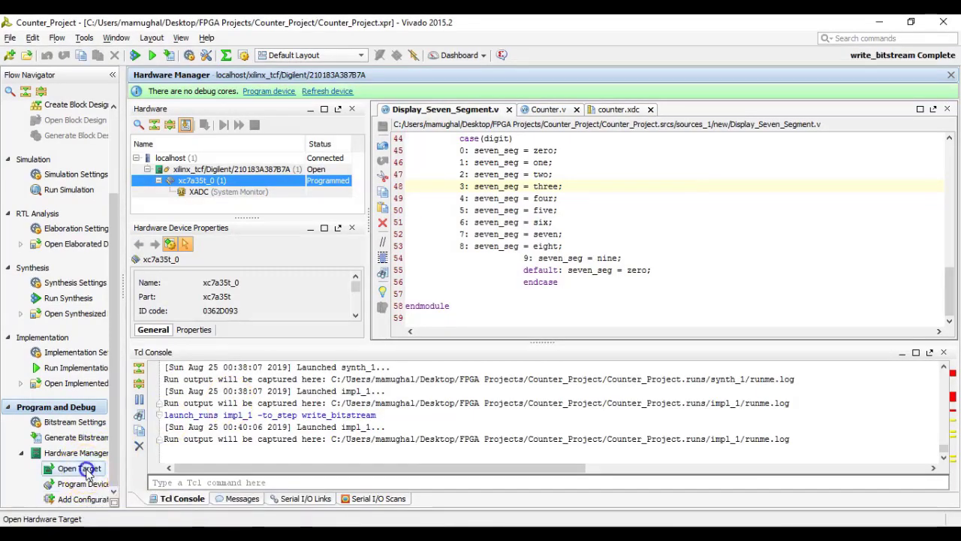
Step: Connect to the Digilent Basys3 target and program the xc7a35t with Counter.bit
left_click(80, 468)
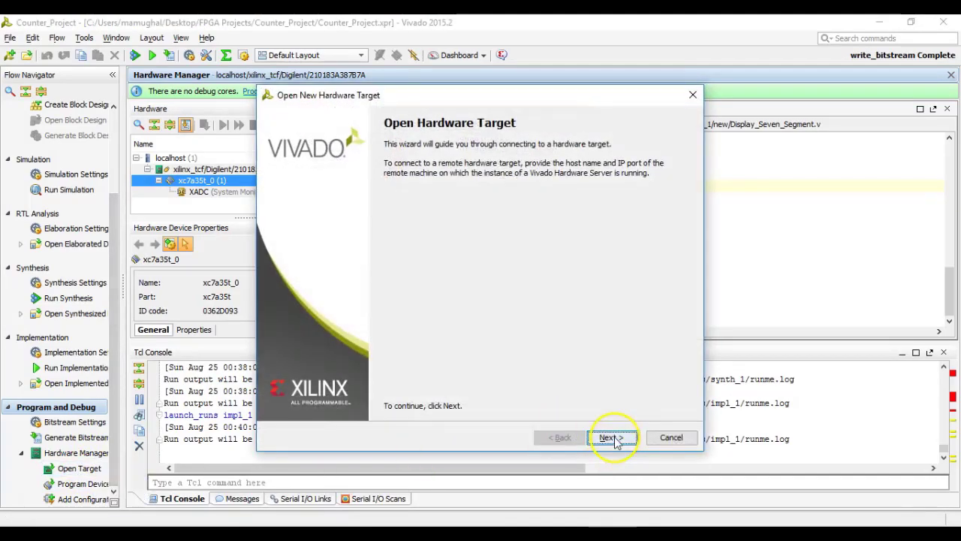
left_click(608, 437)
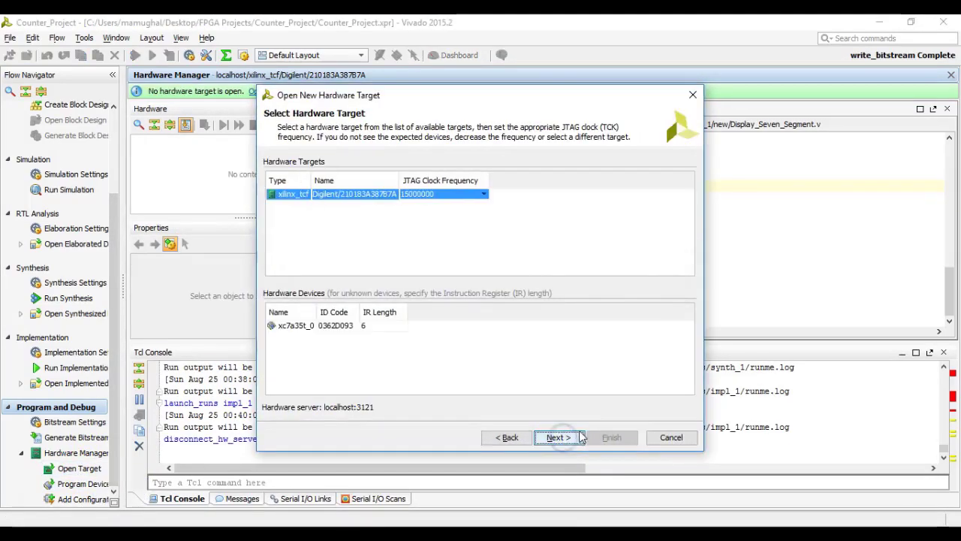
left_click(557, 437)
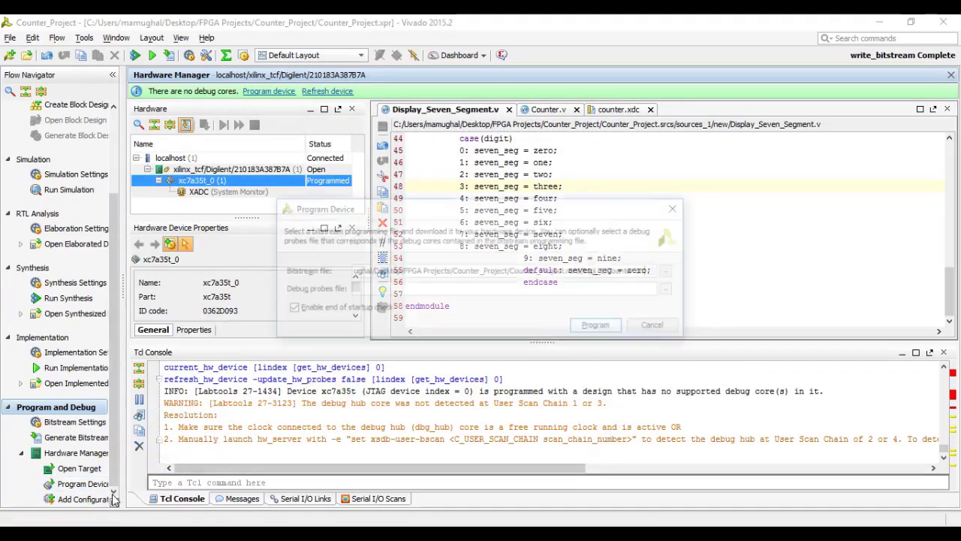
left_click(595, 324)
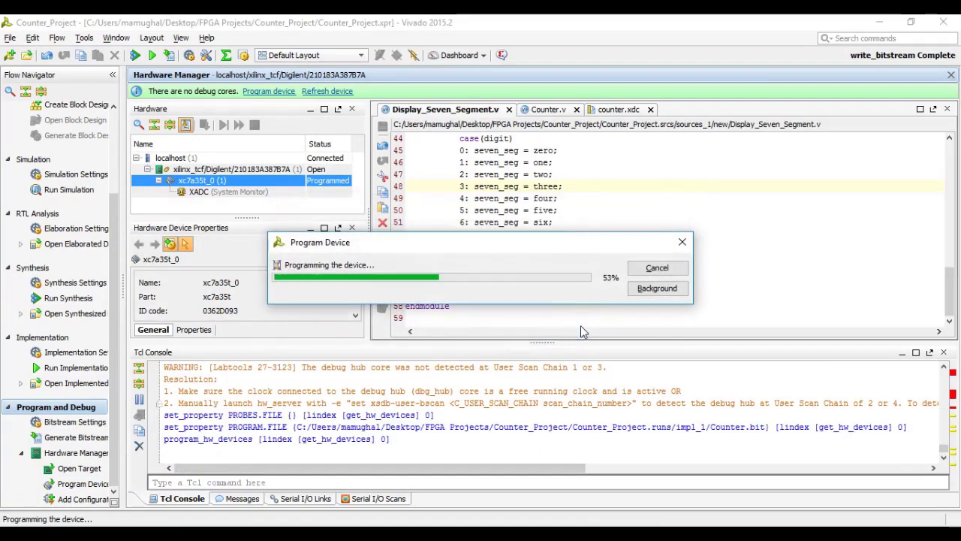